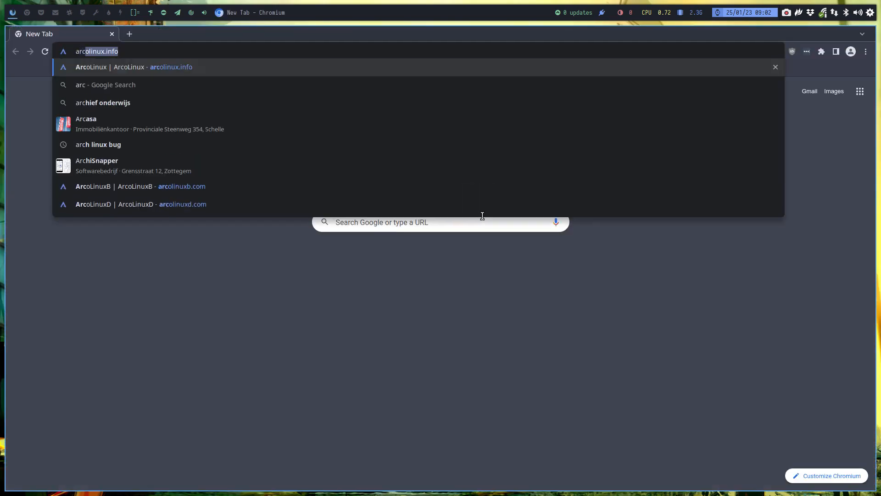
Search Google for 'arcolinux spices' and open the ArcoLinux Spices Application page on arcolinux.info
{"action": "type", "text": "ty"}
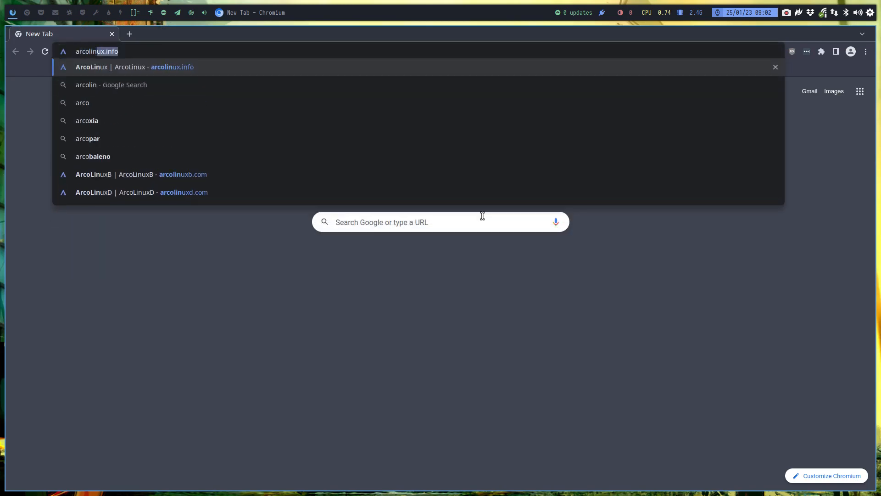
{"action": "key", "text": "Return"}
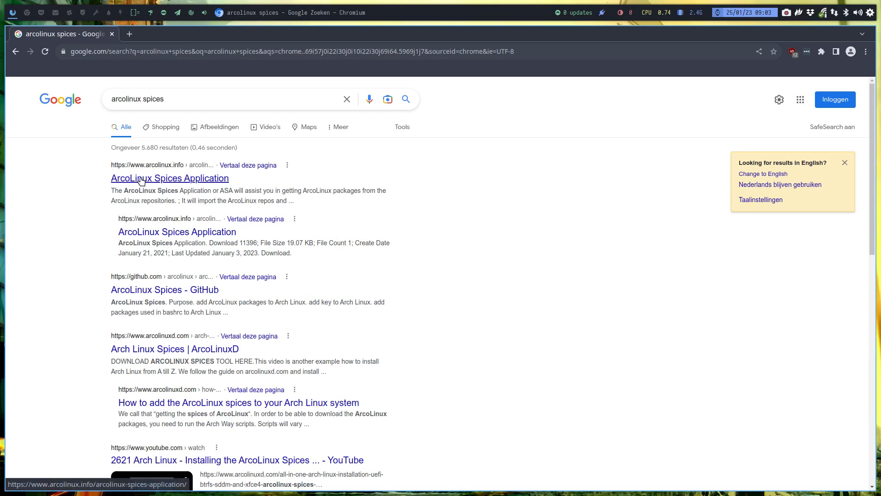
{"action": "mouse_move", "coordinate": [191, 181]}
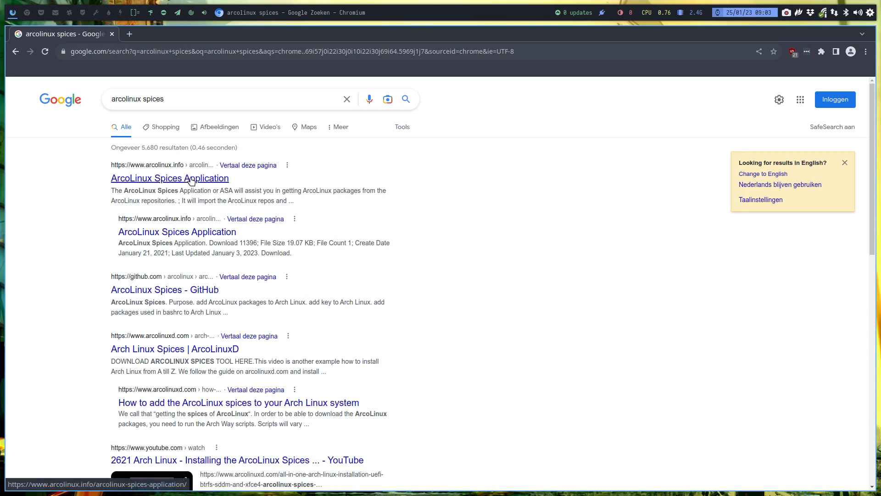
{"action": "left_click", "coordinate": [170, 178]}
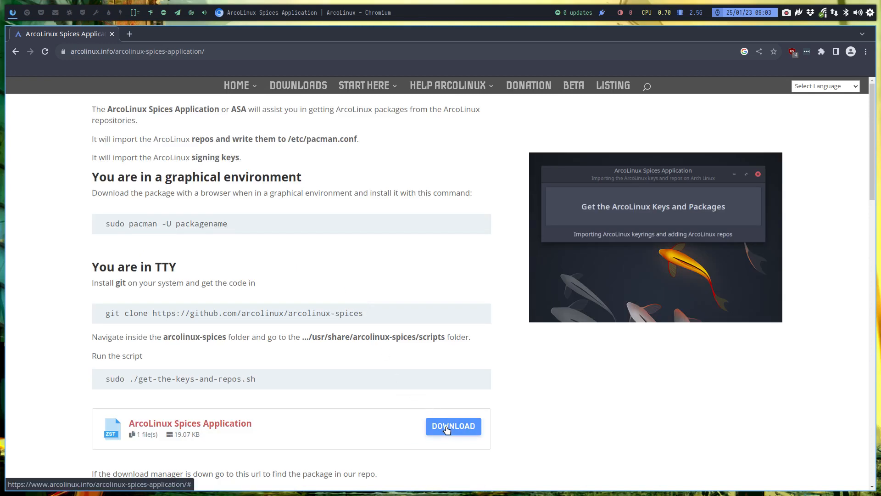
{"action": "mouse_move", "coordinate": [212, 329]}
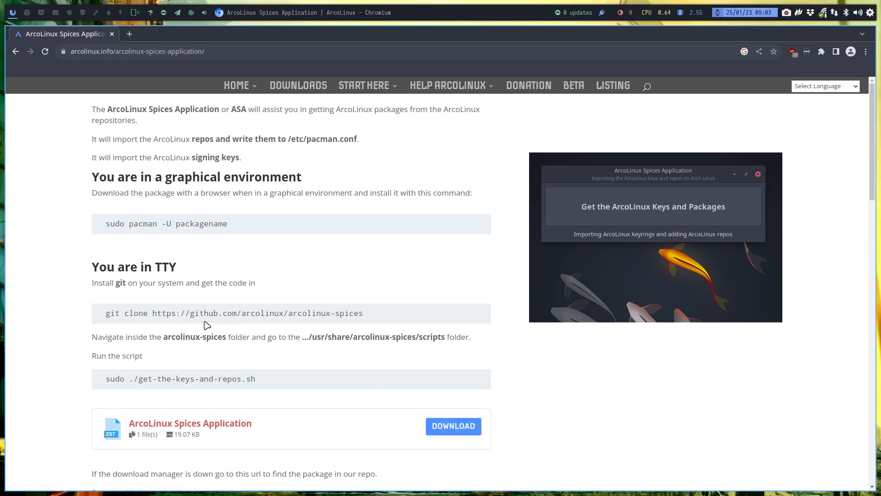
{"action": "mouse_move", "coordinate": [308, 342]}
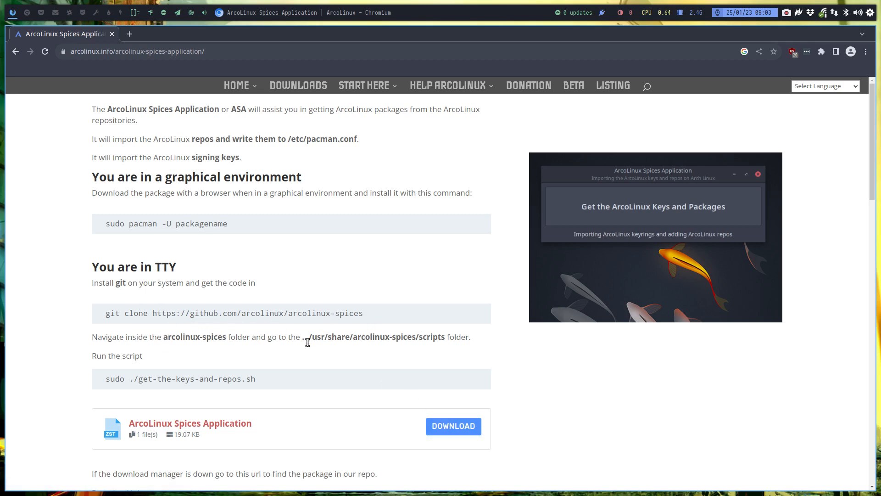
{"action": "mouse_move", "coordinate": [592, 235]}
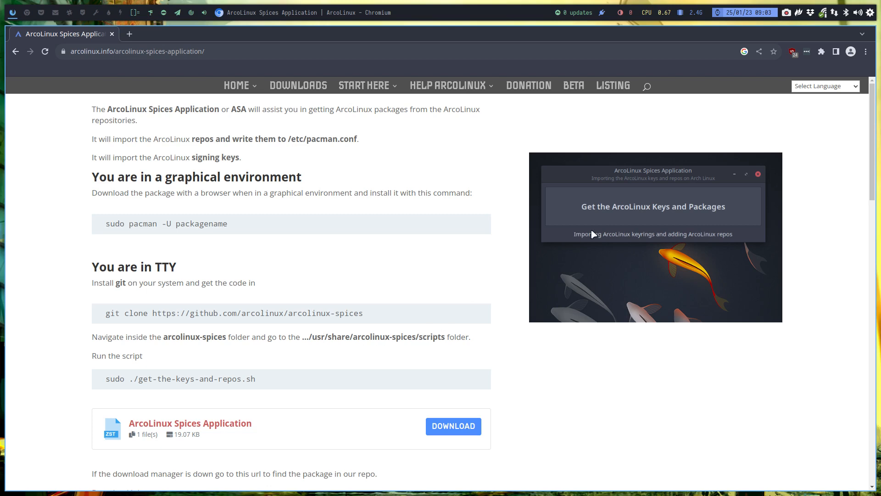
{"action": "mouse_move", "coordinate": [129, 41]}
{"action": "type", "text": "youtube"}
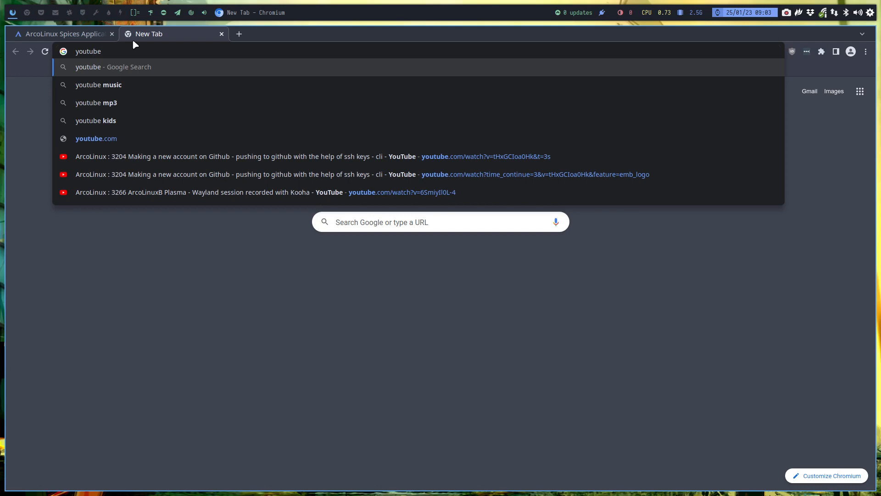
Search 'youtube arcolinux spices', open the 1672 Spices installation video and skip ahead in it
{"action": "type", "text": "arcolinux"}
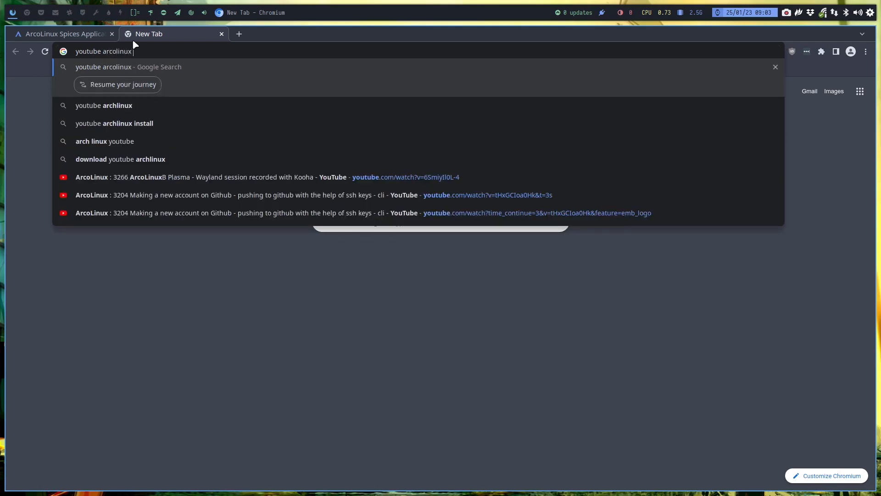
{"action": "key", "text": "Return"}
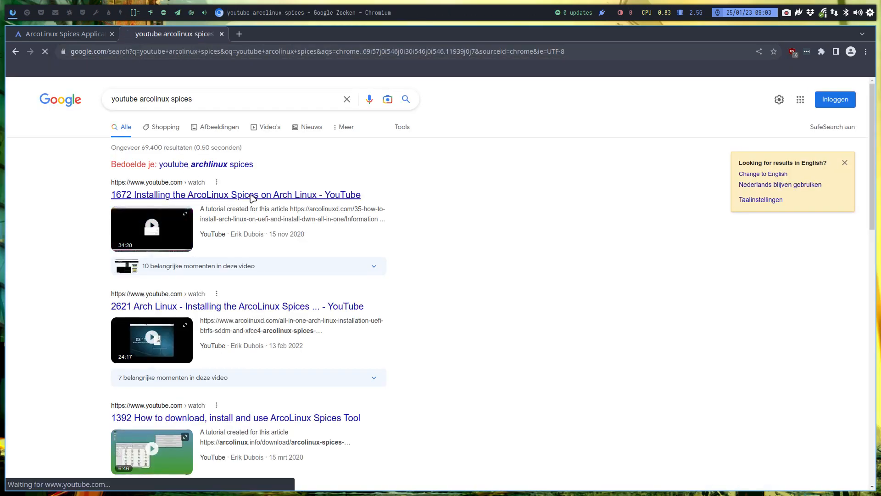
{"action": "left_click", "coordinate": [236, 194]}
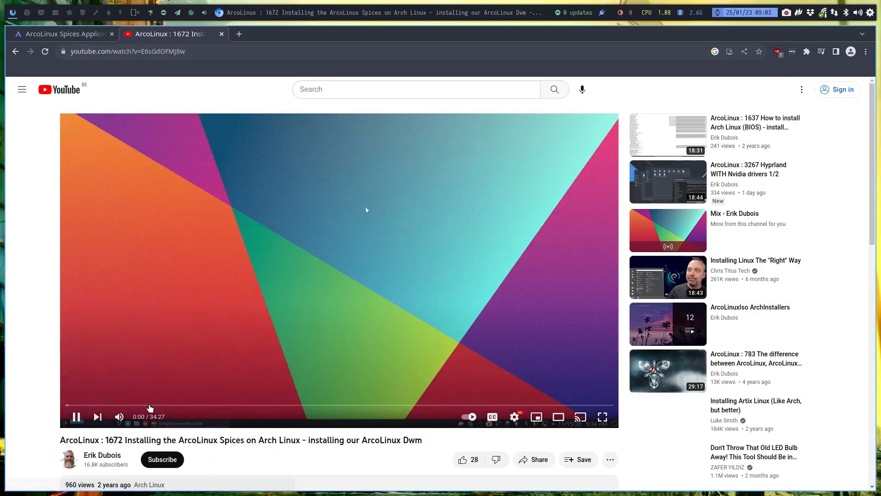
{"action": "left_click", "coordinate": [119, 417]}
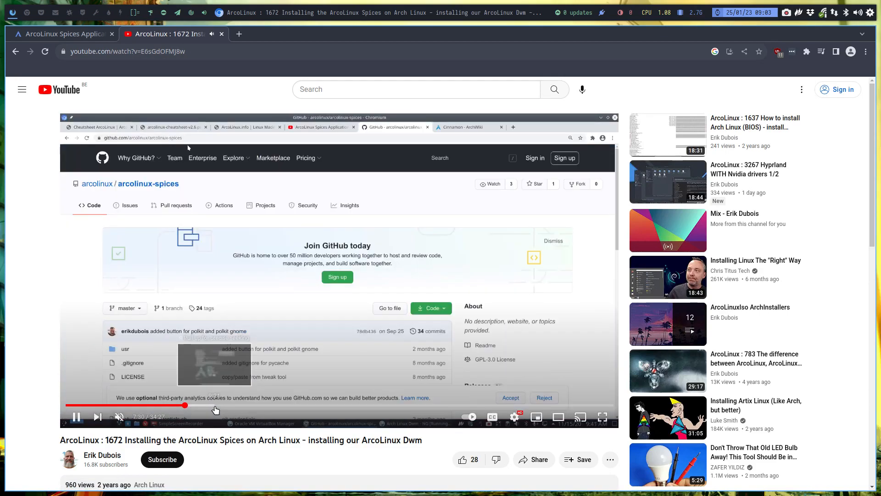
{"action": "left_click", "coordinate": [251, 405]}
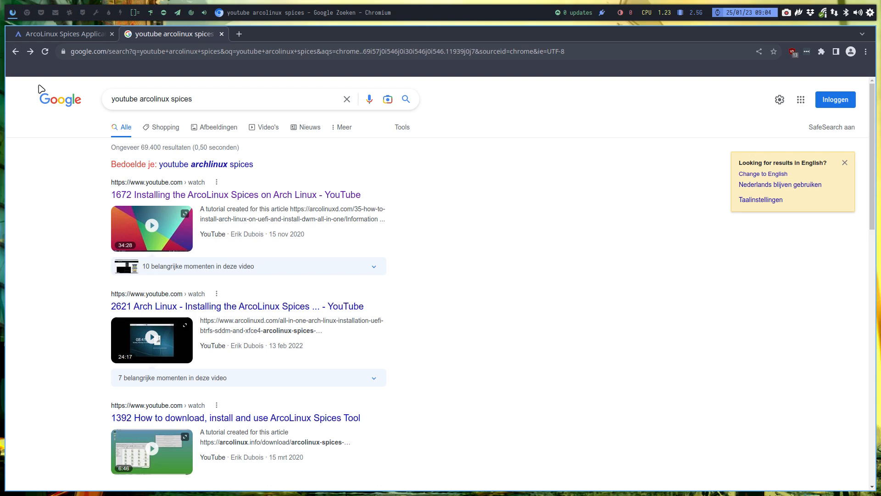
{"action": "mouse_move", "coordinate": [262, 312]}
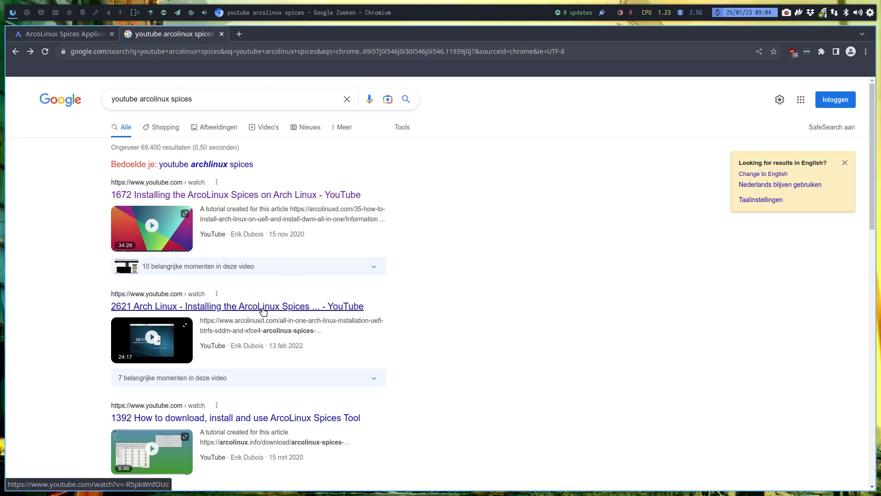
Open the 2621 Arch Linux - Installing the ArcoLinux Spices Application video instead
{"action": "left_click", "coordinate": [237, 305]}
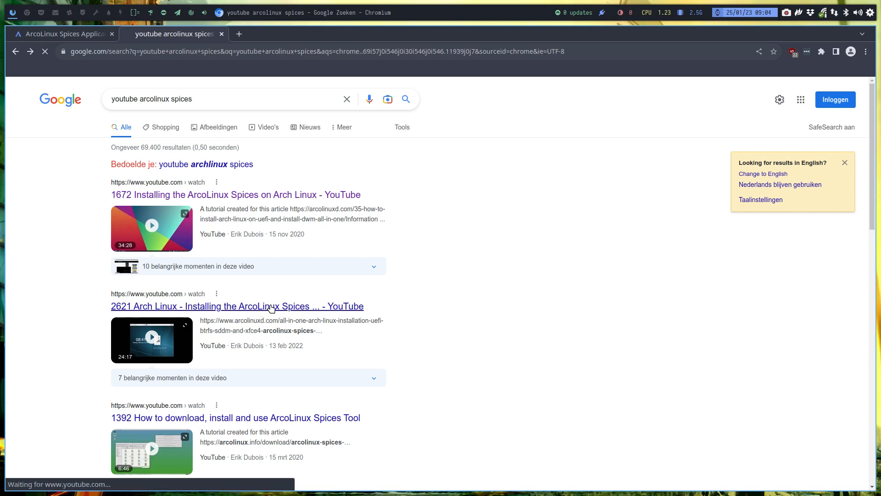
{"action": "left_click", "coordinate": [237, 306]}
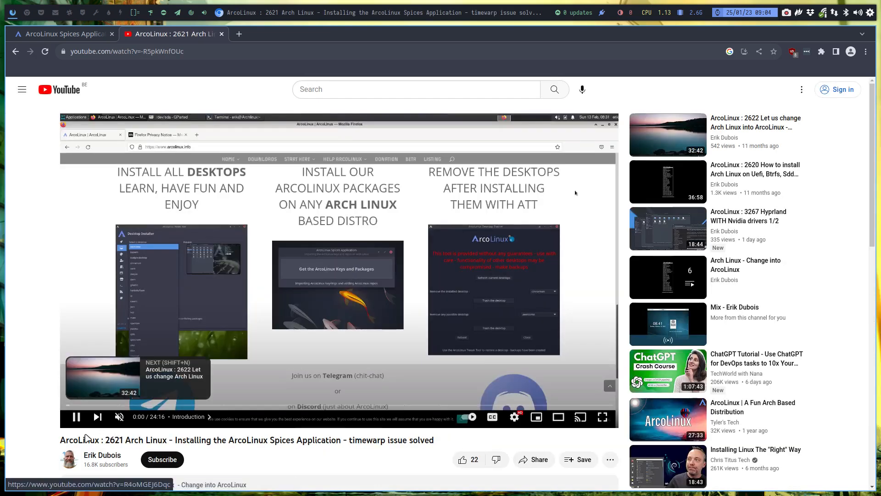
{"action": "left_click", "coordinate": [102, 459]}
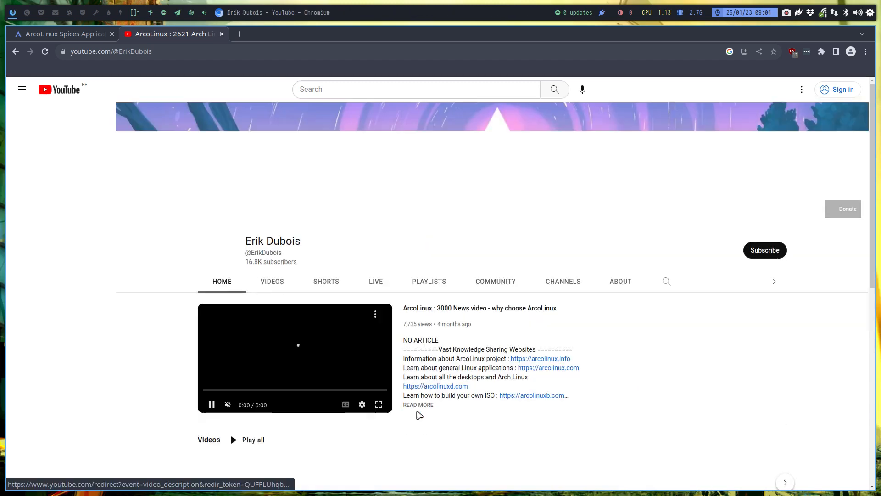
{"action": "left_click", "coordinate": [22, 89]}
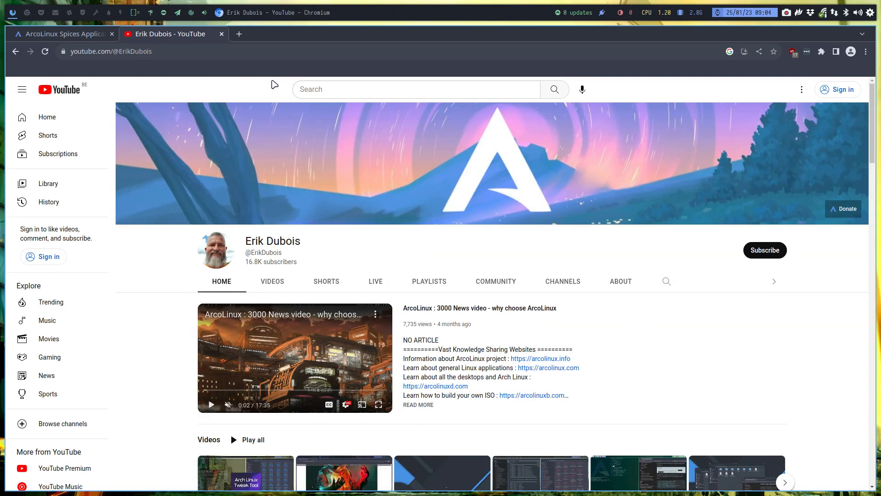
{"action": "mouse_move", "coordinate": [667, 281]}
{"action": "type", "text": "spi"}
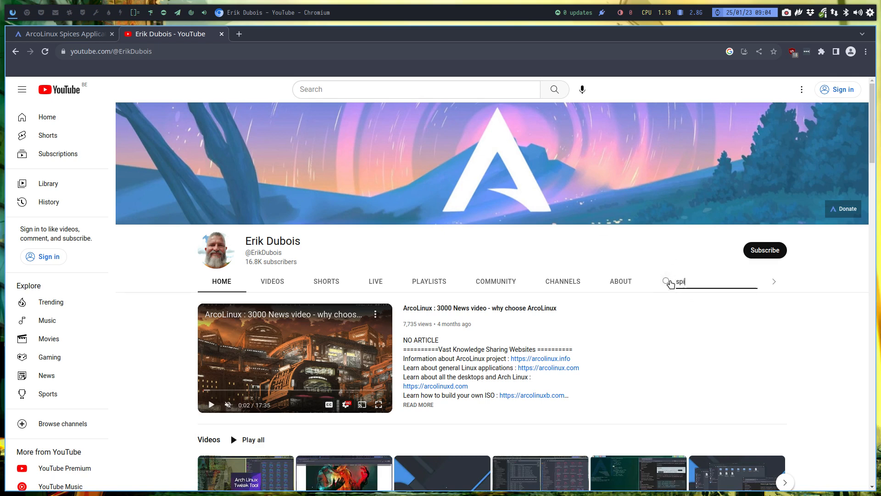
{"action": "key", "text": "Return"}
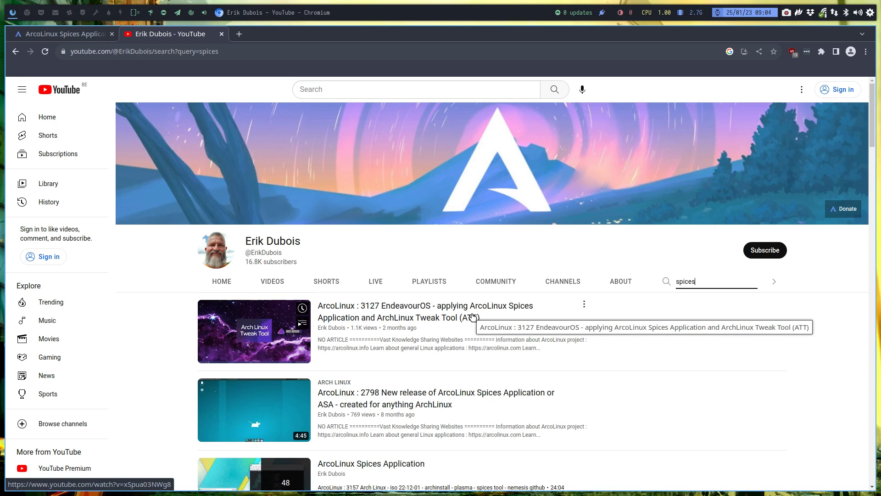
{"action": "mouse_move", "coordinate": [230, 156]}
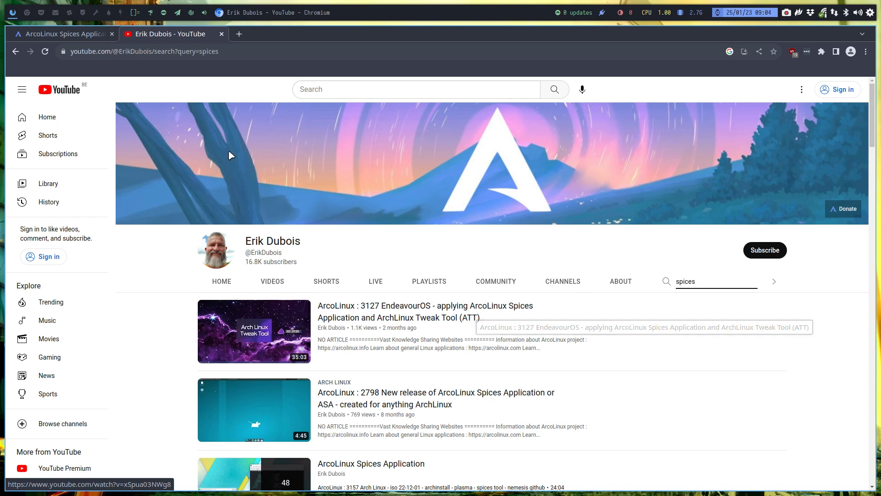
{"action": "left_click", "coordinate": [61, 34]}
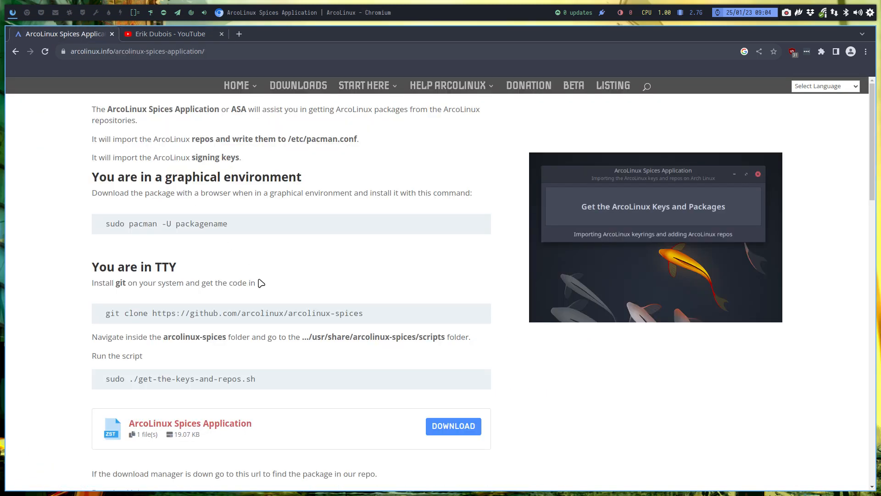
{"action": "mouse_move", "coordinate": [295, 108]}
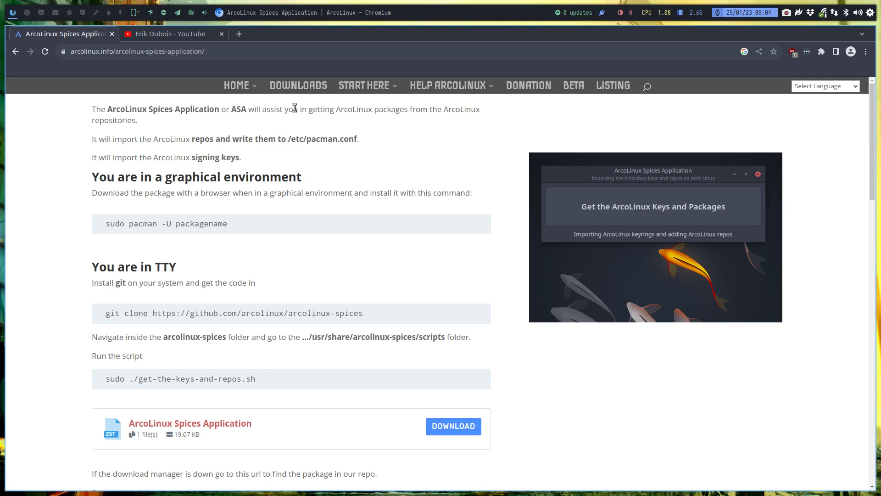
{"action": "double_click", "coordinate": [353, 110]}
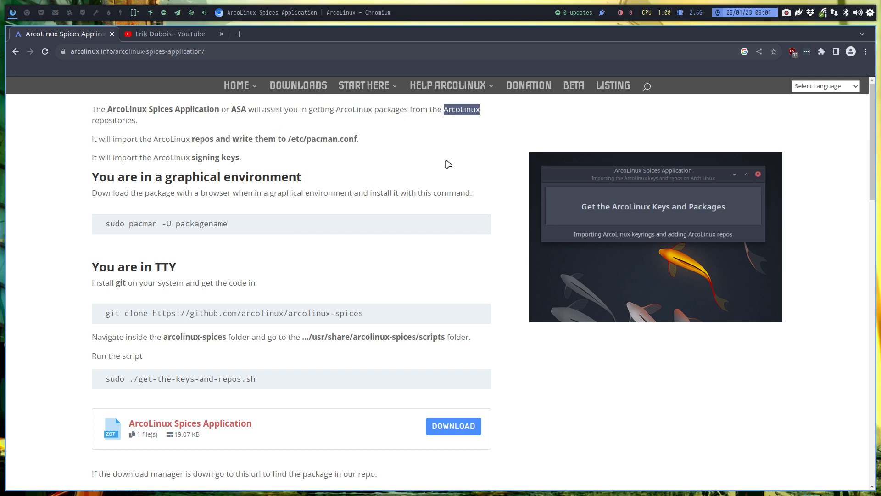
{"action": "mouse_move", "coordinate": [439, 190]}
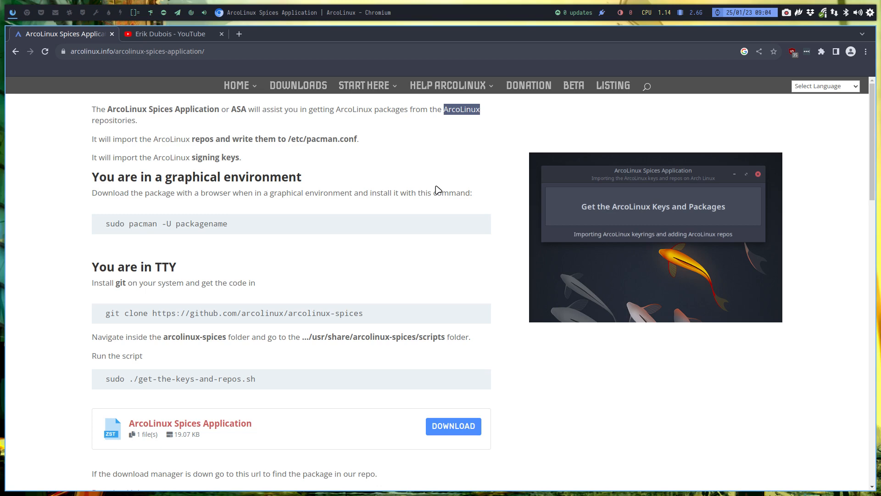
{"action": "mouse_move", "coordinate": [438, 186]}
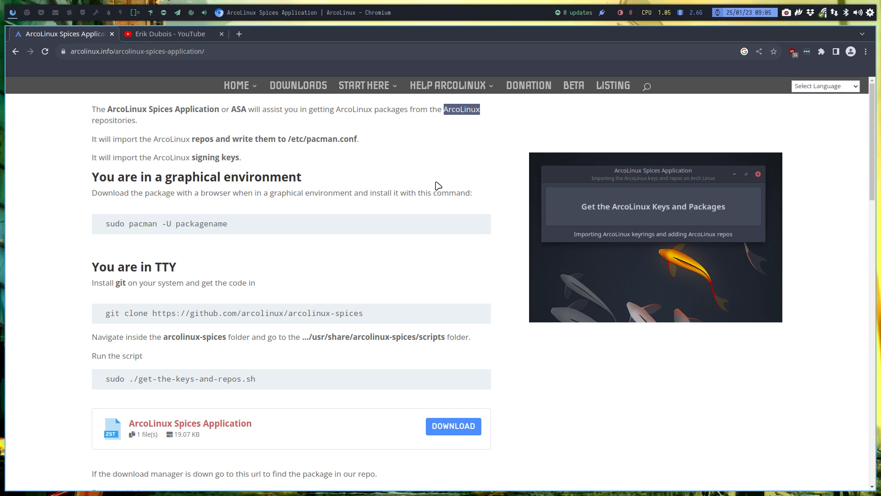
{"action": "mouse_move", "coordinate": [349, 169]}
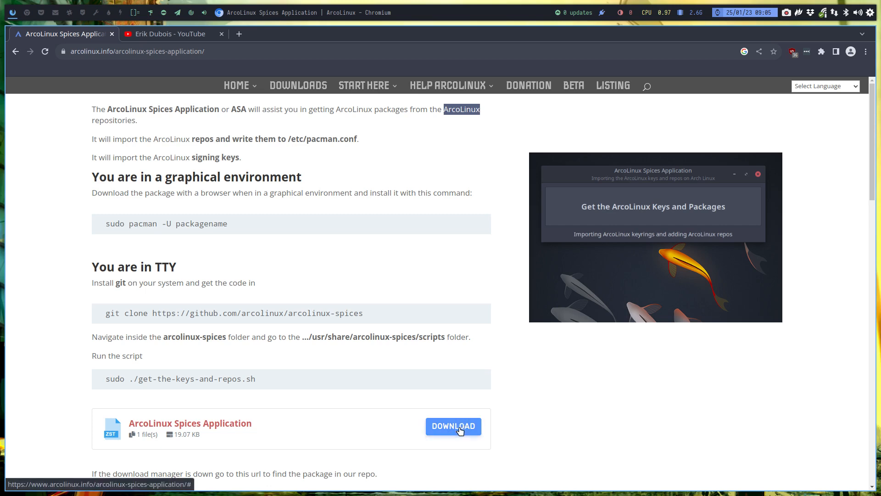
{"action": "mouse_move", "coordinate": [472, 450]}
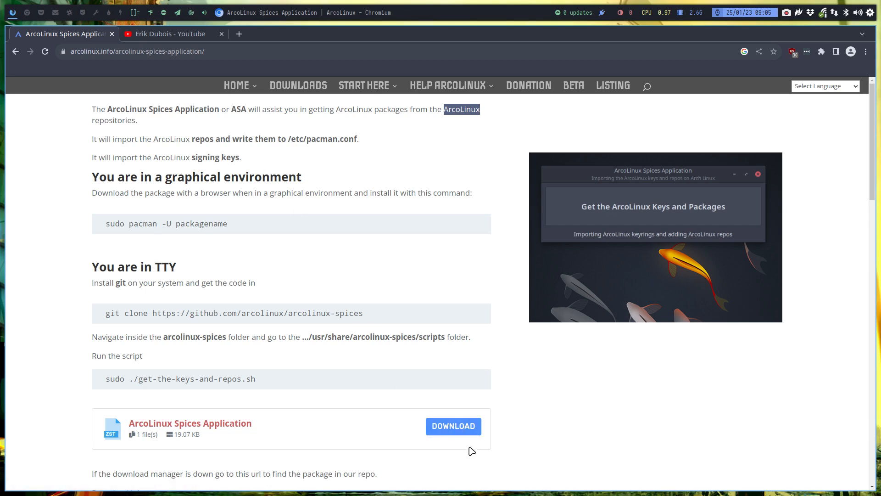
{"action": "mouse_move", "coordinate": [28, 17]}
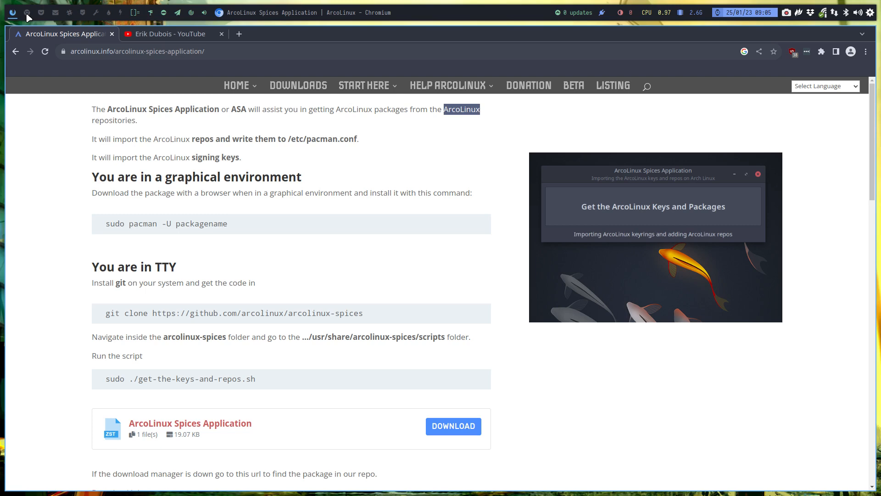
{"action": "left_click", "coordinate": [169, 34]}
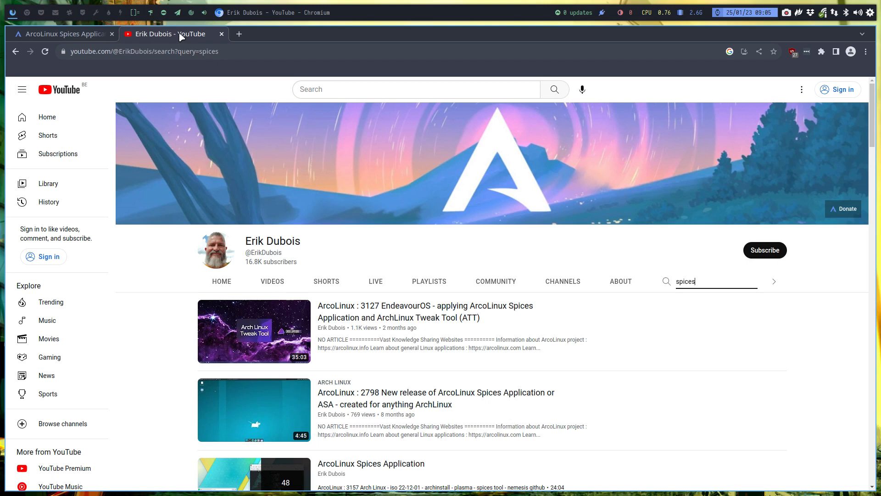
Search Google for 'github arcolinux spices' in the new tab
{"action": "left_click", "coordinate": [238, 34]}
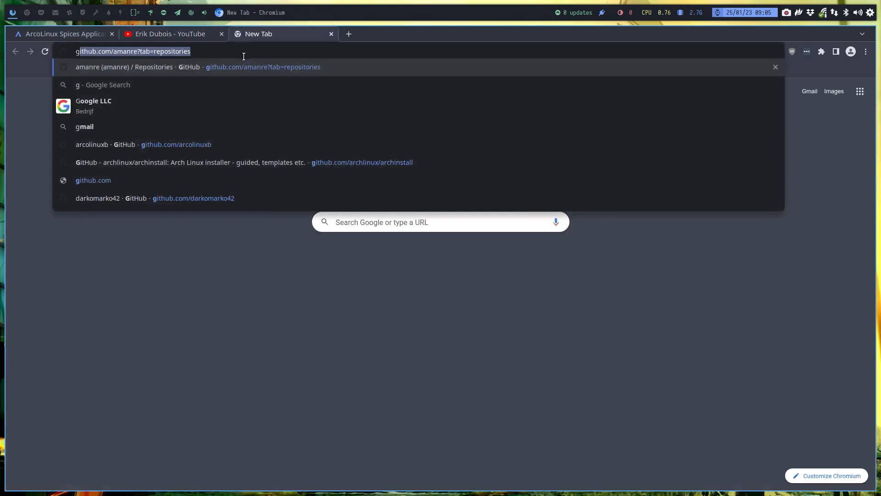
{"action": "type", "text": "github"}
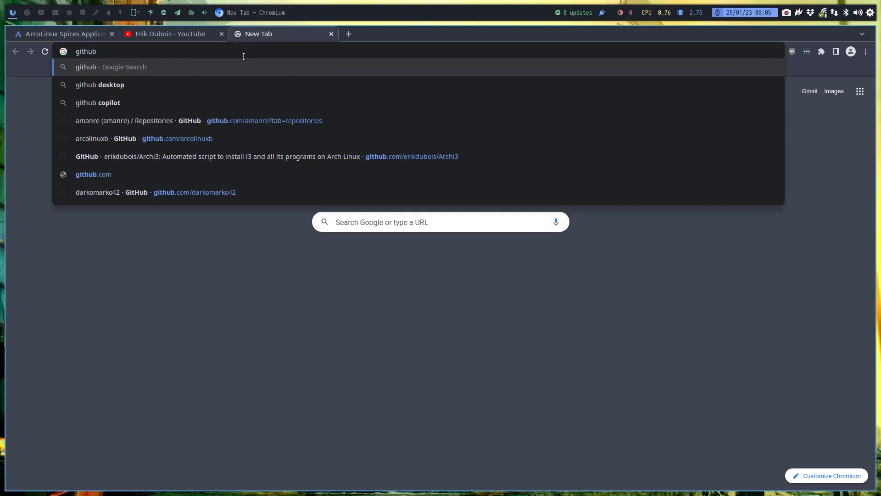
{"action": "type", "text": "arcolinux spic"}
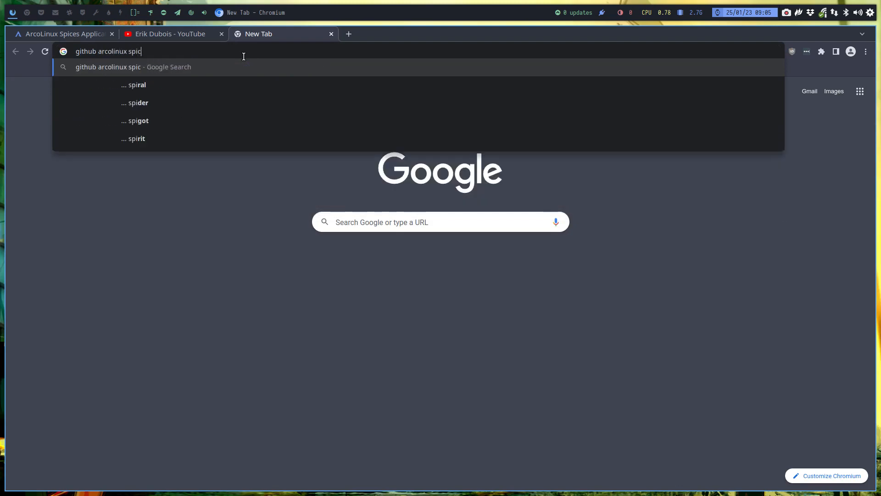
{"action": "key", "text": "Return"}
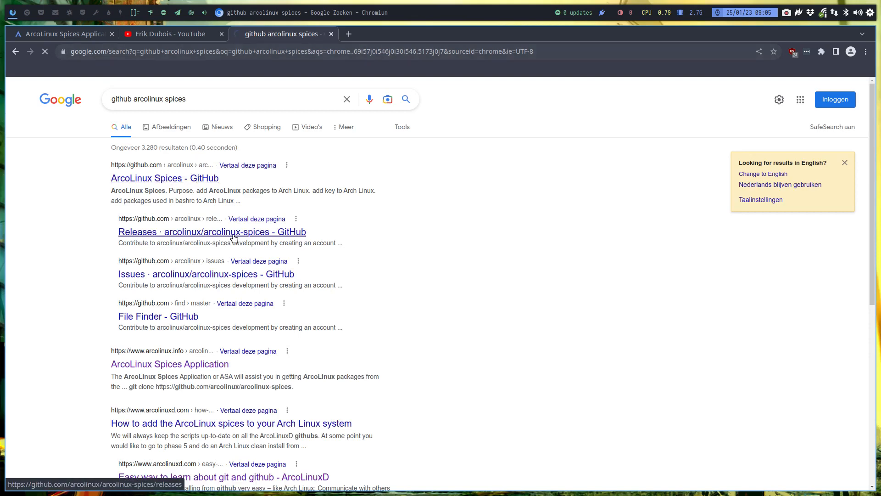
Open the arcolinux-spices repository and browse usr > share > arcolinux-spices > scripts
{"action": "left_click", "coordinate": [164, 178]}
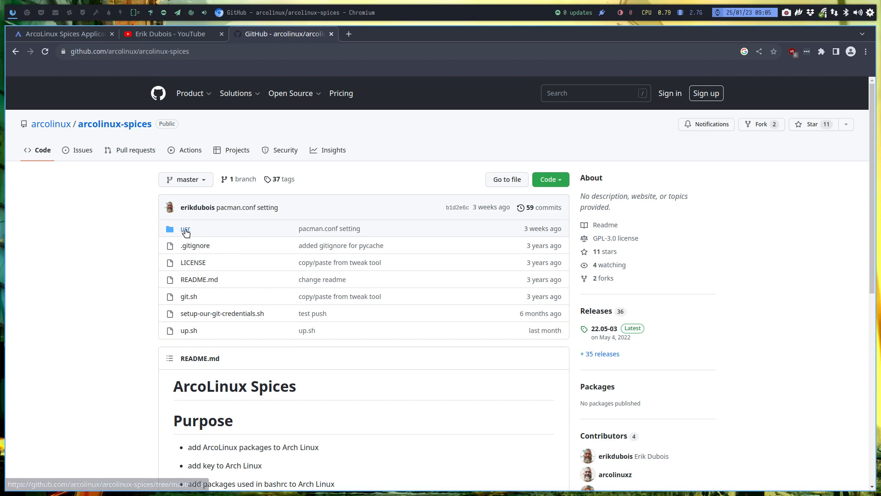
{"action": "mouse_move", "coordinate": [185, 228]}
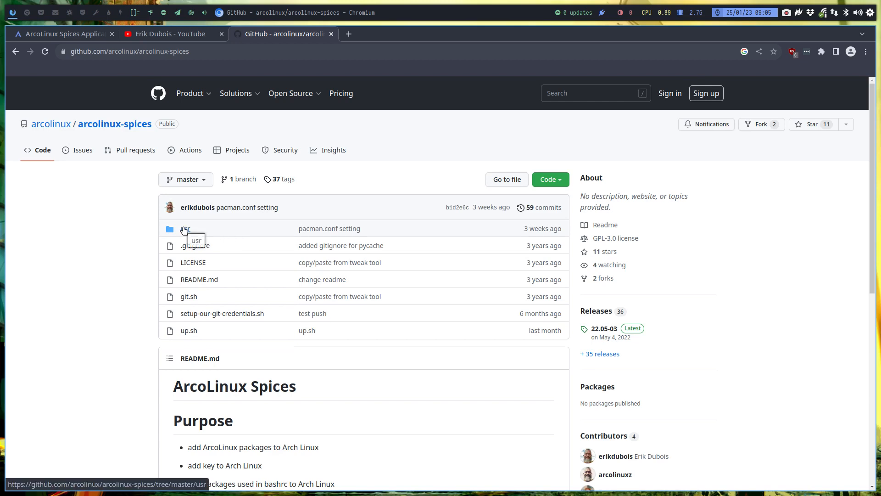
{"action": "scroll", "scroll_direction": "down", "scroll_amount": 3}
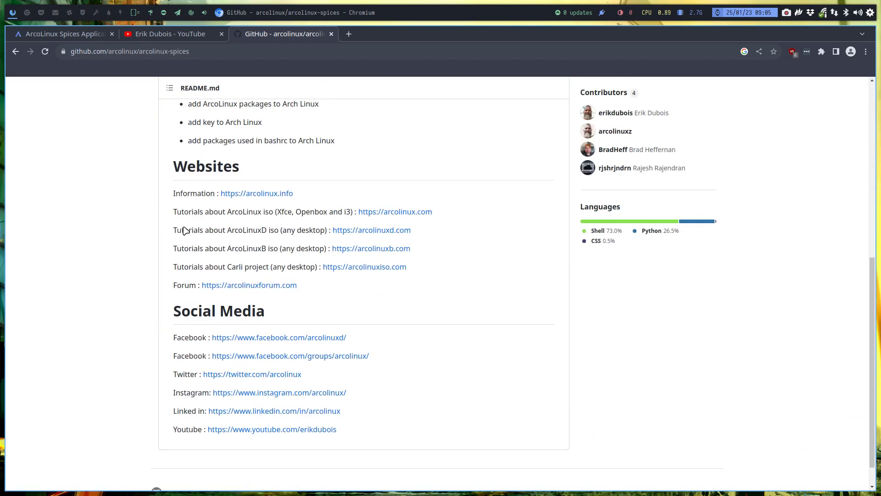
{"action": "scroll", "scroll_direction": "up", "scroll_amount": 3}
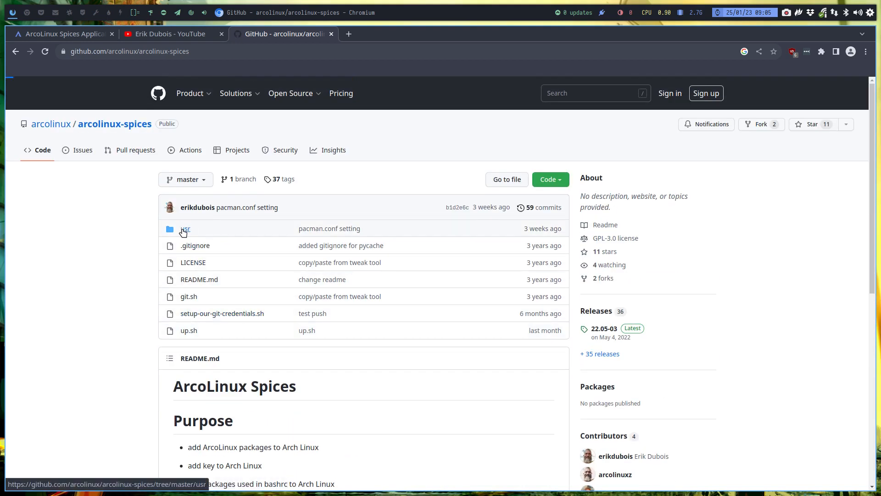
{"action": "left_click", "coordinate": [185, 229]}
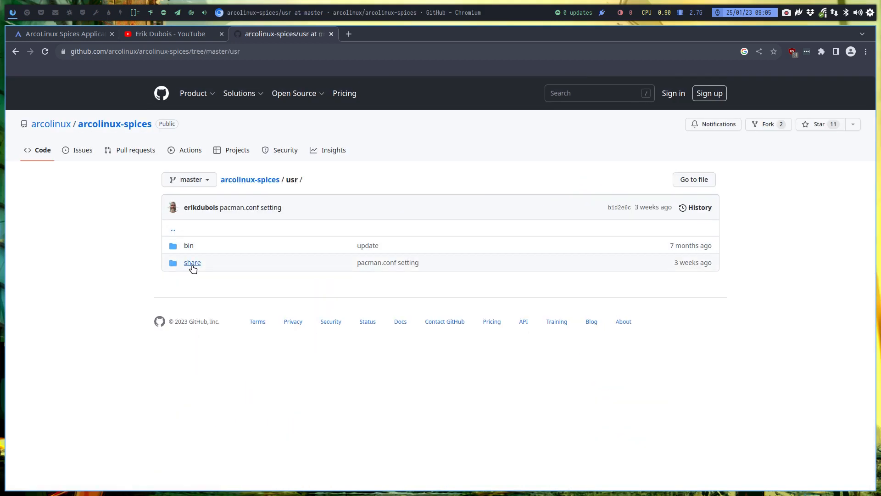
{"action": "left_click", "coordinate": [192, 262]}
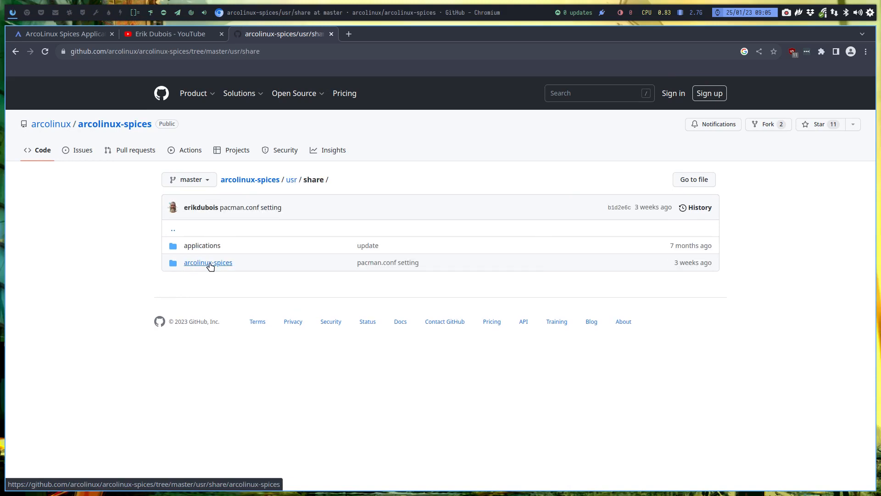
{"action": "left_click", "coordinate": [207, 261]}
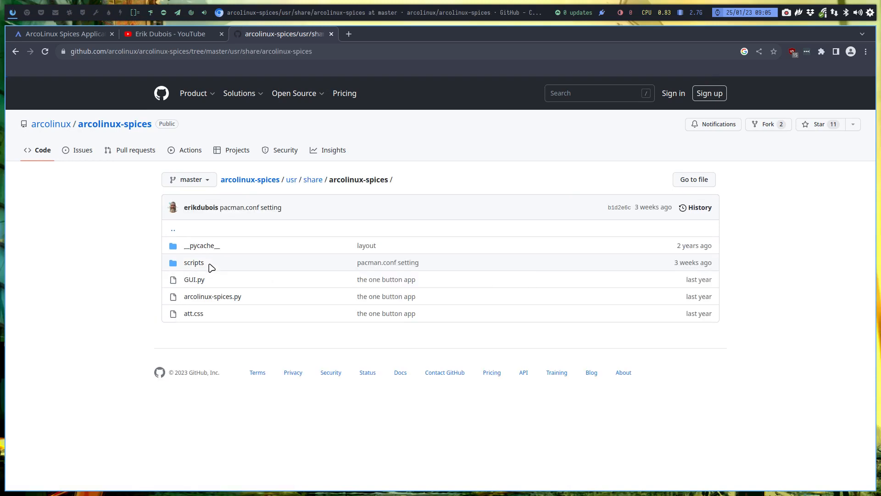
{"action": "left_click", "coordinate": [194, 263]}
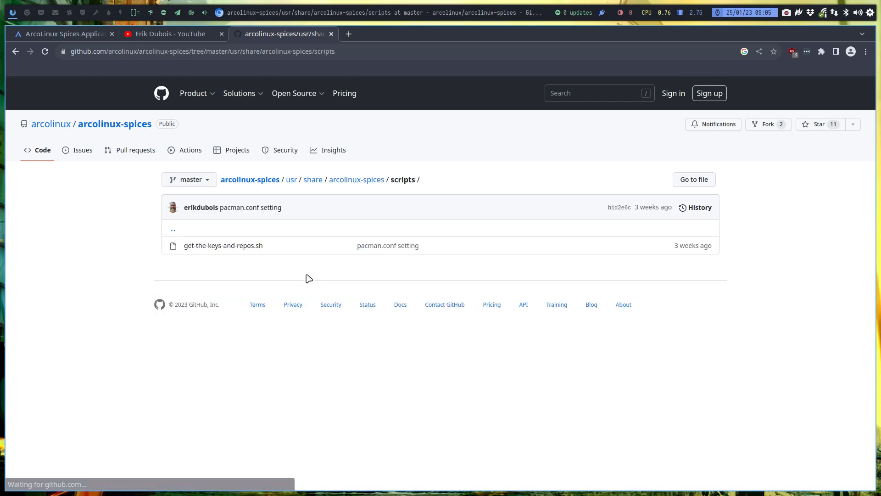
{"action": "mouse_move", "coordinate": [223, 246]}
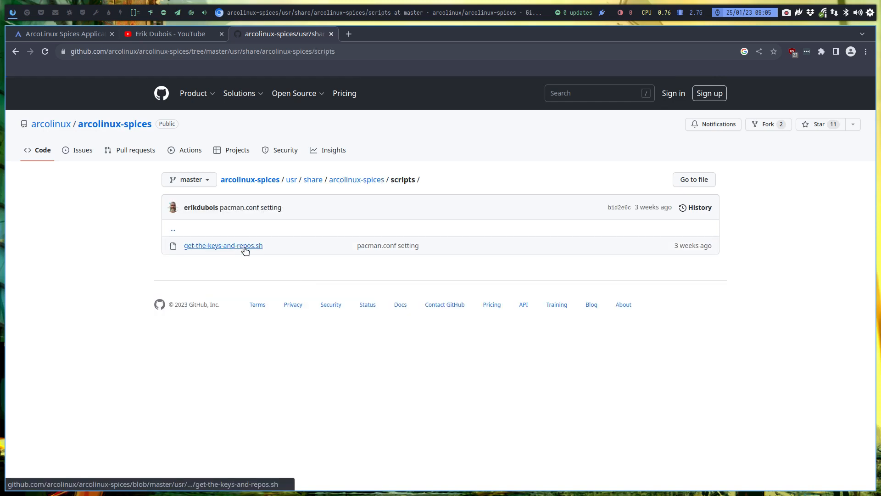
{"action": "mouse_move", "coordinate": [223, 246]}
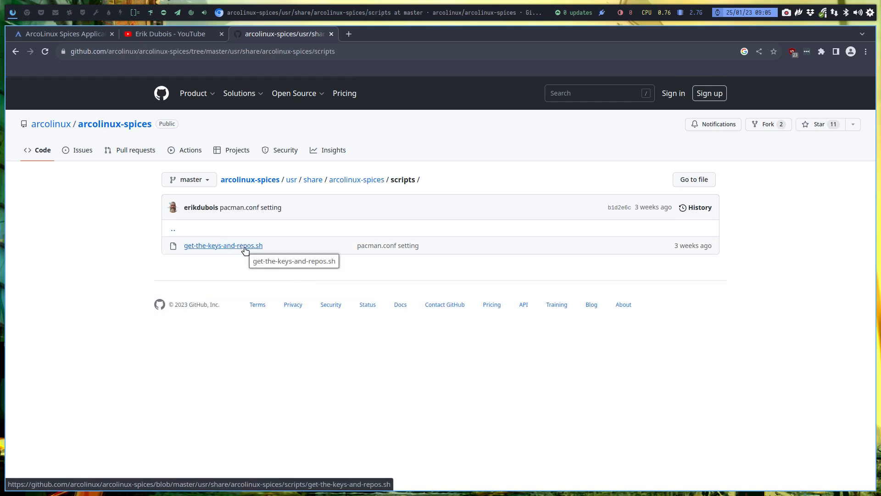
Open the get-the-keys-and-repos.sh script in the scripts folder
{"action": "left_click", "coordinate": [224, 245]}
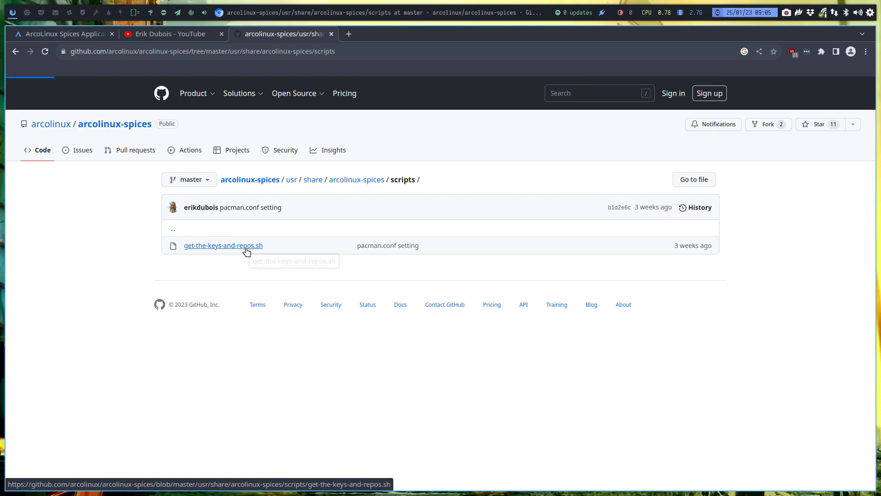
{"action": "left_click", "coordinate": [223, 245]}
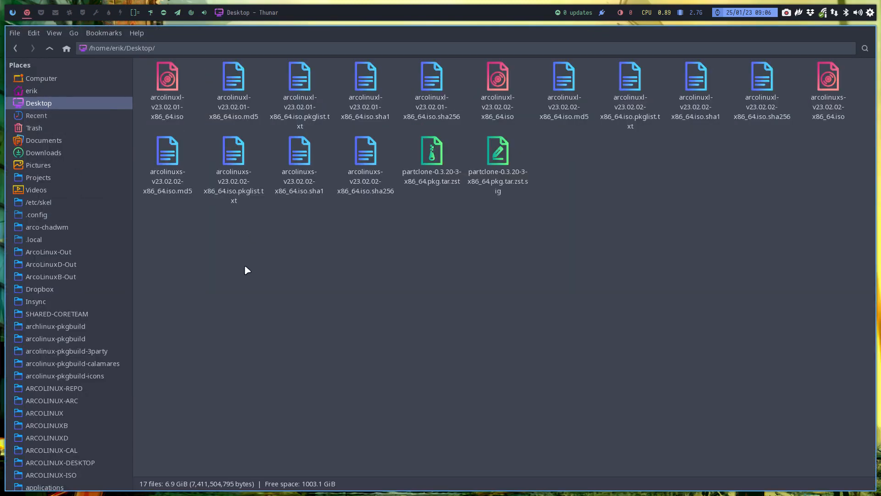
{"action": "mouse_move", "coordinate": [48, 128]}
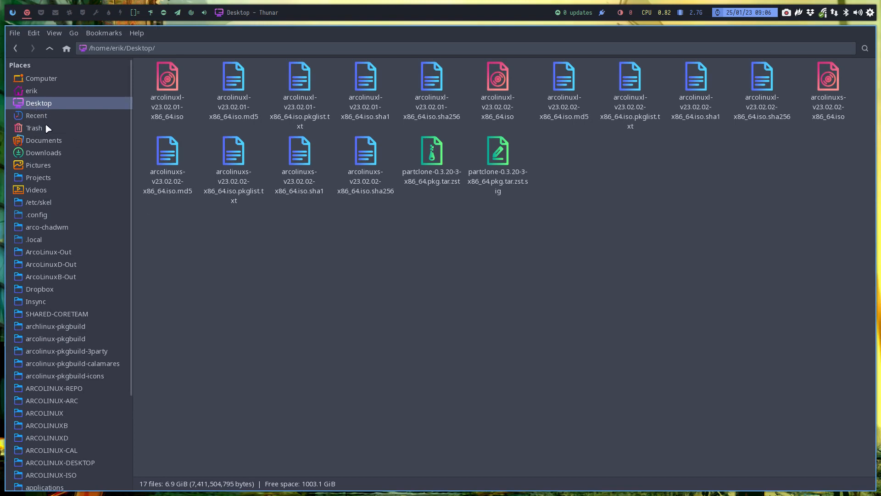
{"action": "mouse_move", "coordinate": [53, 173]}
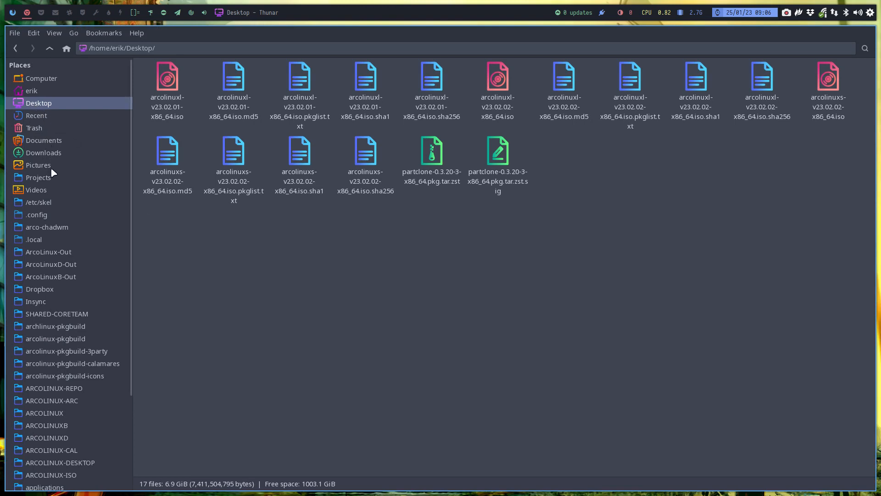
Select all screen recordings in the Videos folder and move them to the trash
{"action": "left_click", "coordinate": [38, 178]}
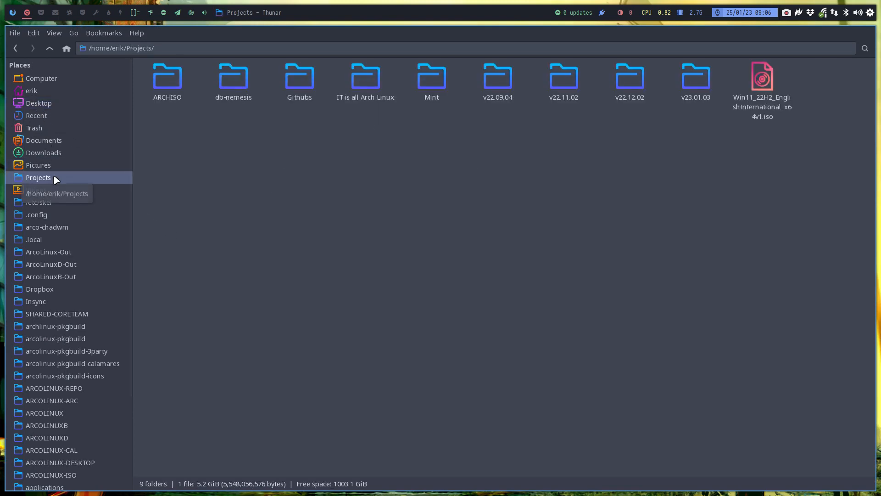
{"action": "left_click", "coordinate": [36, 189]}
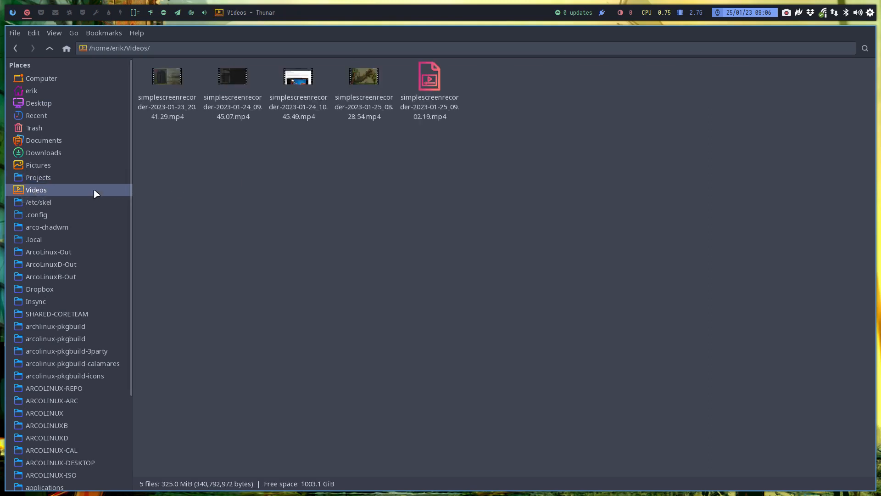
{"action": "key", "text": "ctrl+a"}
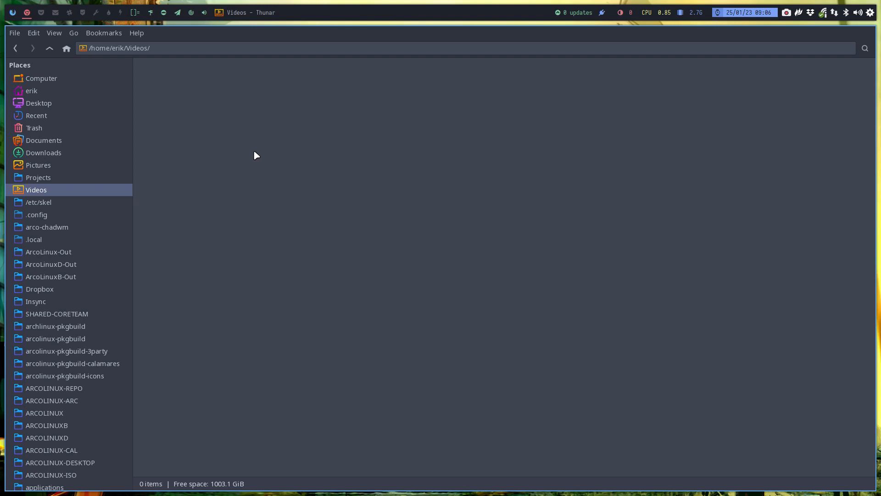
{"action": "mouse_move", "coordinate": [53, 95]}
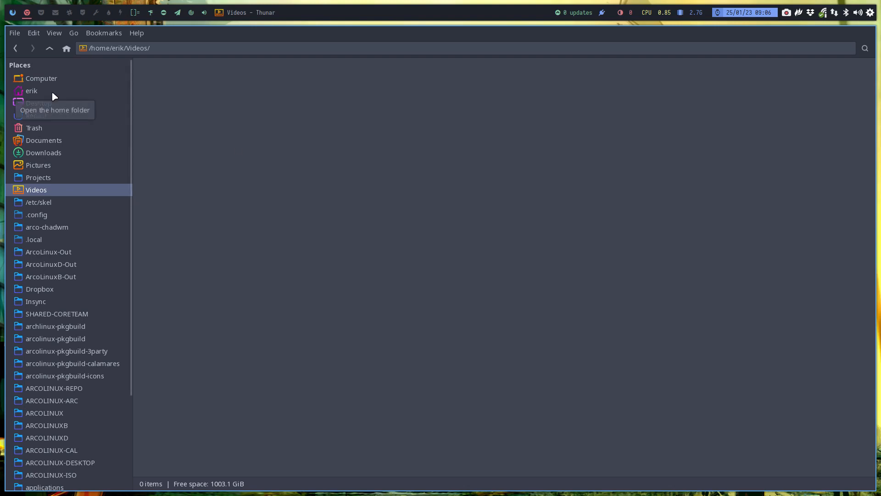
Show the Trash folder's six deleted files as a detailed list
{"action": "left_click", "coordinate": [34, 127]}
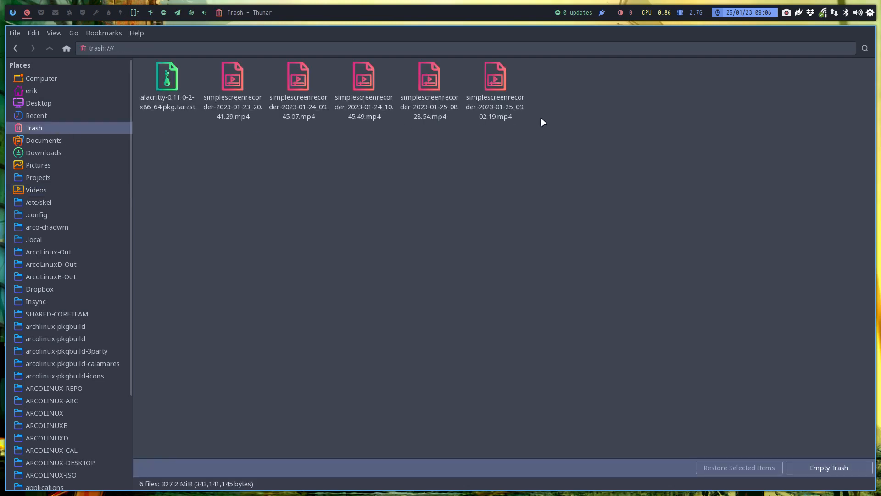
{"action": "left_click", "coordinate": [495, 85]}
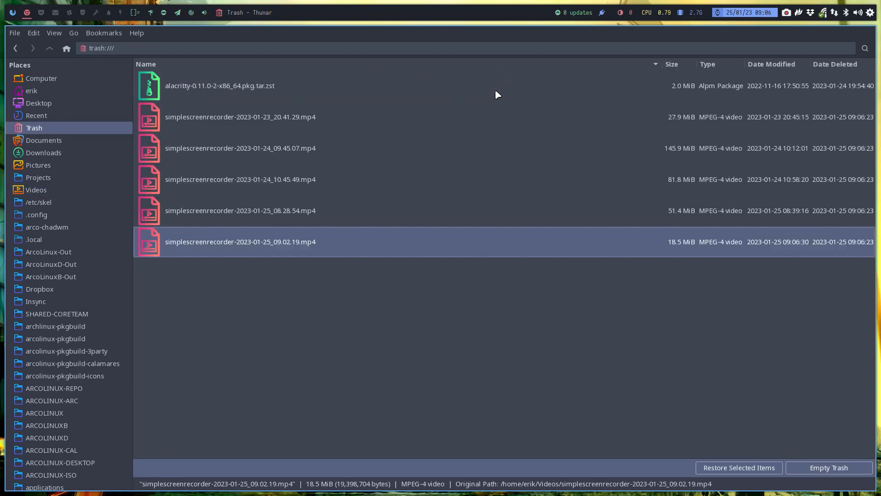
{"action": "mouse_move", "coordinate": [741, 240]}
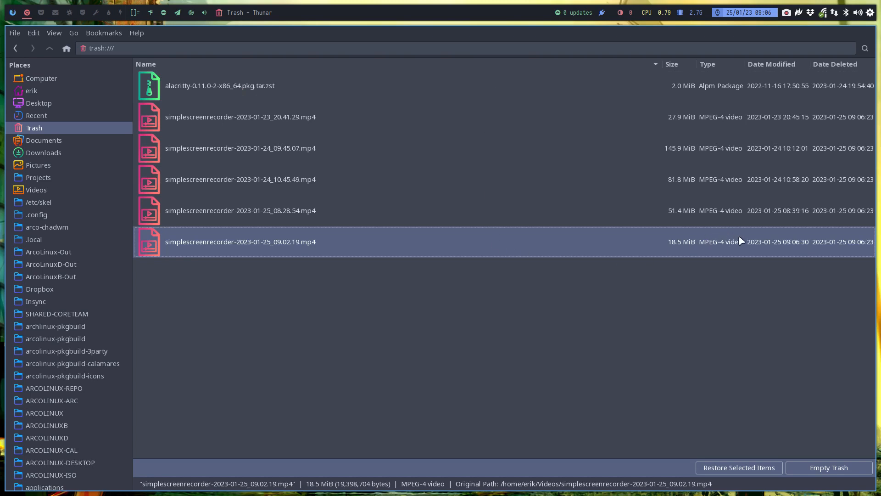
{"action": "mouse_move", "coordinate": [767, 246]}
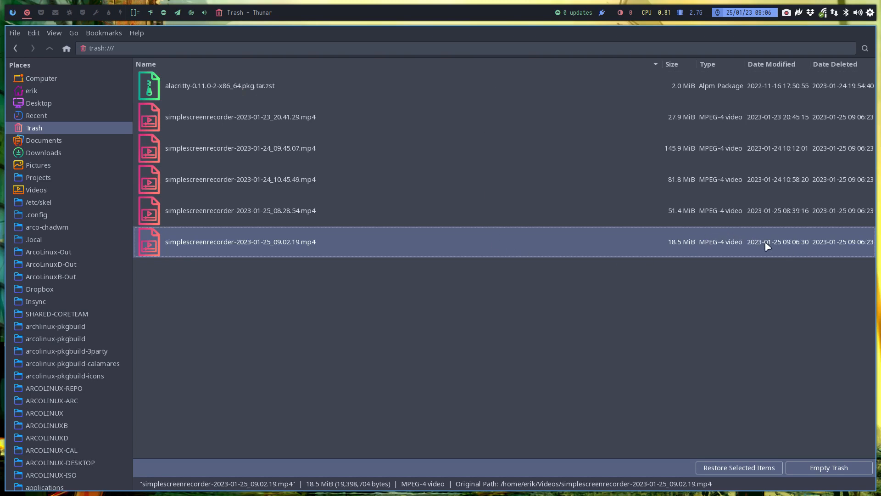
{"action": "mouse_move", "coordinate": [765, 201]}
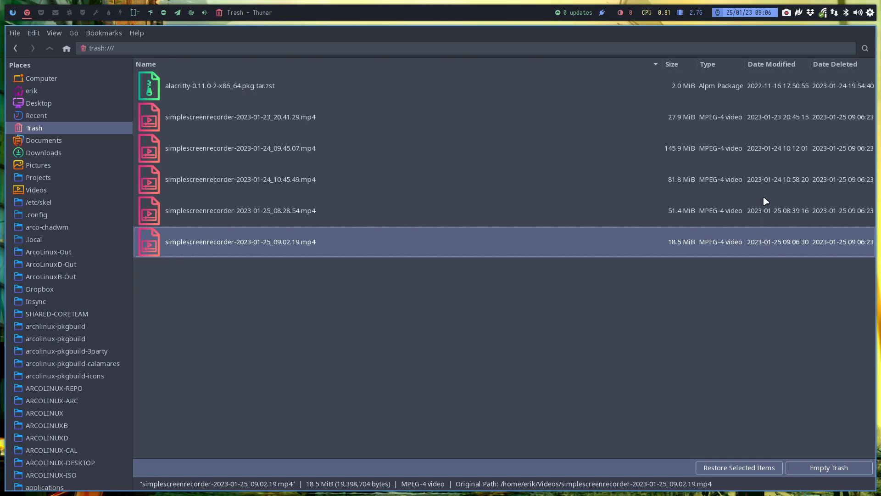
{"action": "mouse_move", "coordinate": [245, 201]}
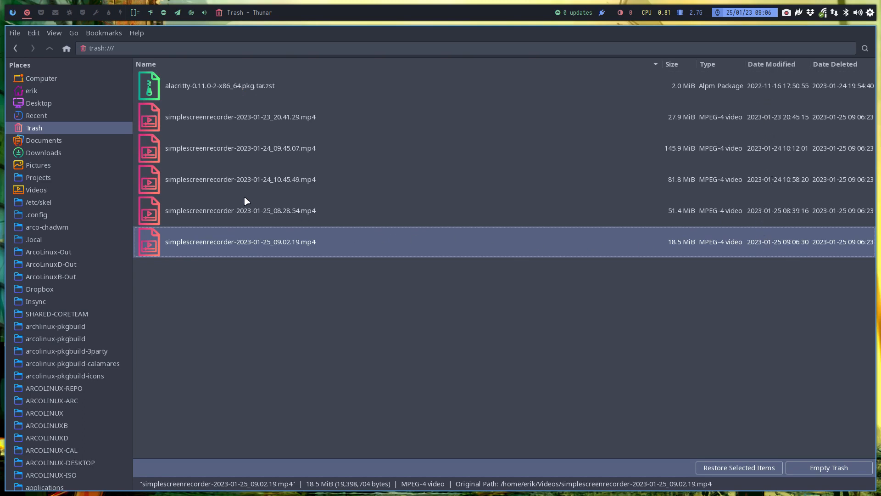
{"action": "mouse_move", "coordinate": [768, 61]}
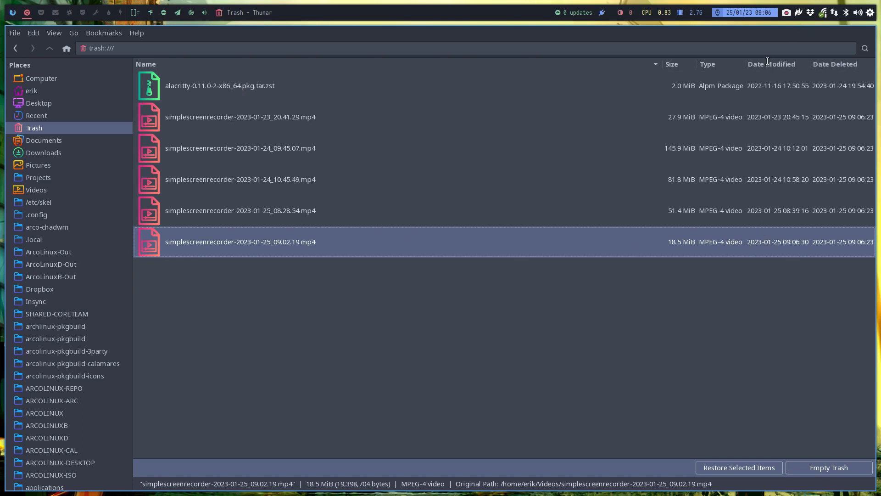
{"action": "left_click", "coordinate": [255, 338]}
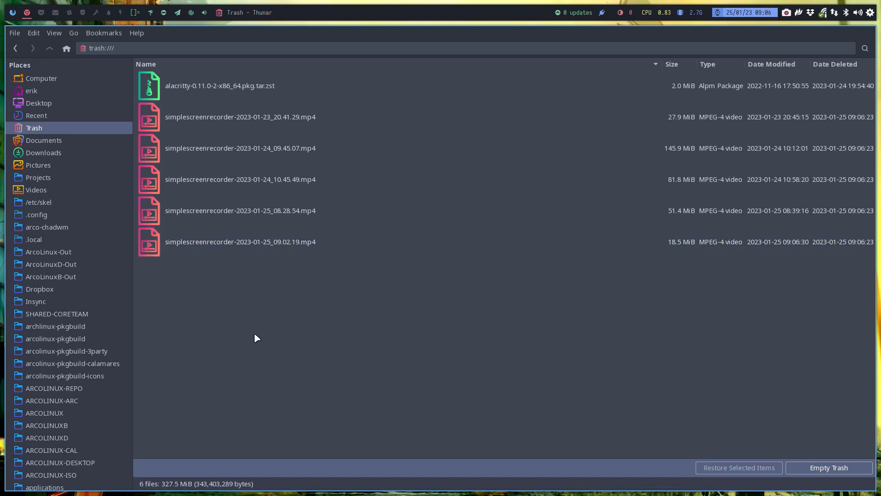
{"action": "mouse_move", "coordinate": [55, 182]}
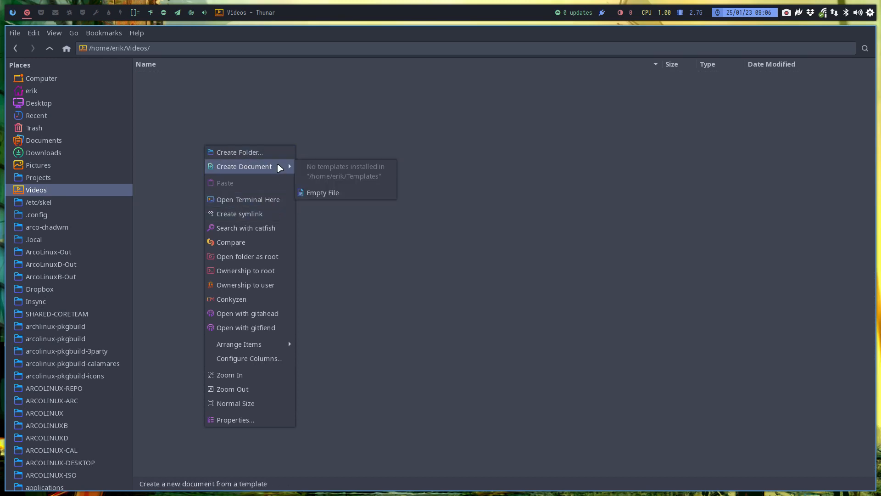
Create an empty file named my-little-script.sh in Videos
{"action": "left_click", "coordinate": [322, 192]}
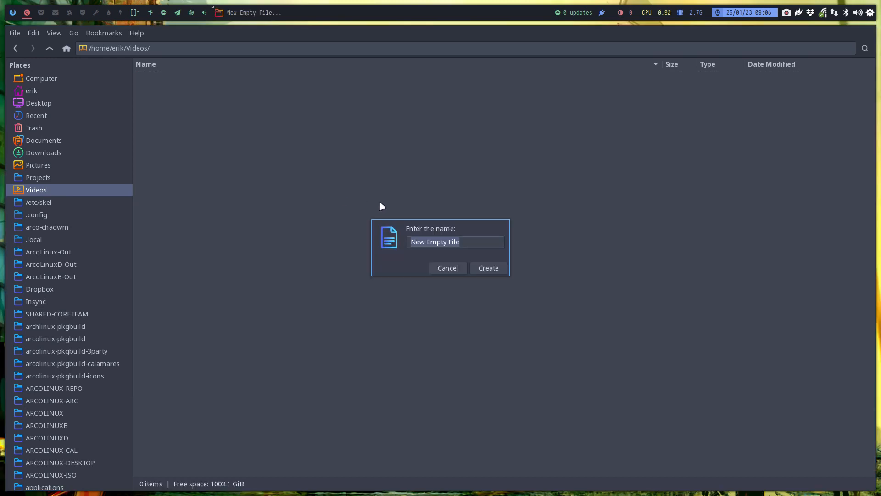
{"action": "type", "text": "my"}
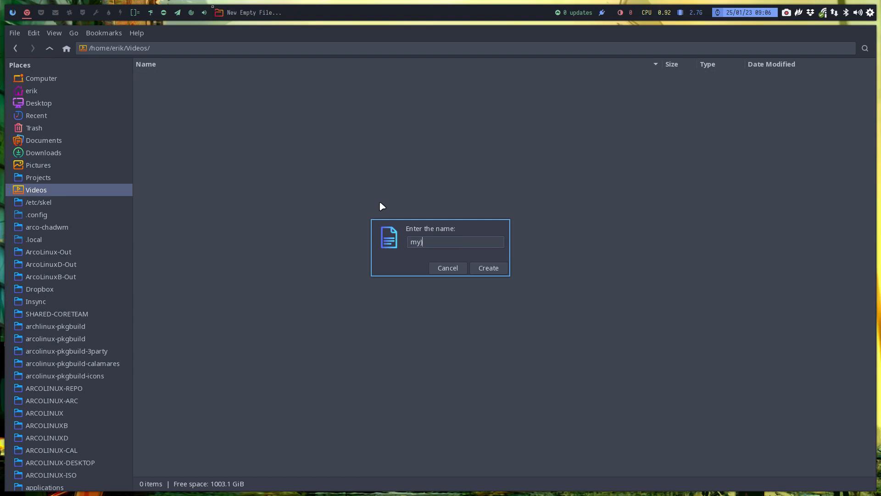
{"action": "type", "text": "-little"}
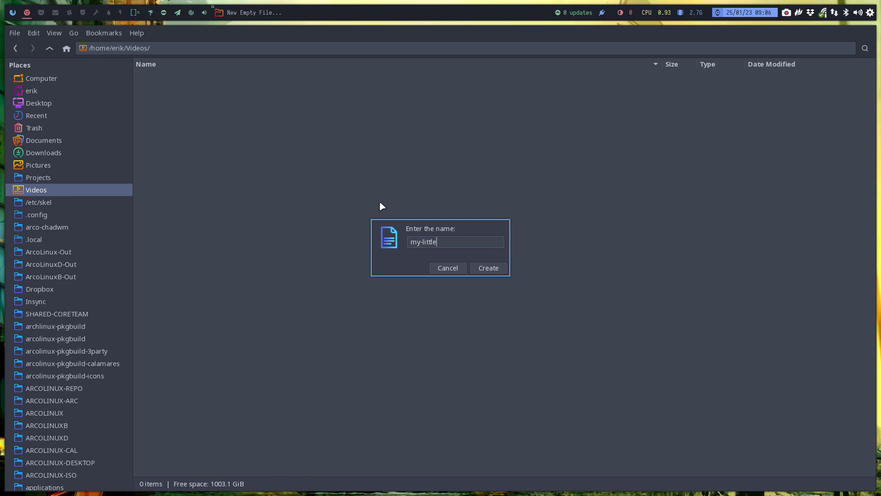
{"action": "type", "text": "-script"}
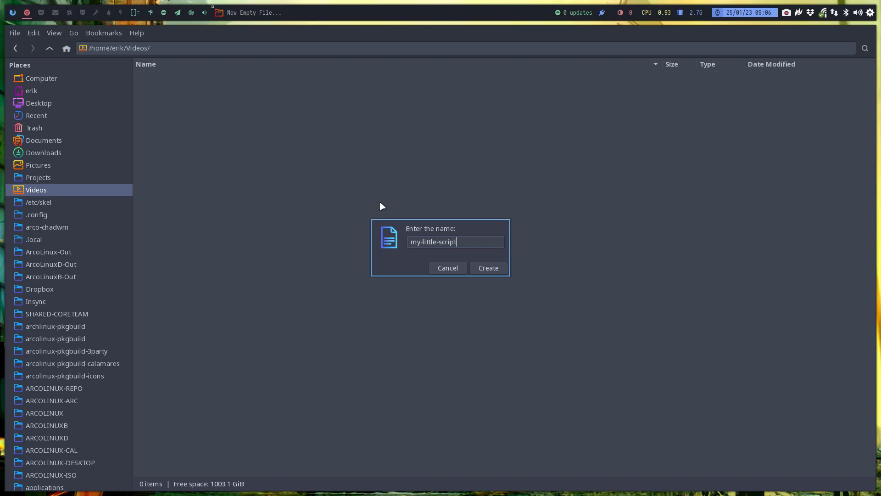
{"action": "type", "text": ".sh"}
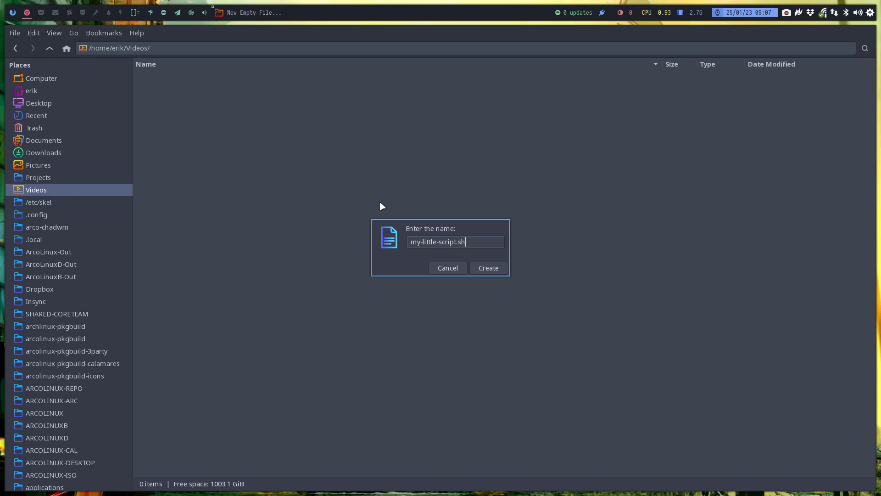
{"action": "left_click", "coordinate": [488, 267]}
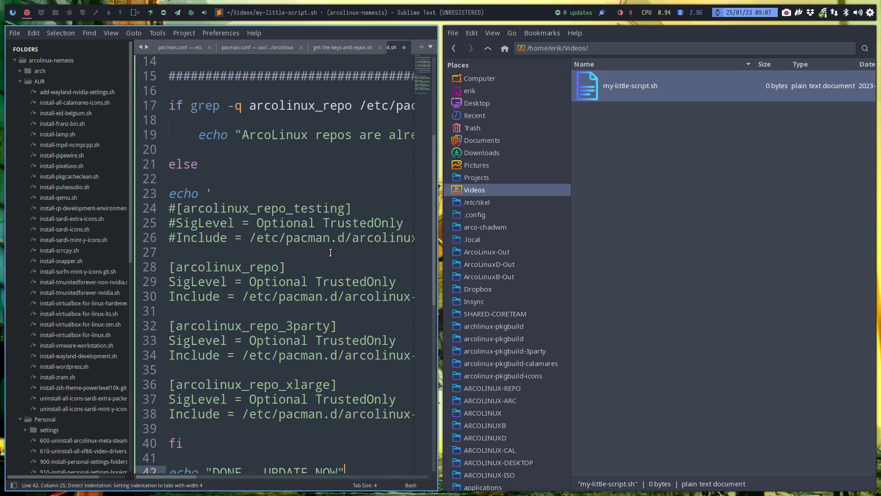
Save the pasted keys-and-repos bash code into my-little-script.sh, making it a 1.5 KiB shell script
{"action": "scroll", "scroll_direction": "up", "scroll_amount": 3}
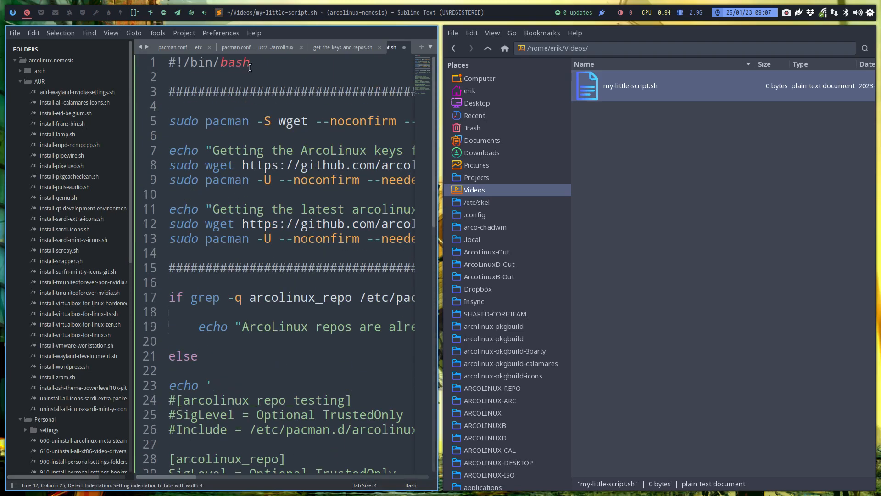
{"action": "triple_click", "coordinate": [208, 62]}
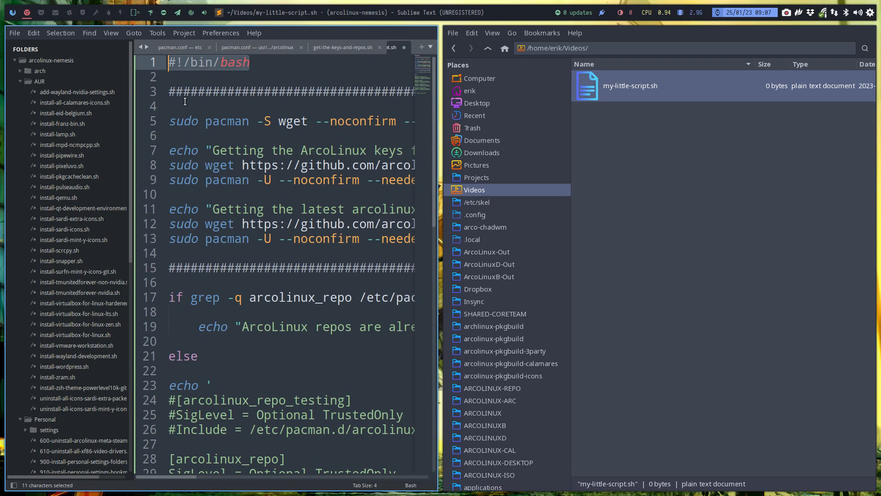
{"action": "key", "text": "ctrl+s"}
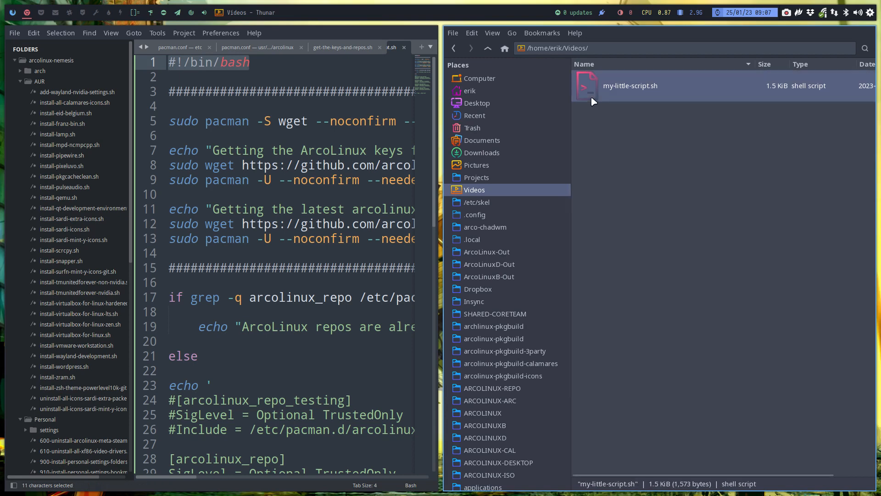
{"action": "mouse_move", "coordinate": [602, 175]}
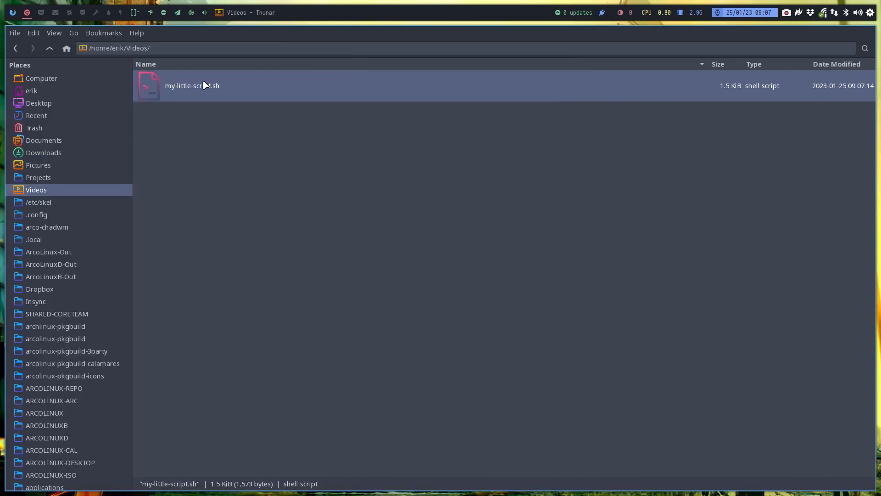
{"action": "right_click", "coordinate": [192, 85]}
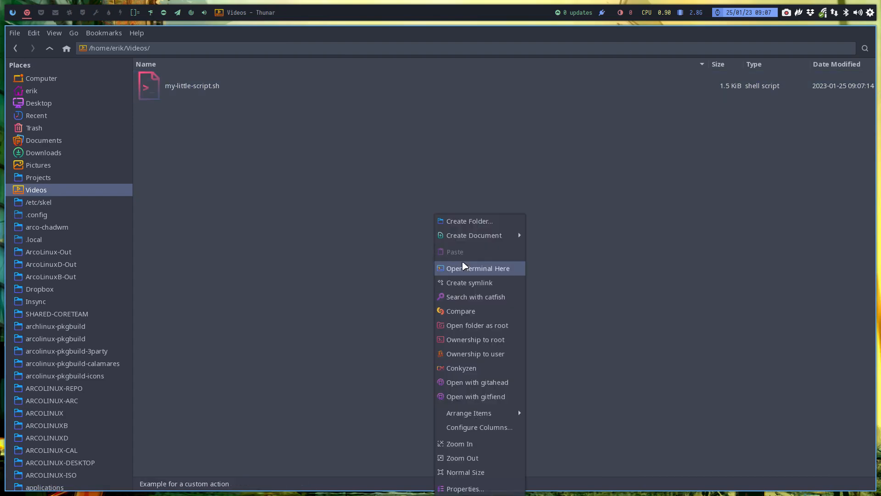
From a terminal in Videos, run chmod +x my-little-script.sh to make it executable
{"action": "left_click", "coordinate": [478, 268]}
{"action": "type", "text": "ll"}
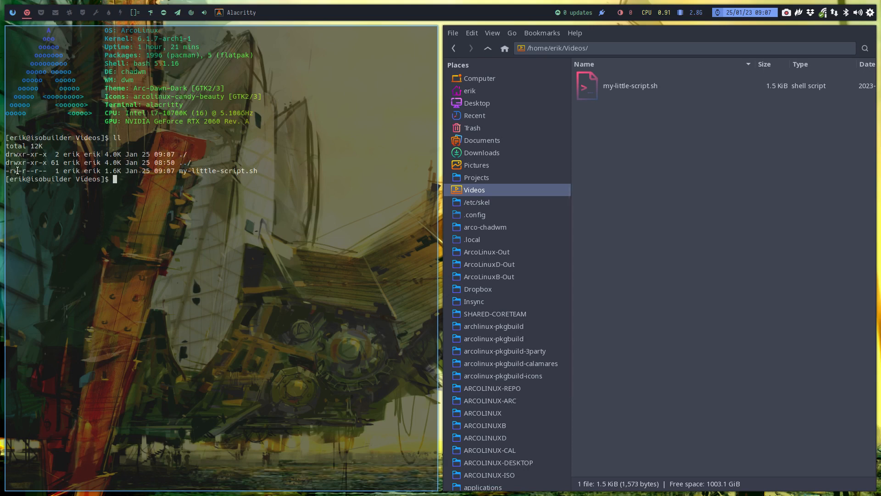
{"action": "mouse_move", "coordinate": [43, 251]}
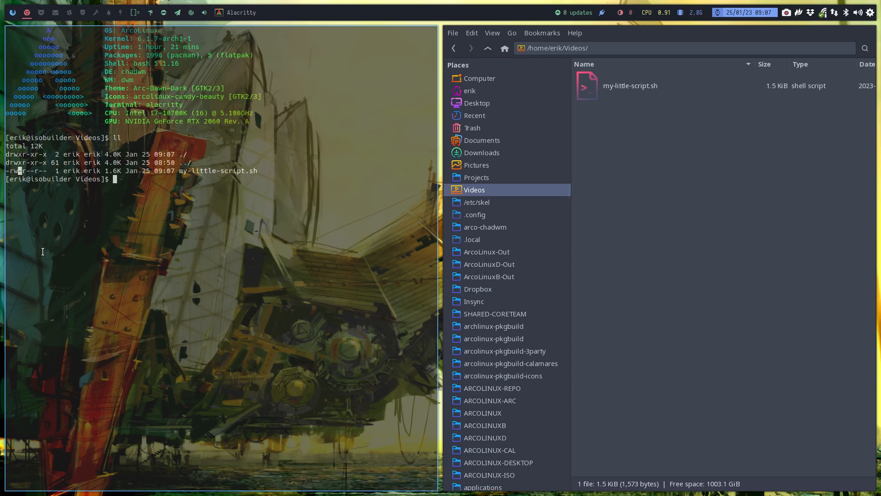
{"action": "type", "text": "c"}
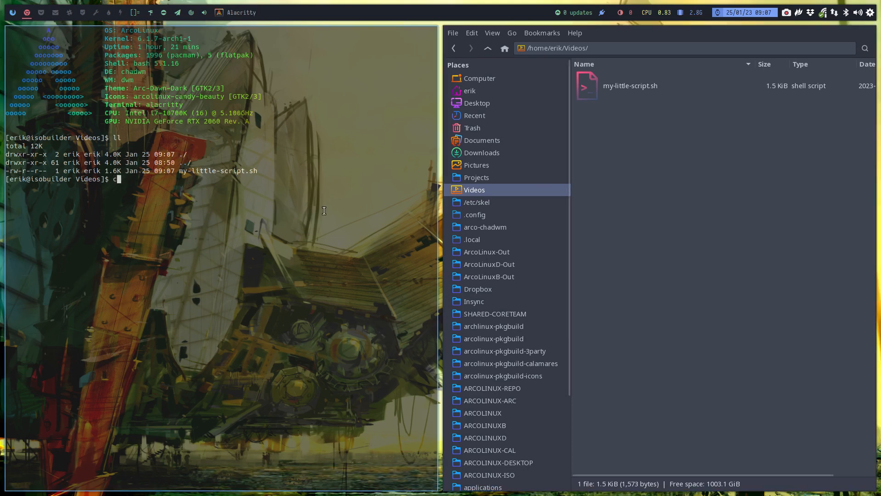
{"action": "type", "text": "hmod ="}
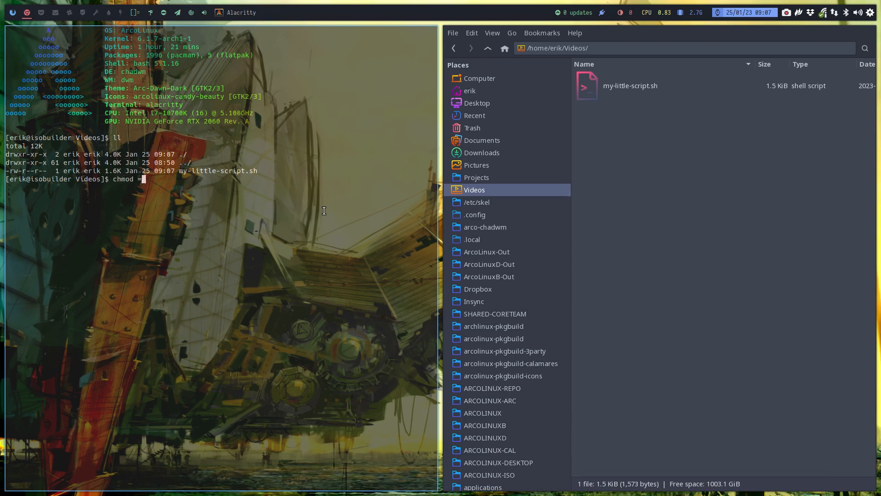
{"action": "type", "text": "x my-little-script.sh"}
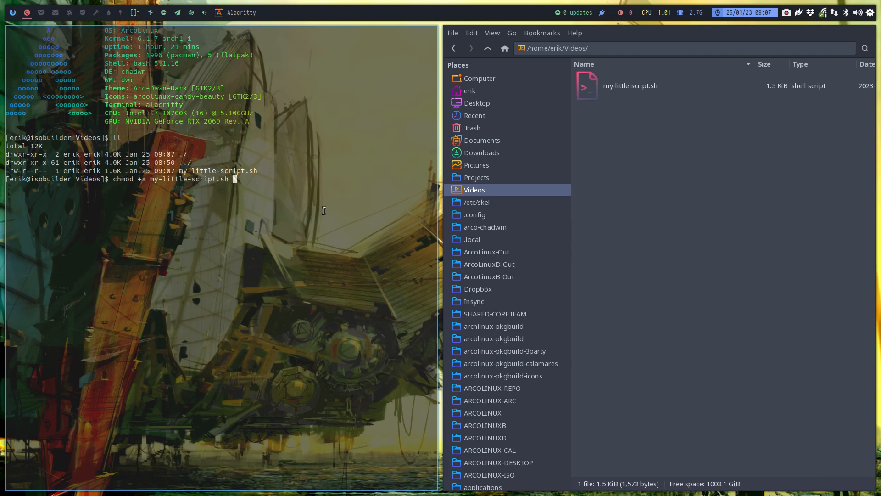
{"action": "key", "text": "Return"}
{"action": "type", "text": "ll"}
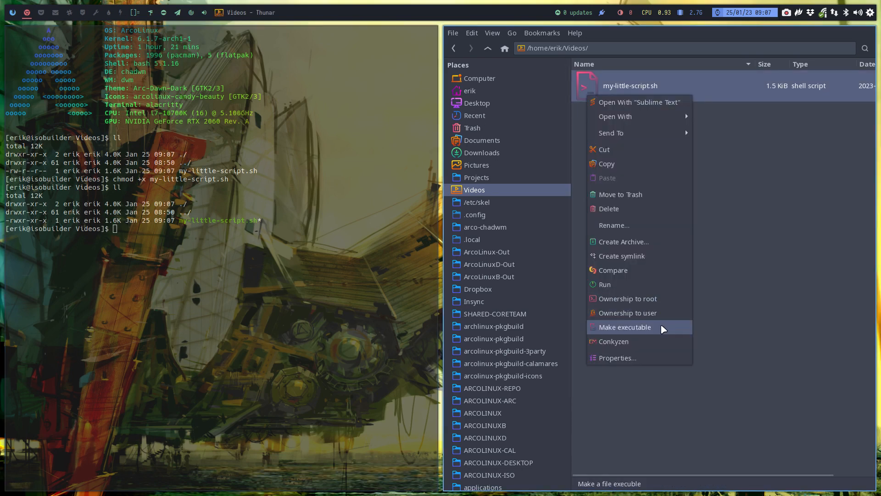
Untick 'Allow this file to run as a program' in Properties, restore it with chmod +x, and open the script in Sublime Text
{"action": "left_click", "coordinate": [624, 326]}
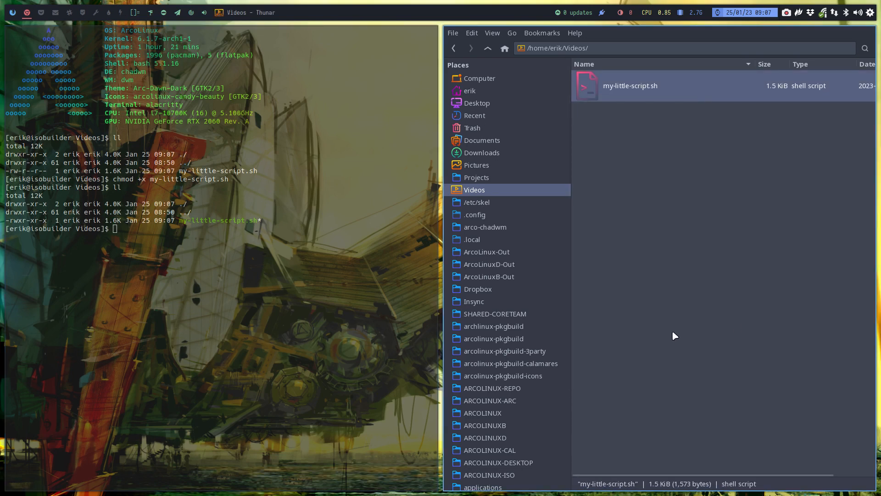
{"action": "right_click", "coordinate": [630, 85]}
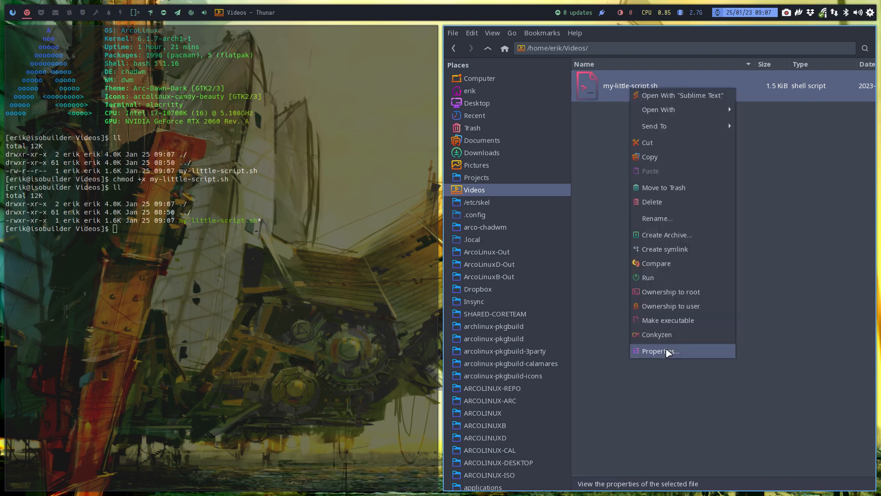
{"action": "left_click", "coordinate": [660, 351]}
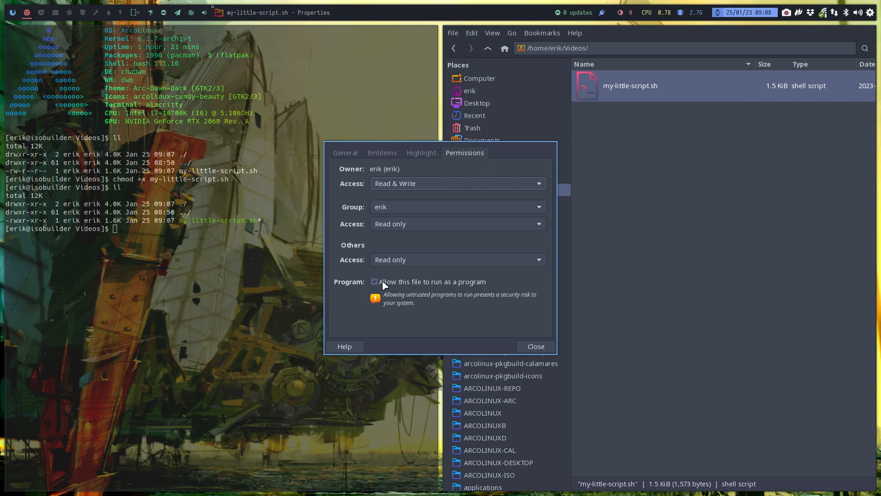
{"action": "left_click", "coordinate": [534, 347]}
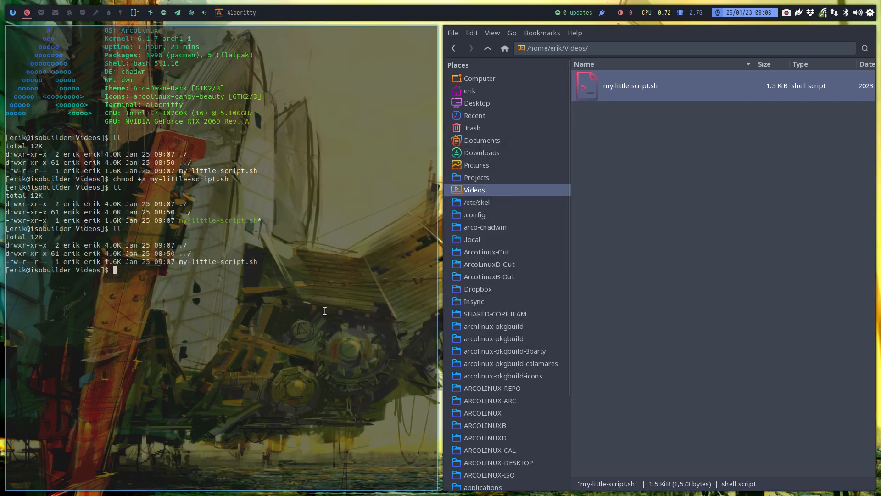
{"action": "type", "text": "ll"}
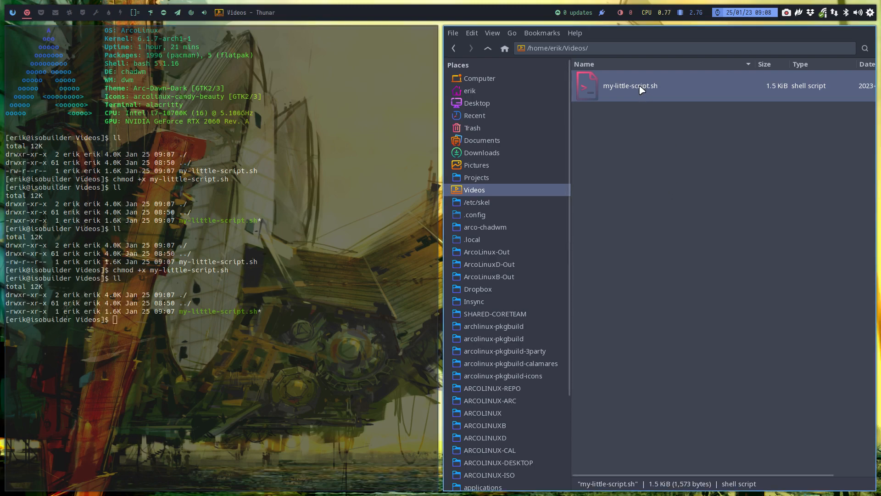
{"action": "double_click", "coordinate": [630, 85]}
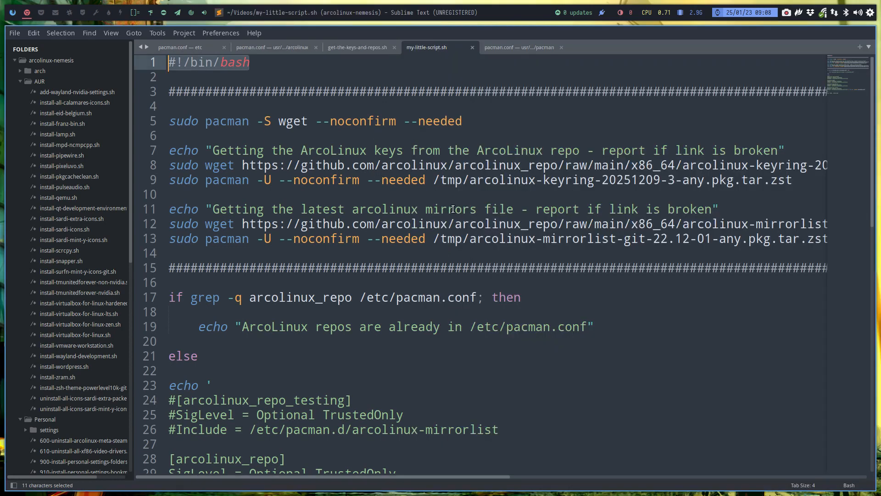
{"action": "mouse_move", "coordinate": [158, 286]}
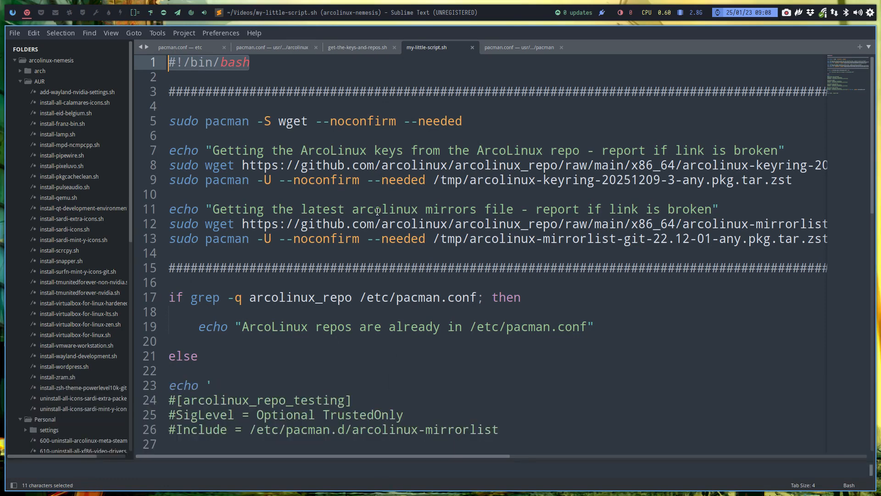
{"action": "left_click", "coordinate": [180, 136]}
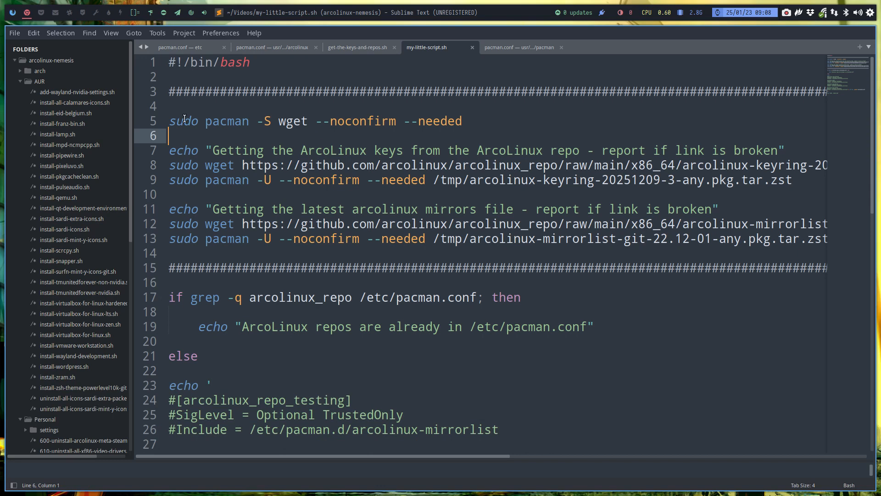
{"action": "left_click", "coordinate": [90, 33]}
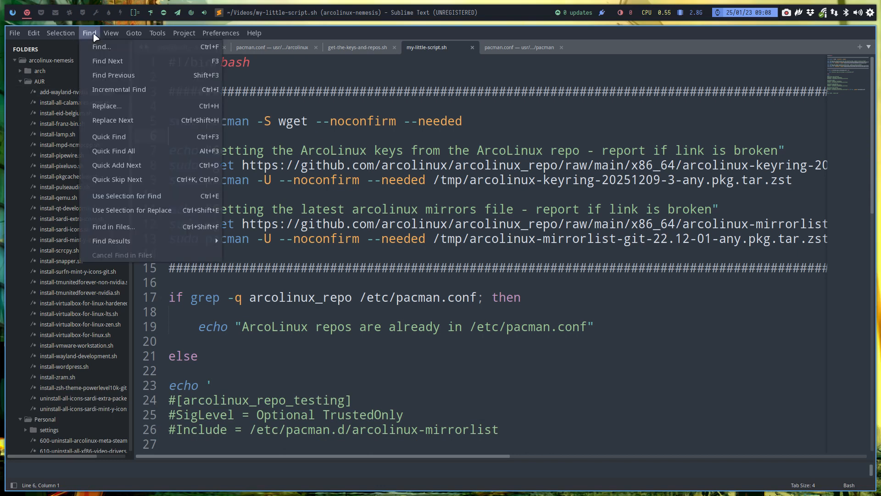
{"action": "left_click", "coordinate": [111, 33]}
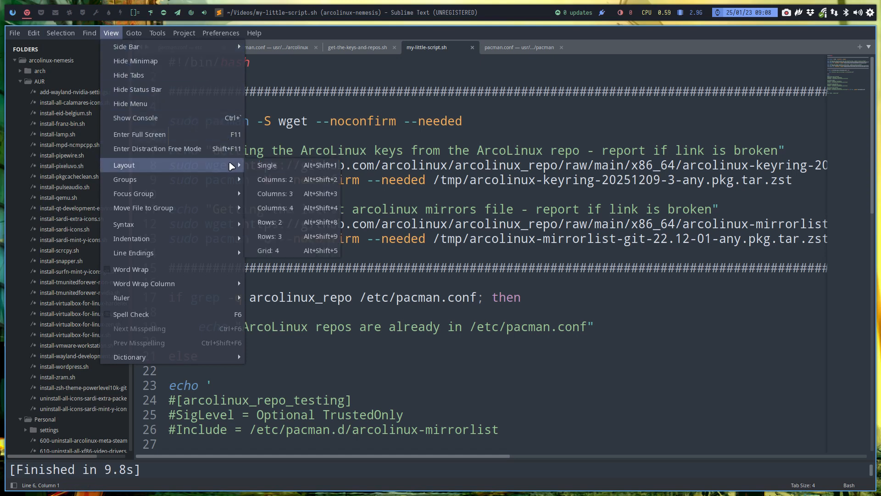
{"action": "mouse_move", "coordinate": [189, 168]}
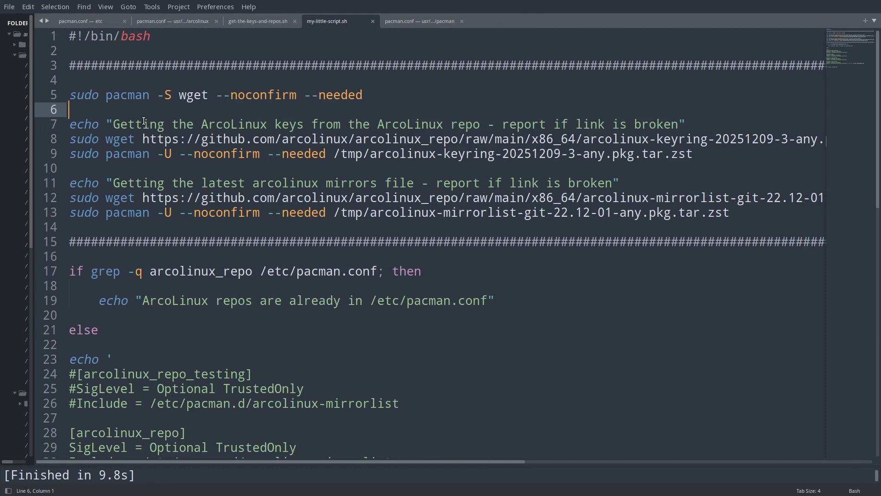
{"action": "double_click", "coordinate": [192, 94]}
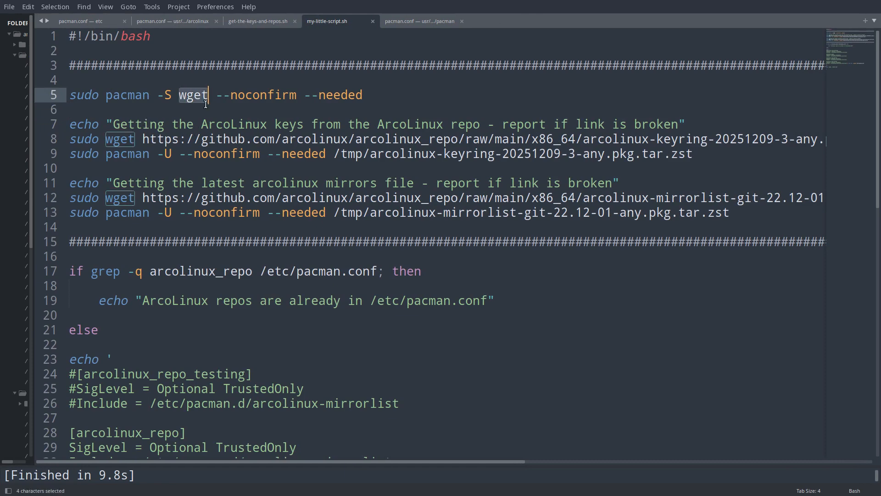
{"action": "double_click", "coordinate": [264, 94]}
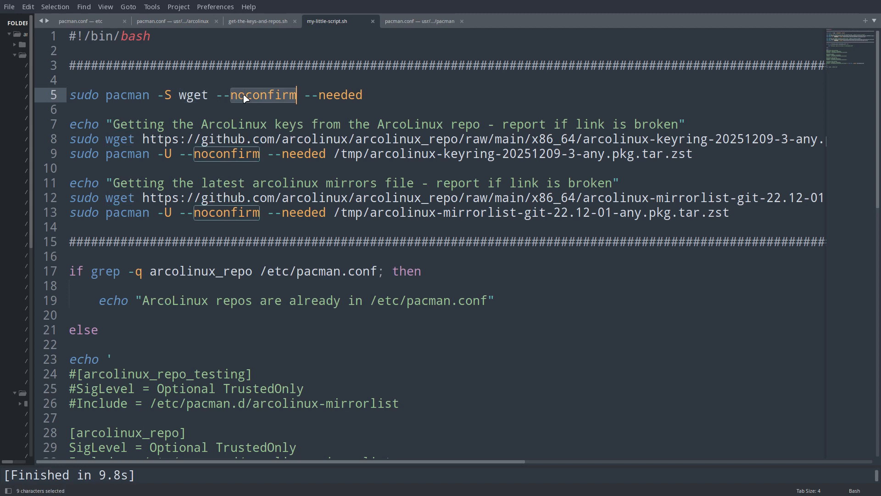
{"action": "mouse_move", "coordinate": [340, 87]}
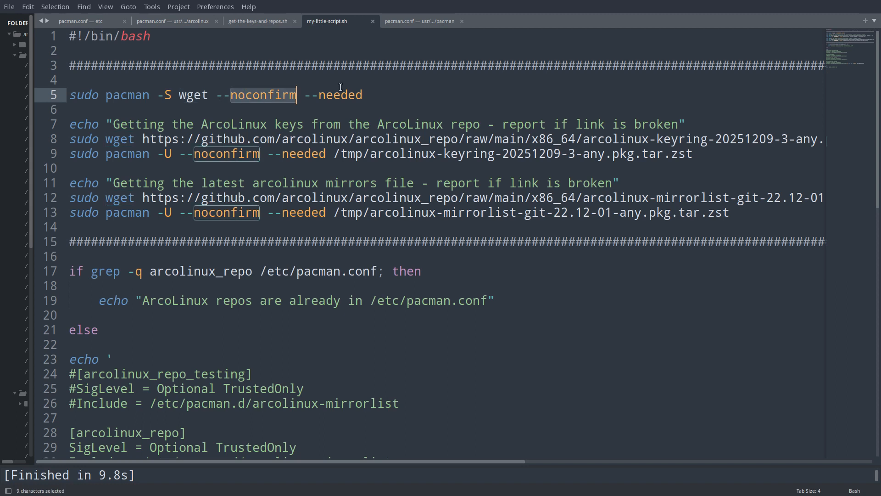
{"action": "double_click", "coordinate": [339, 94]}
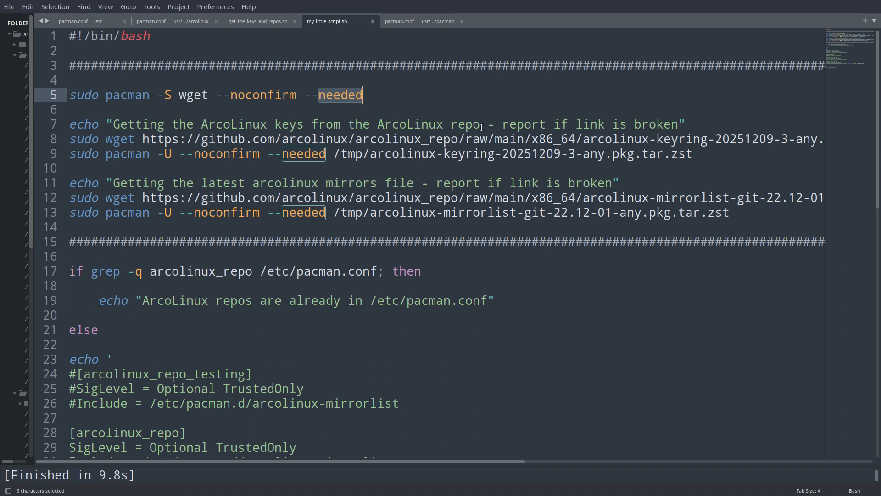
{"action": "mouse_move", "coordinate": [620, 252]}
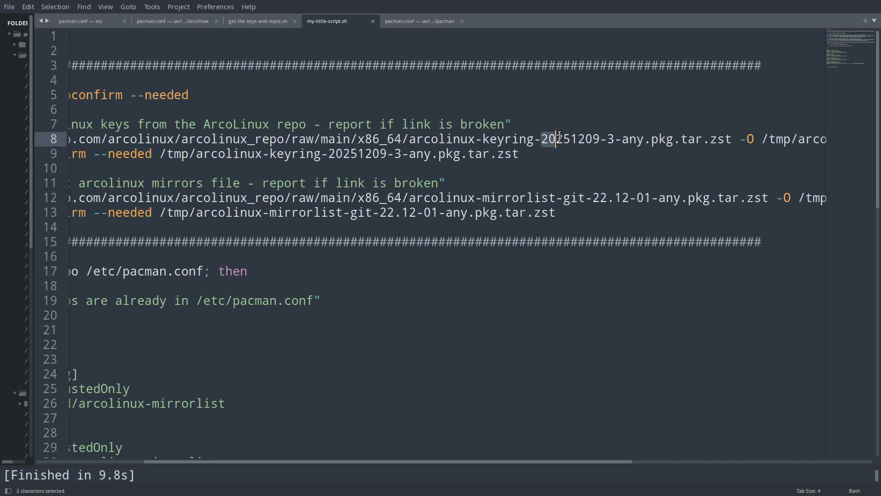
{"action": "left_click", "coordinate": [614, 139]}
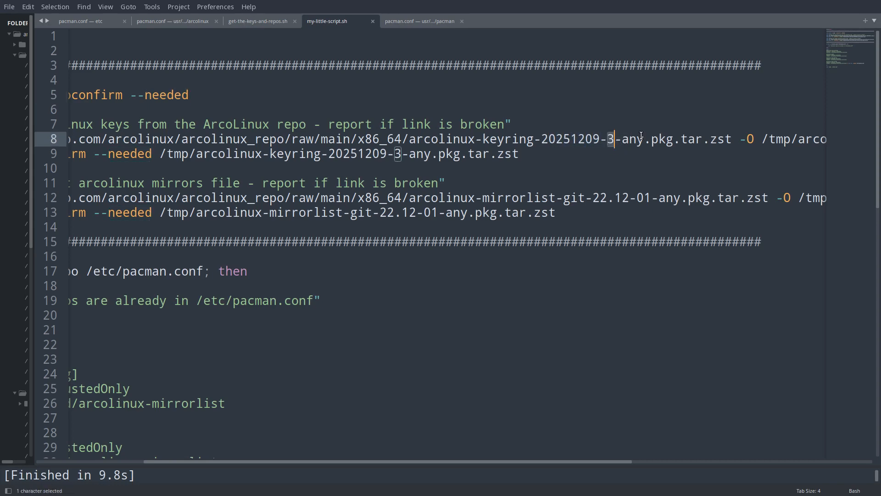
{"action": "mouse_move", "coordinate": [302, 416]}
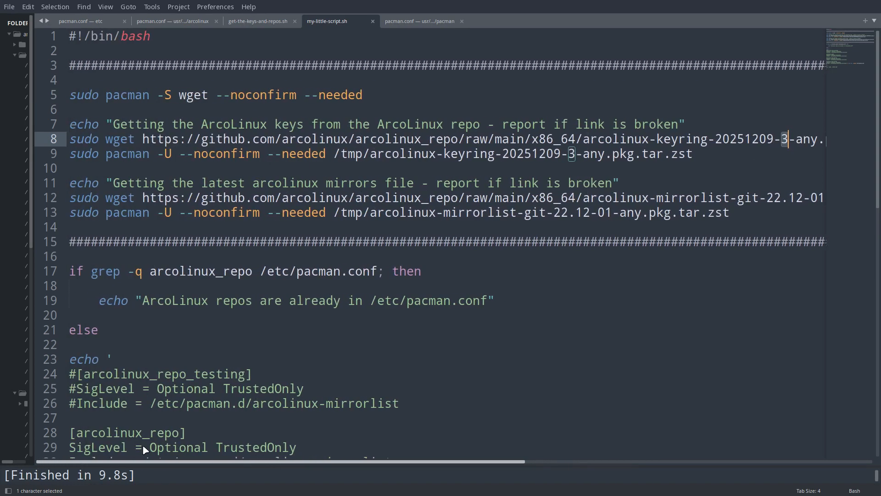
{"action": "double_click", "coordinate": [119, 139]}
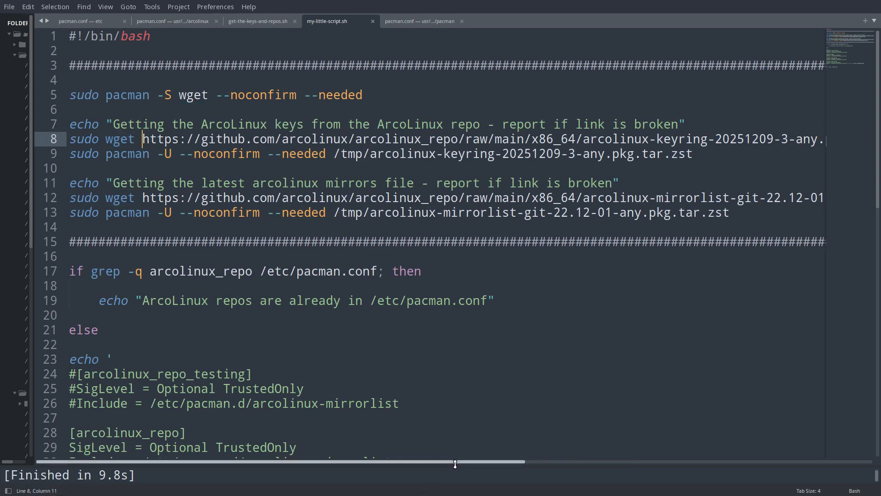
{"action": "scroll", "scroll_direction": "right", "scroll_amount": 3}
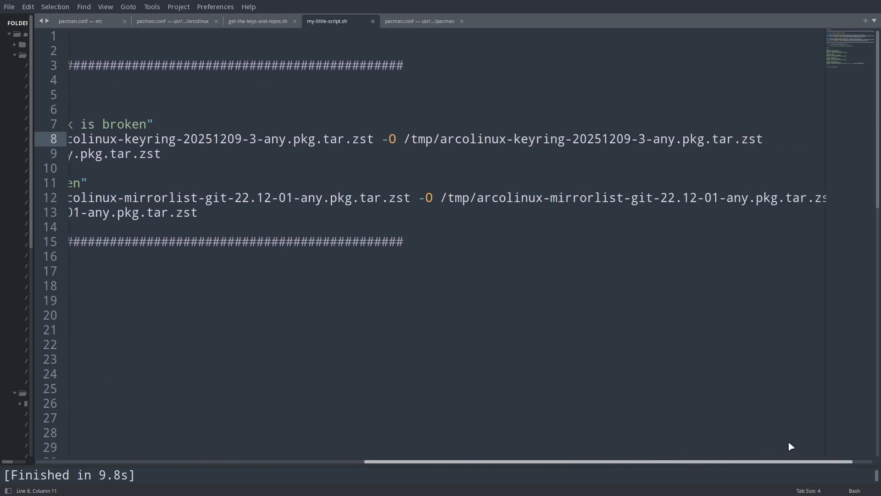
{"action": "left_click", "coordinate": [418, 139]}
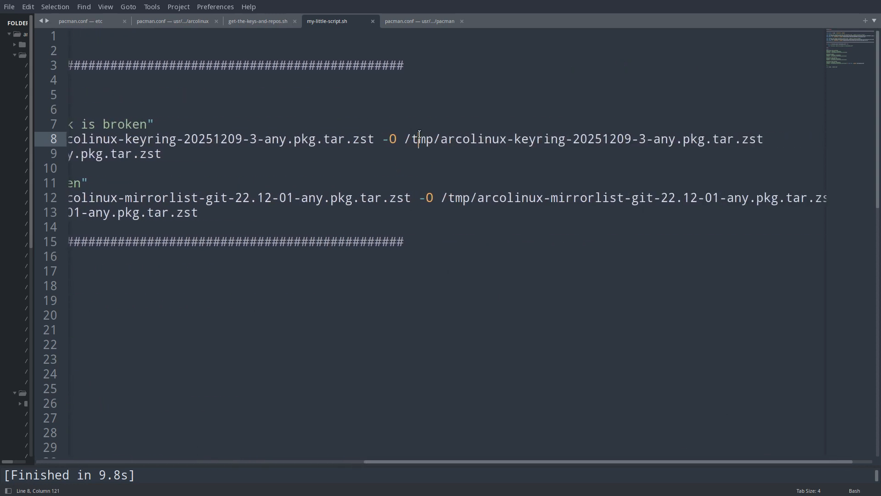
{"action": "double_click", "coordinate": [419, 139]}
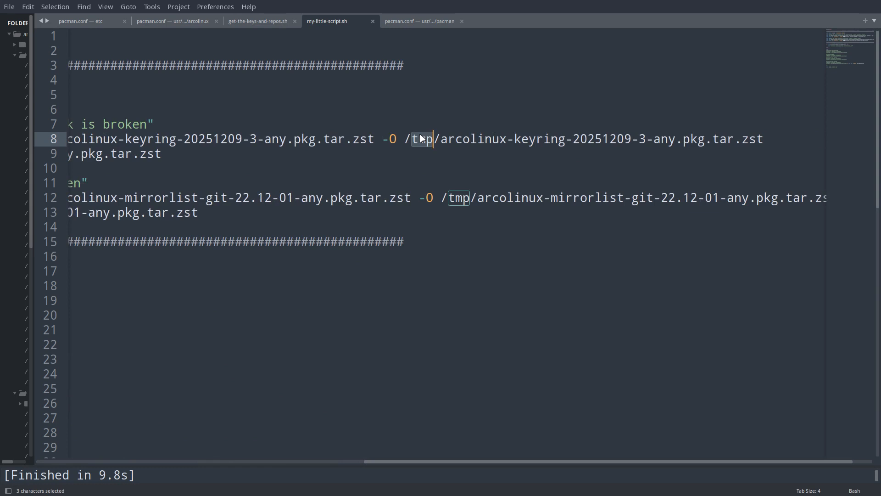
{"action": "left_click", "coordinate": [440, 139]}
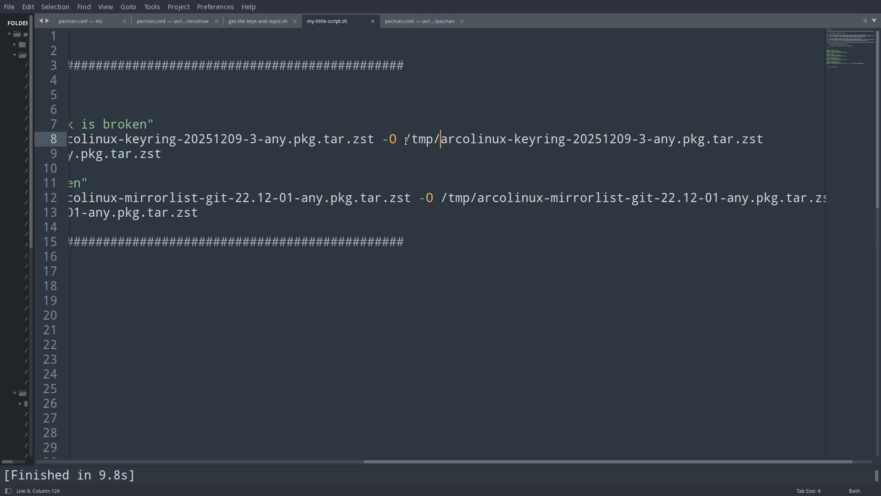
{"action": "double_click", "coordinate": [422, 139]}
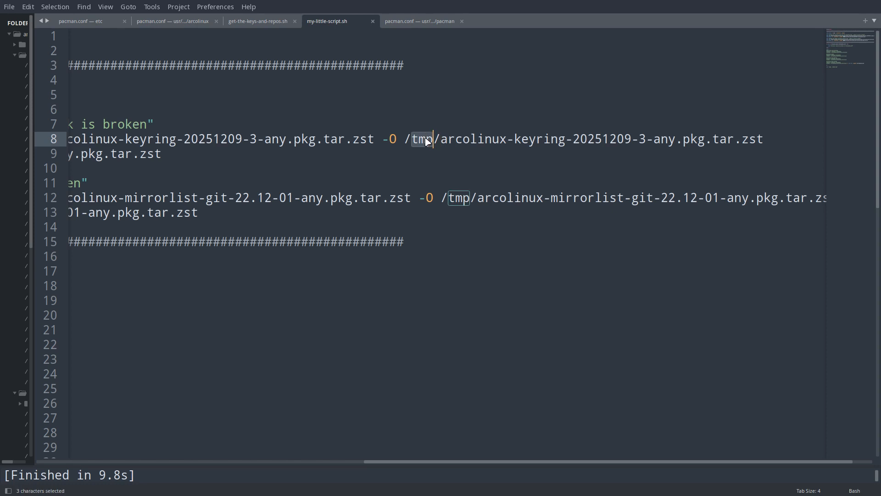
{"action": "mouse_move", "coordinate": [525, 463]}
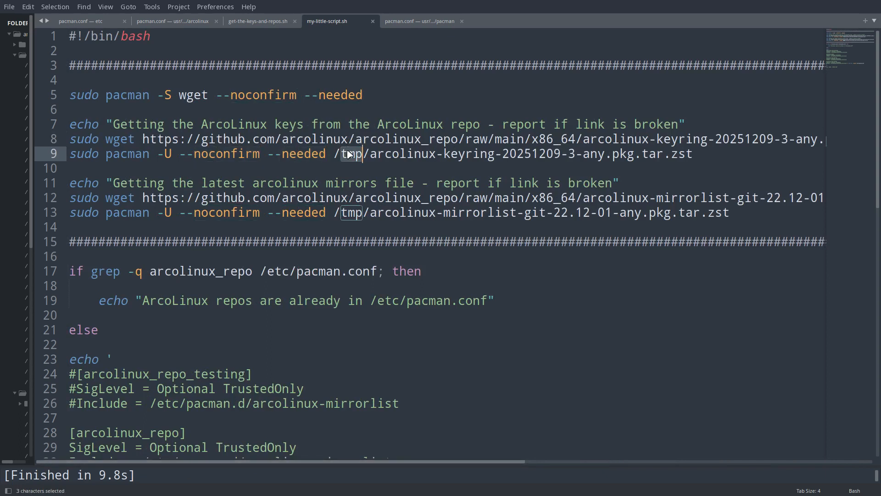
{"action": "mouse_move", "coordinate": [689, 159]}
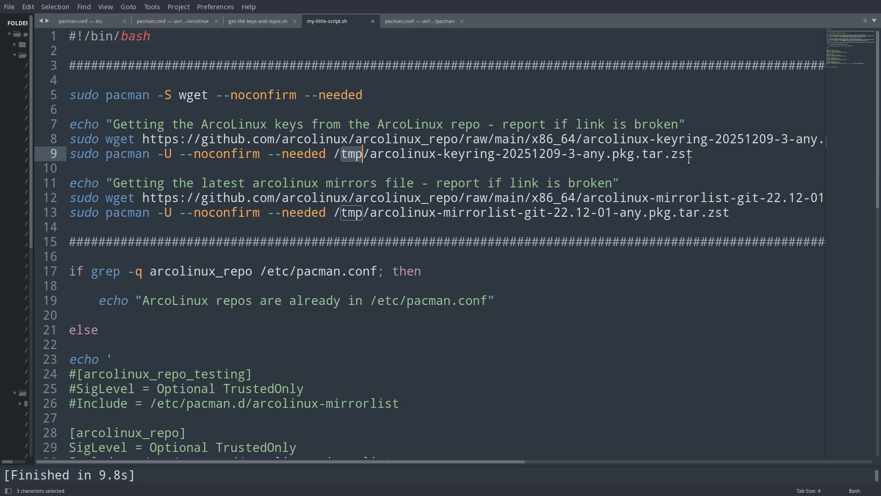
{"action": "left_click", "coordinate": [694, 154]}
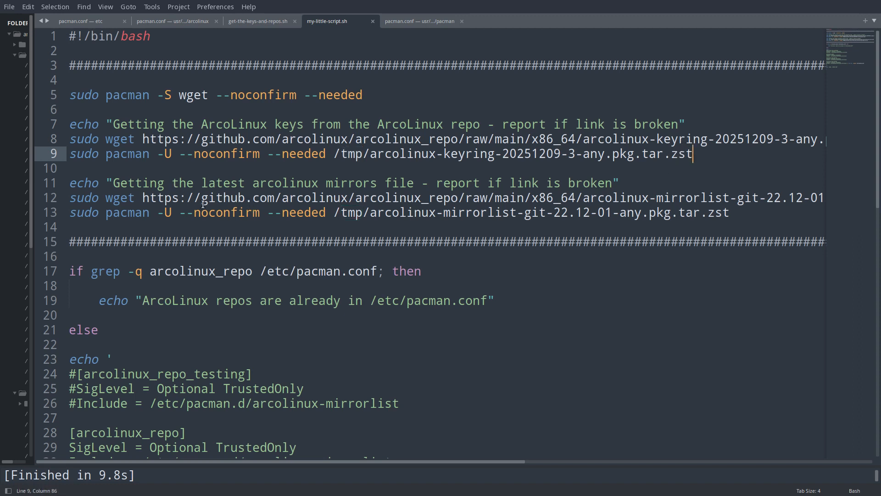
{"action": "left_click", "coordinate": [685, 139]}
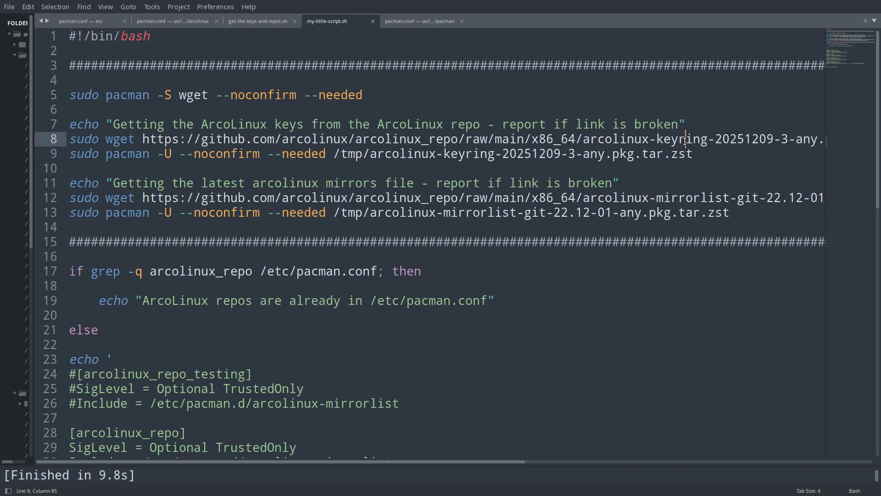
{"action": "double_click", "coordinate": [692, 197]}
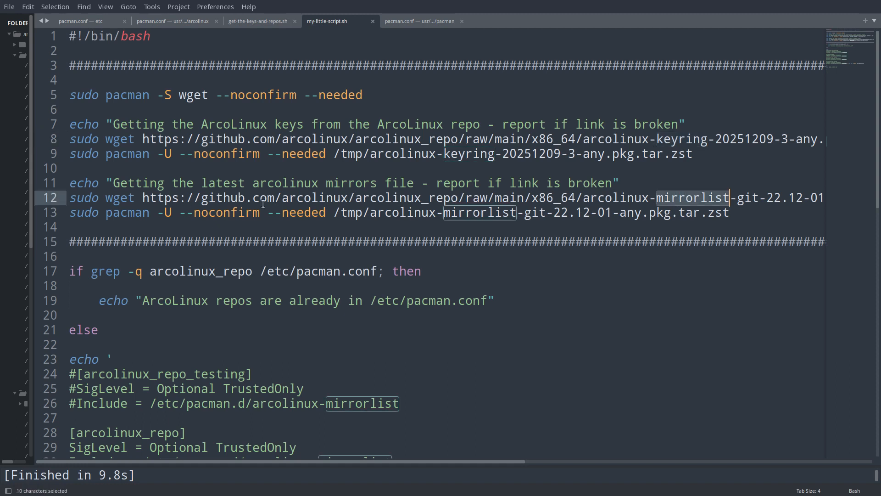
{"action": "mouse_move", "coordinate": [375, 225]}
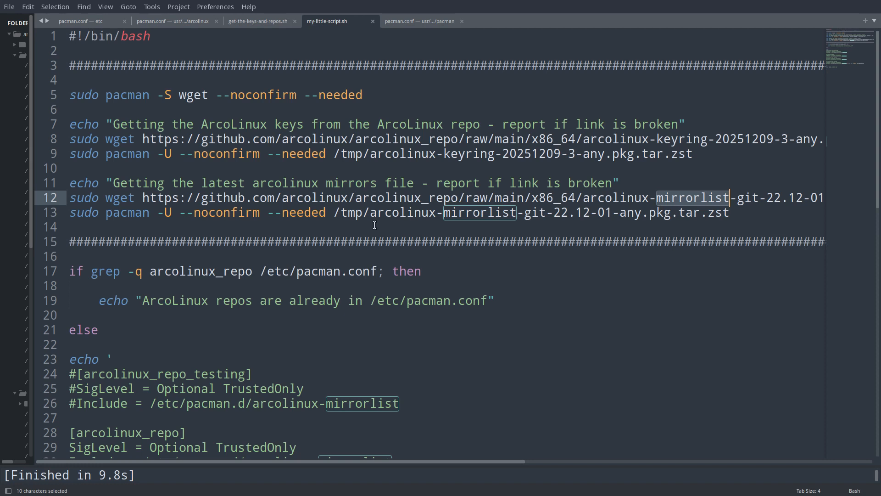
{"action": "scroll", "scroll_direction": "down", "scroll_amount": 3}
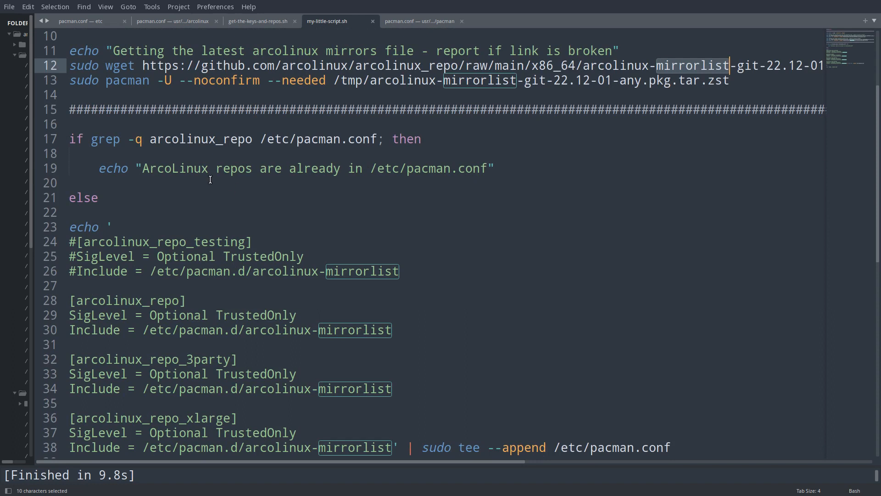
{"action": "double_click", "coordinate": [105, 138]}
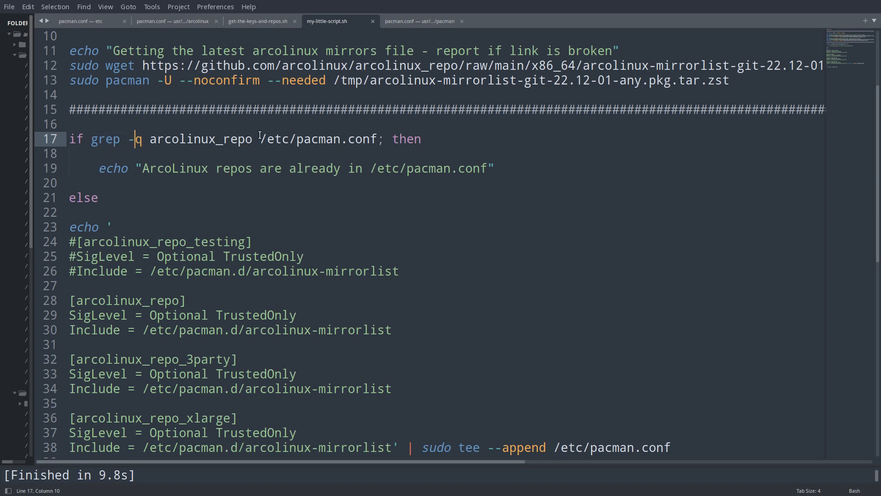
{"action": "double_click", "coordinate": [320, 139]}
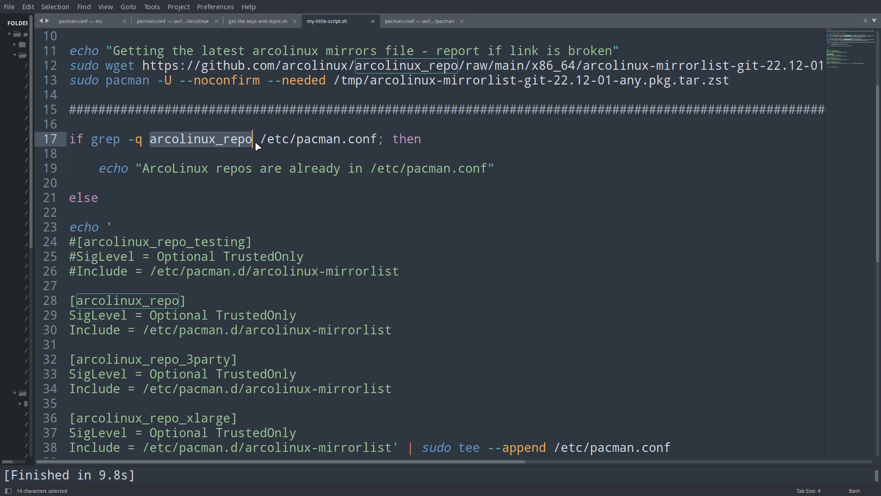
{"action": "left_click", "coordinate": [199, 139]}
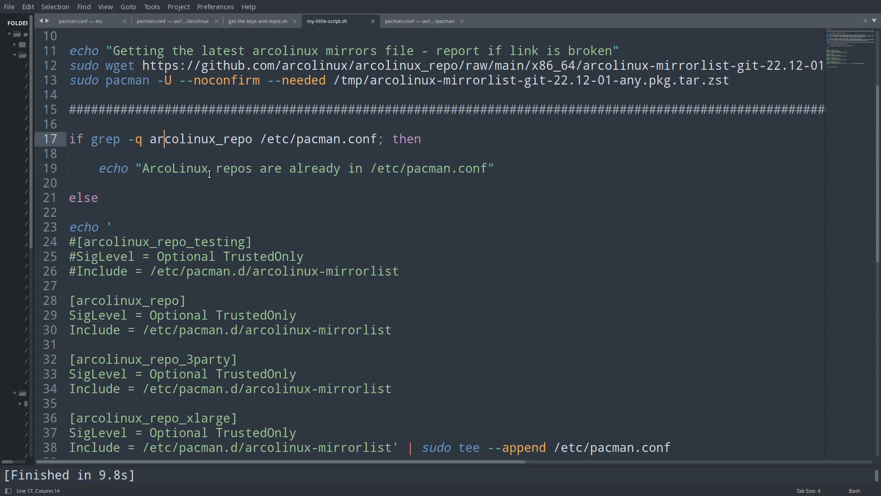
{"action": "left_click", "coordinate": [210, 168]}
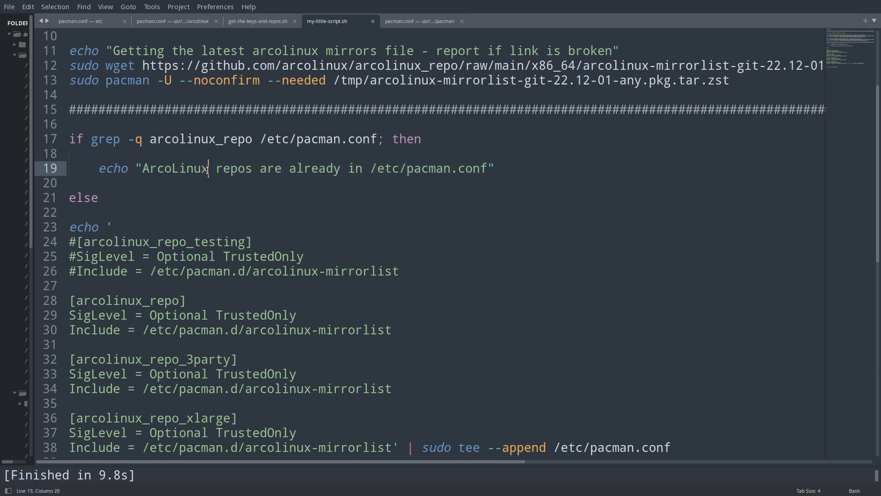
{"action": "left_click", "coordinate": [73, 153]}
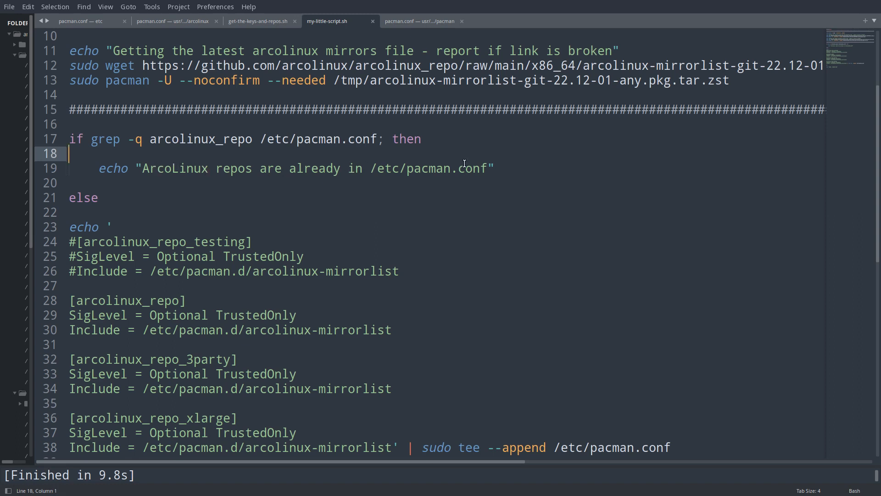
{"action": "mouse_move", "coordinate": [213, 136]}
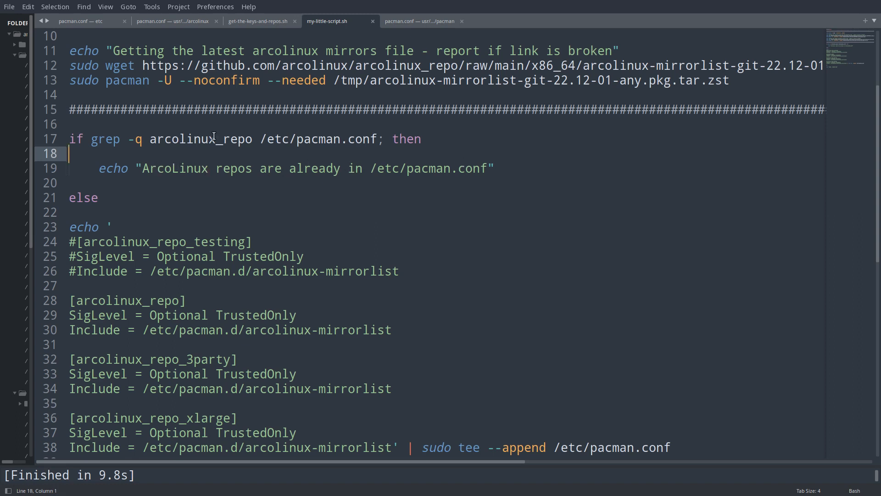
{"action": "double_click", "coordinate": [199, 139]}
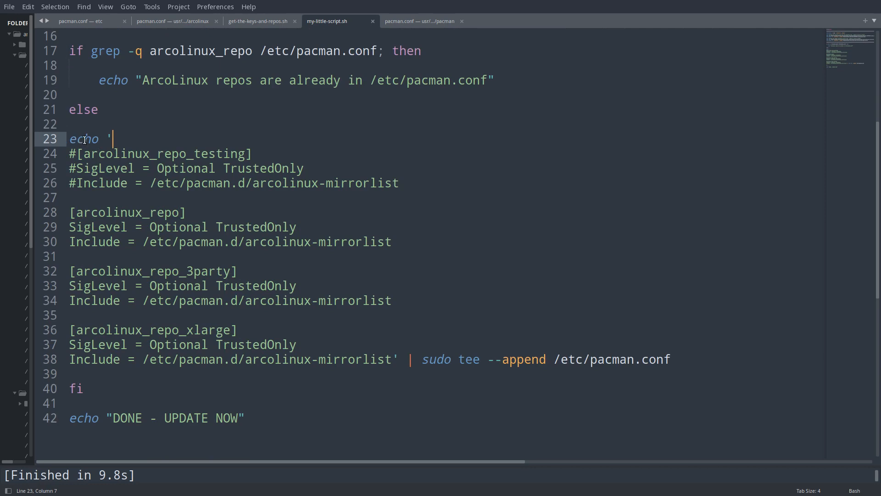
{"action": "mouse_move", "coordinate": [174, 336]}
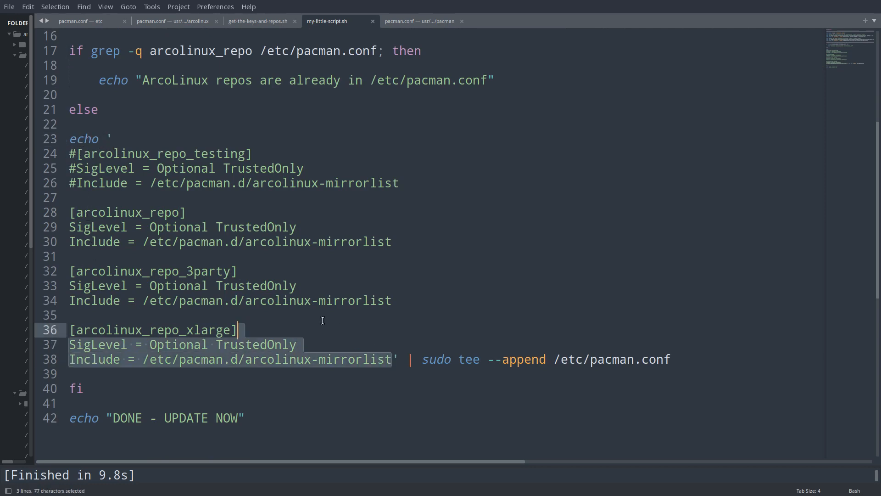
{"action": "left_click", "coordinate": [113, 138]}
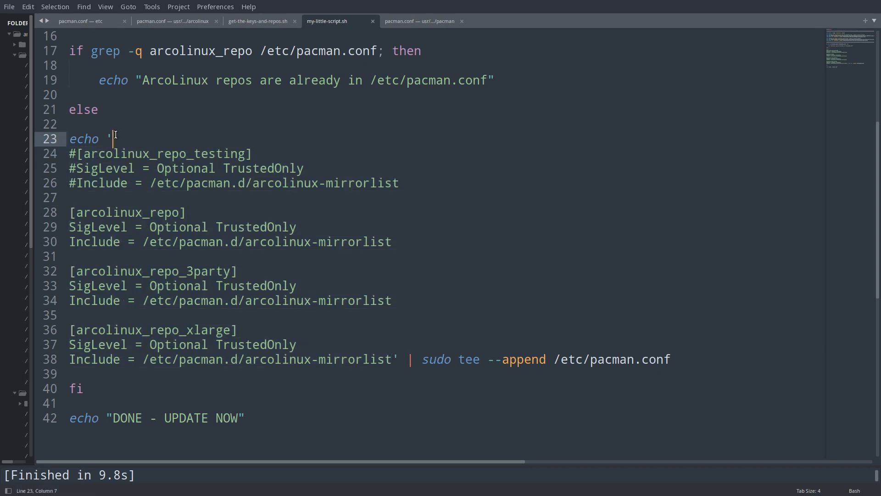
{"action": "mouse_move", "coordinate": [416, 342]}
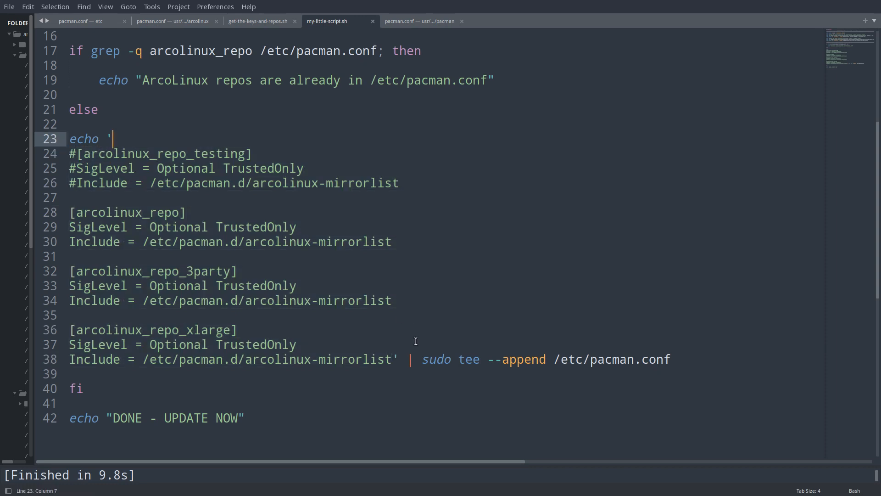
{"action": "mouse_move", "coordinate": [493, 358]}
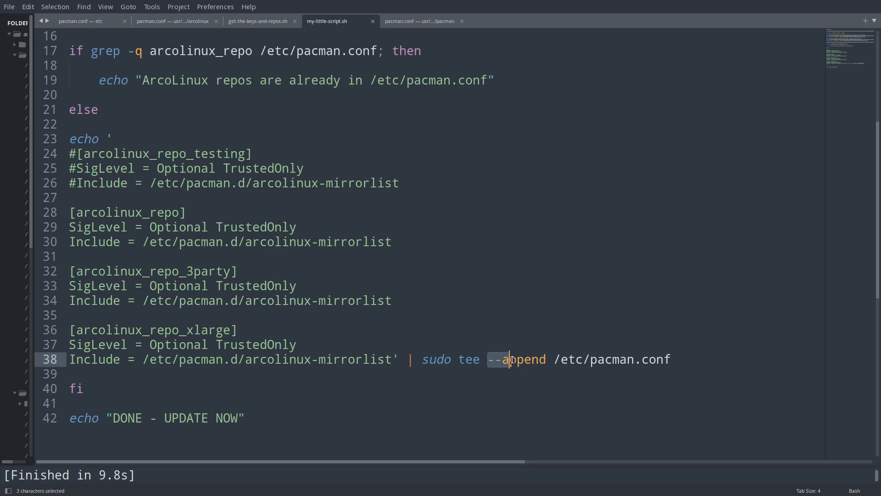
{"action": "double_click", "coordinate": [519, 359]}
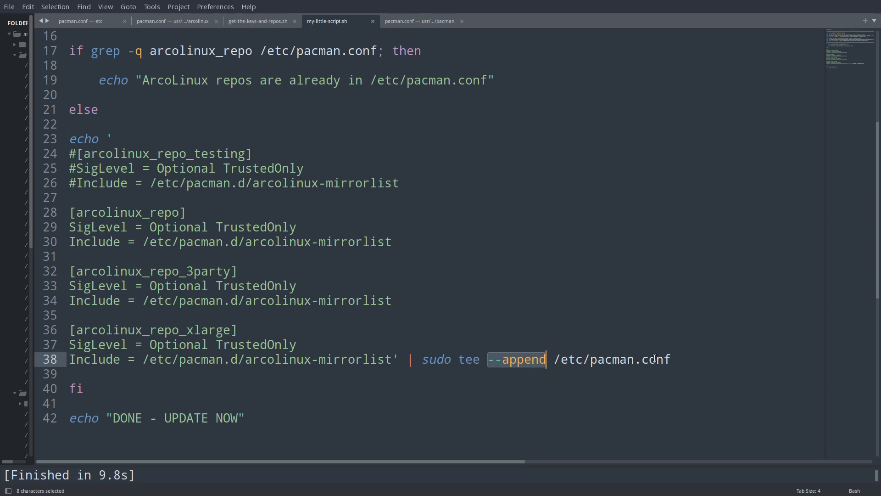
{"action": "mouse_move", "coordinate": [493, 369]}
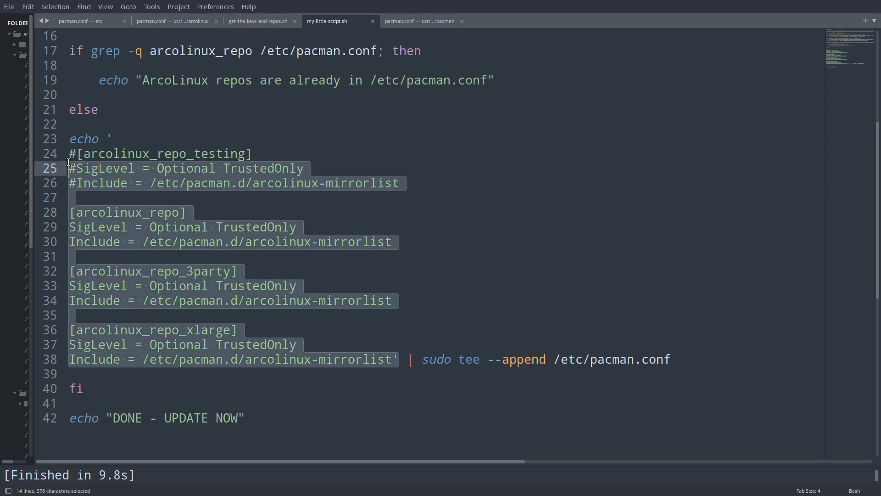
{"action": "left_click", "coordinate": [112, 138]}
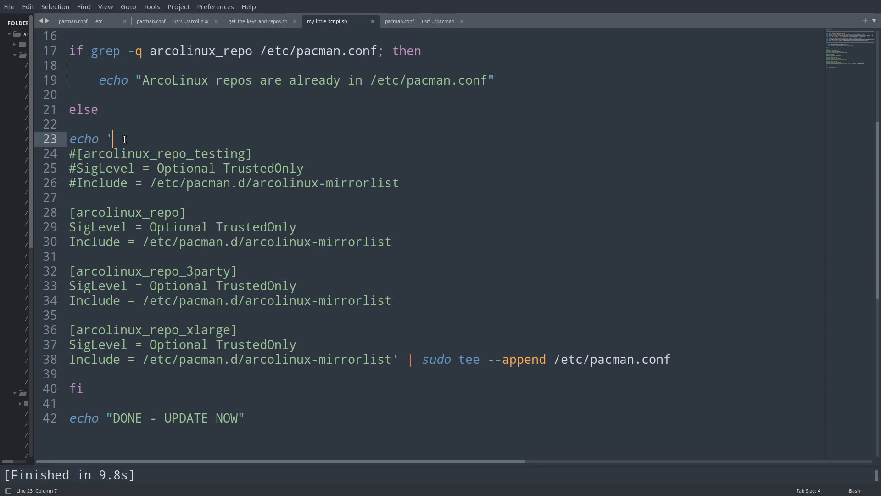
{"action": "mouse_move", "coordinate": [165, 375]}
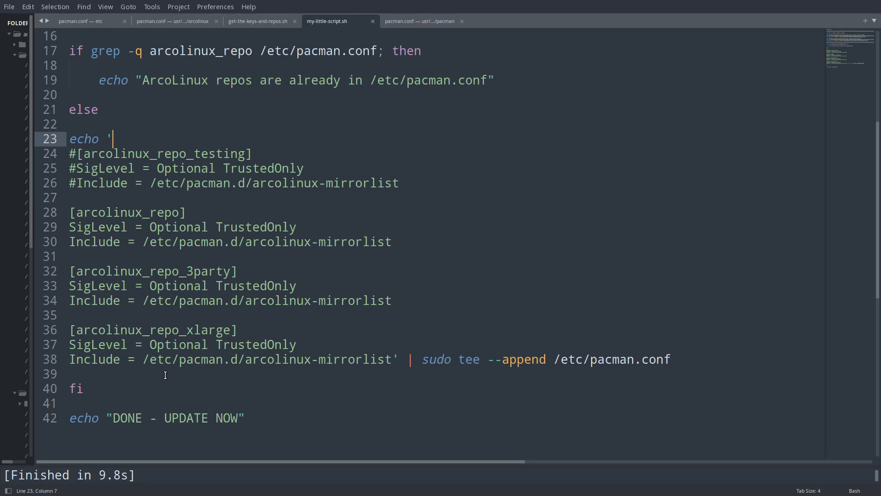
{"action": "left_click", "coordinate": [114, 153]}
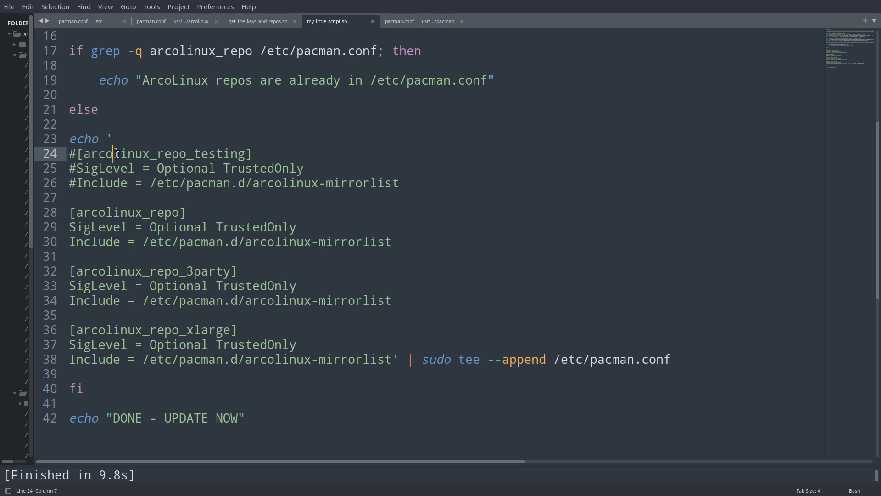
{"action": "left_click", "coordinate": [119, 183]}
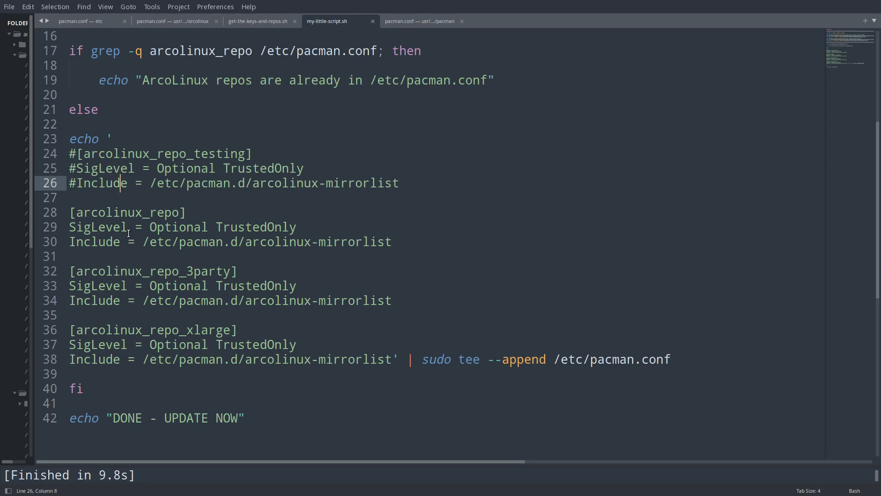
{"action": "left_click", "coordinate": [127, 226]}
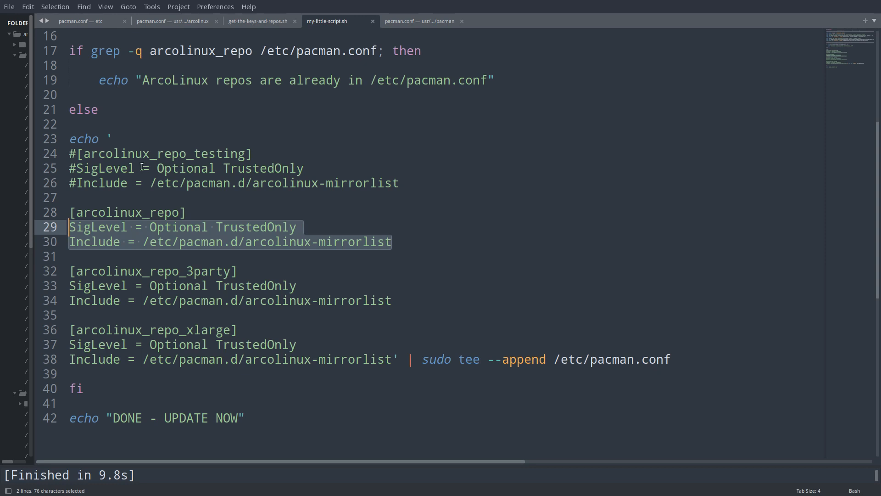
{"action": "left_click", "coordinate": [71, 183]}
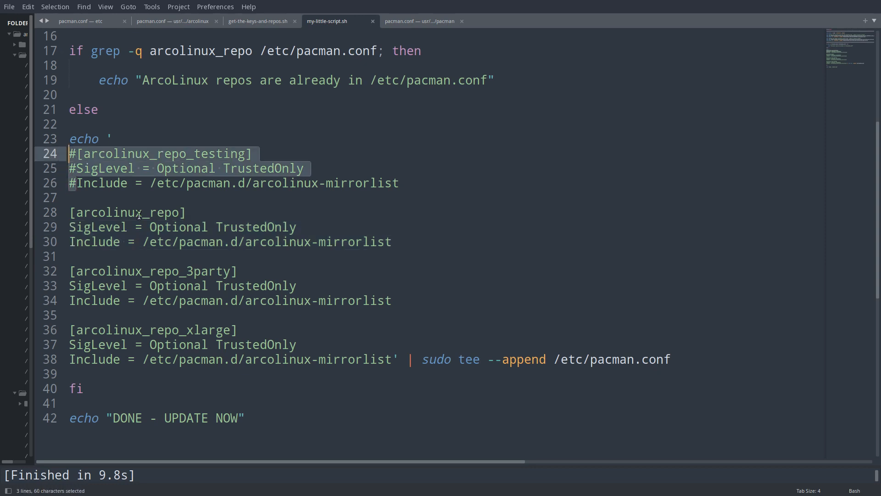
{"action": "left_click", "coordinate": [140, 212]}
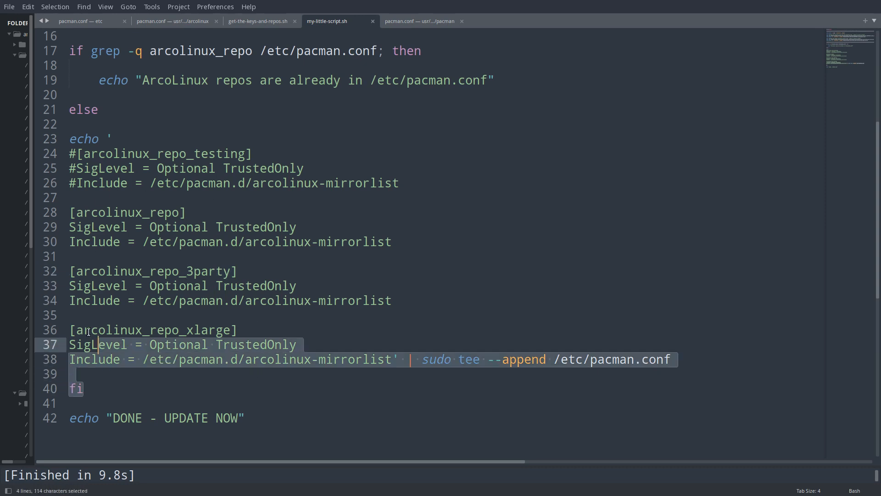
{"action": "left_click", "coordinate": [67, 154]}
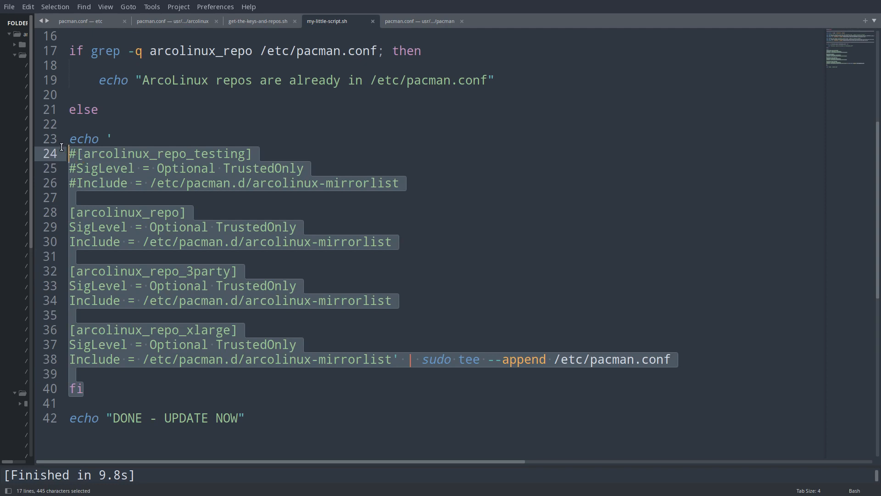
{"action": "mouse_move", "coordinate": [131, 69]}
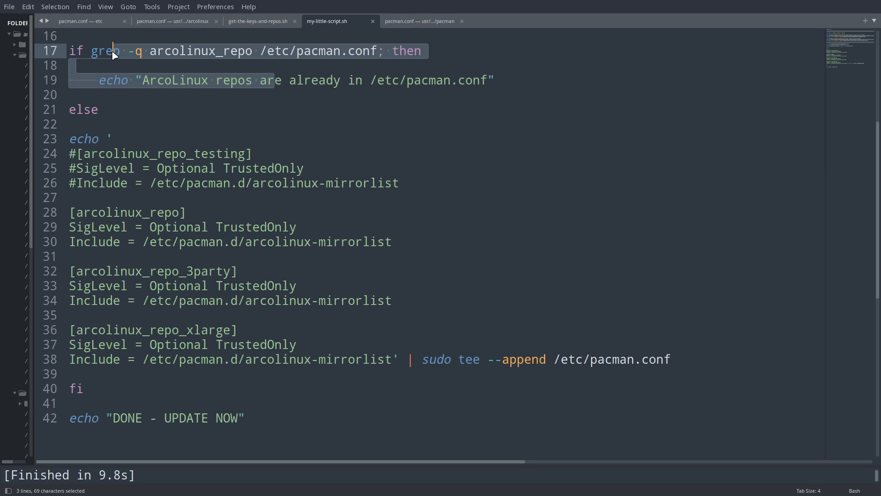
{"action": "mouse_move", "coordinate": [135, 112]}
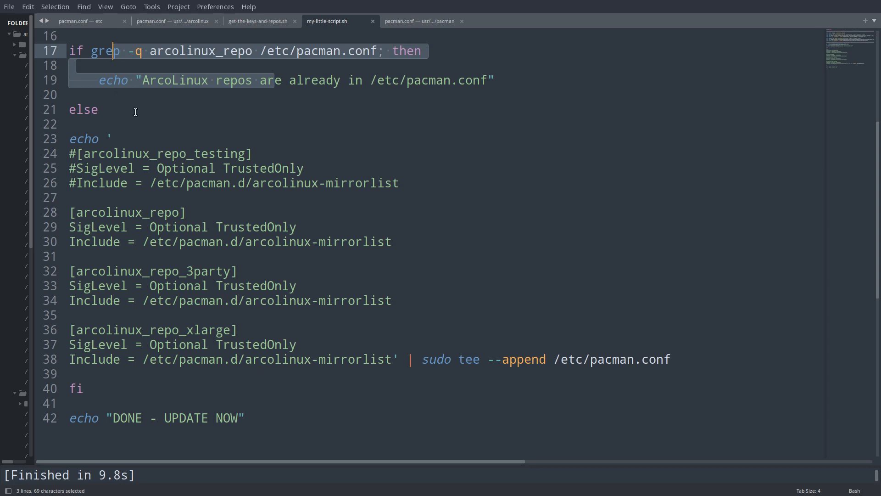
{"action": "mouse_move", "coordinate": [164, 333]}
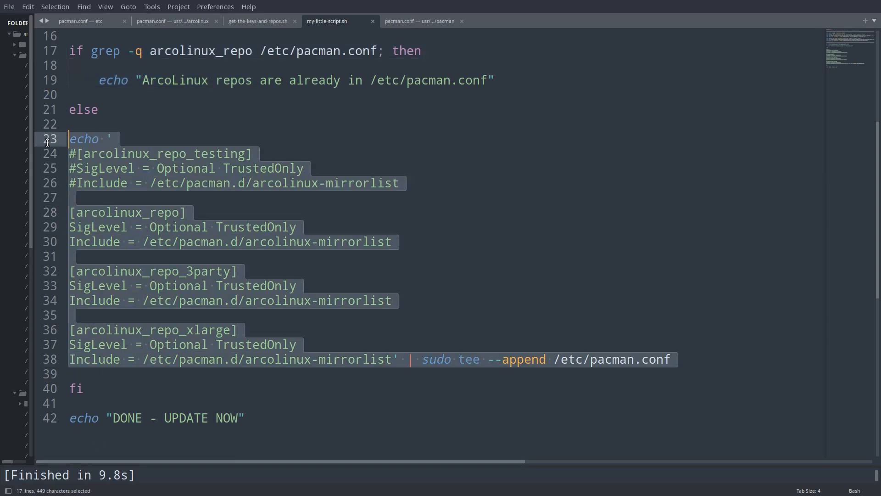
{"action": "mouse_move", "coordinate": [48, 147]}
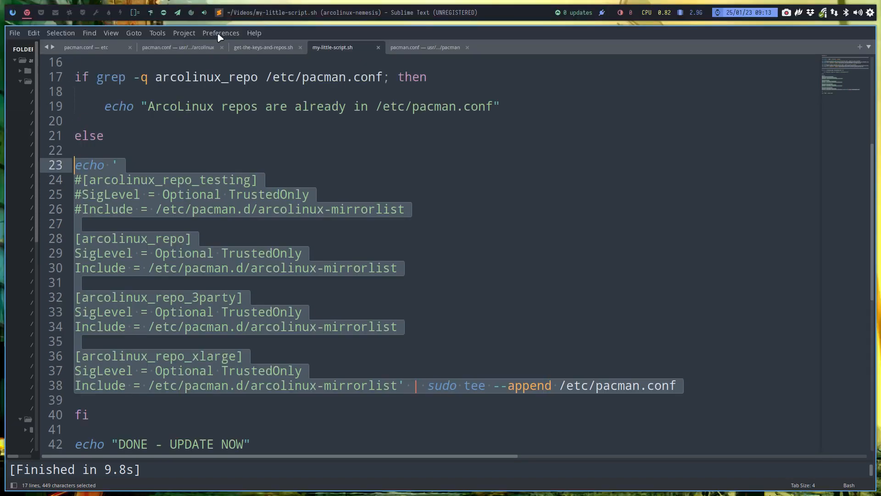
{"action": "mouse_move", "coordinate": [131, 131]}
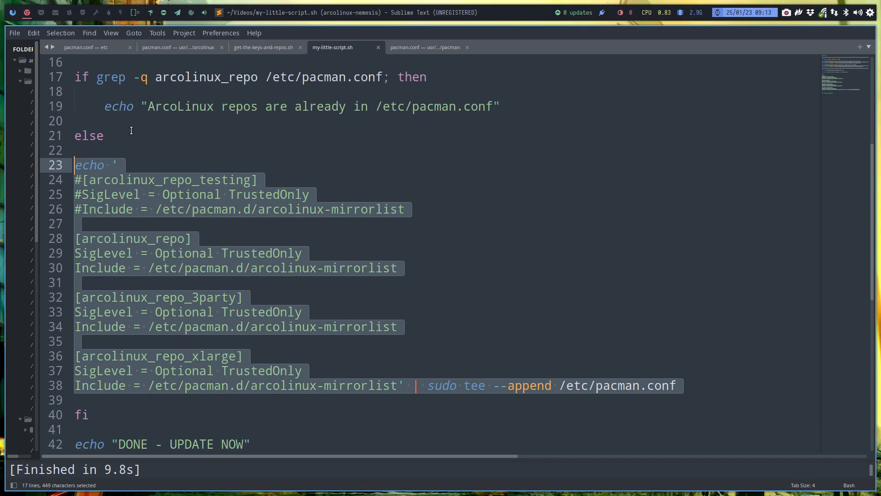
{"action": "mouse_move", "coordinate": [30, 11]}
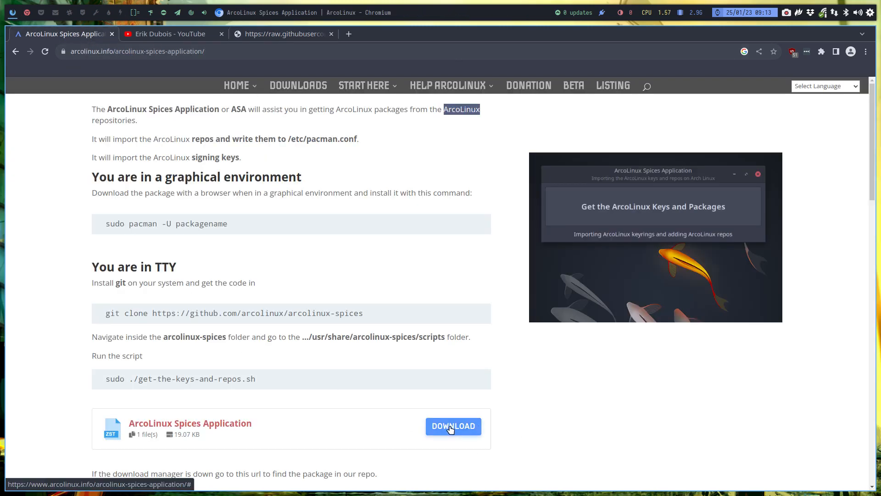
Download the arcolinux-spices-git 23.01 package and open a terminal in the Downloads folder
{"action": "left_click", "coordinate": [453, 426]}
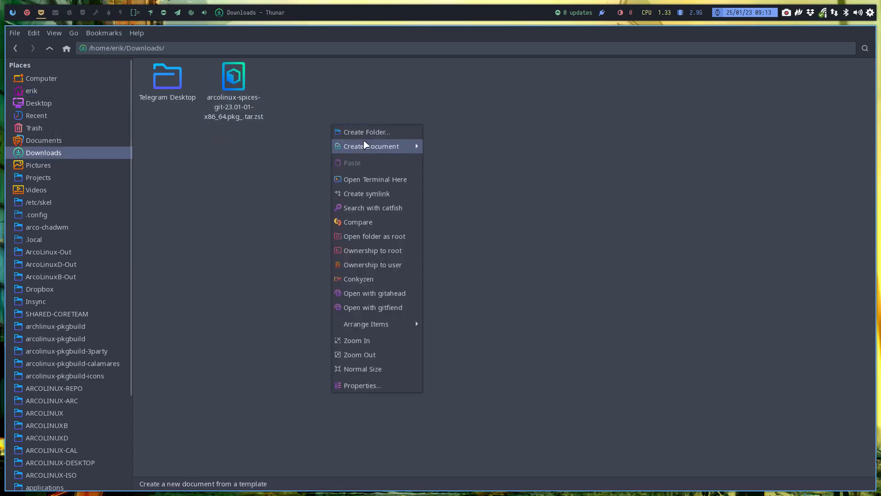
{"action": "left_click", "coordinate": [376, 179]}
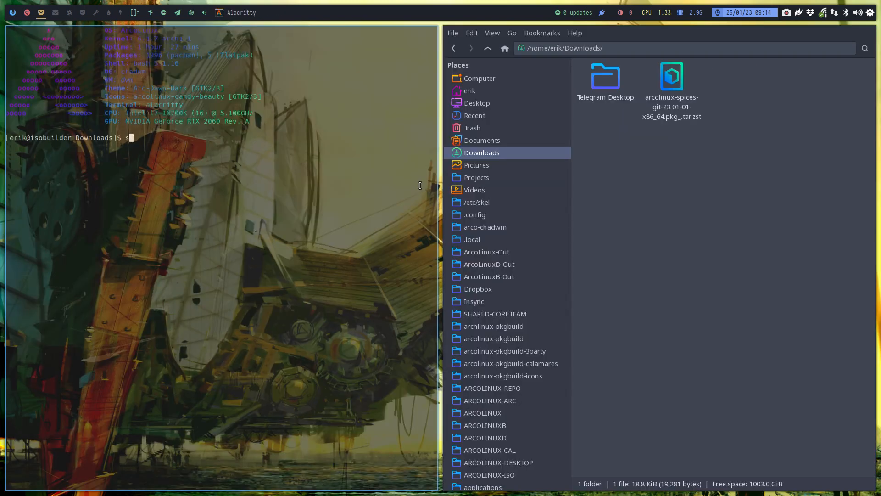
Run sudo pacman -U on arcolinux-spices-git-23.01-01-x86_64.pkg.tar.zst
{"action": "type", "text": "udo pad"}
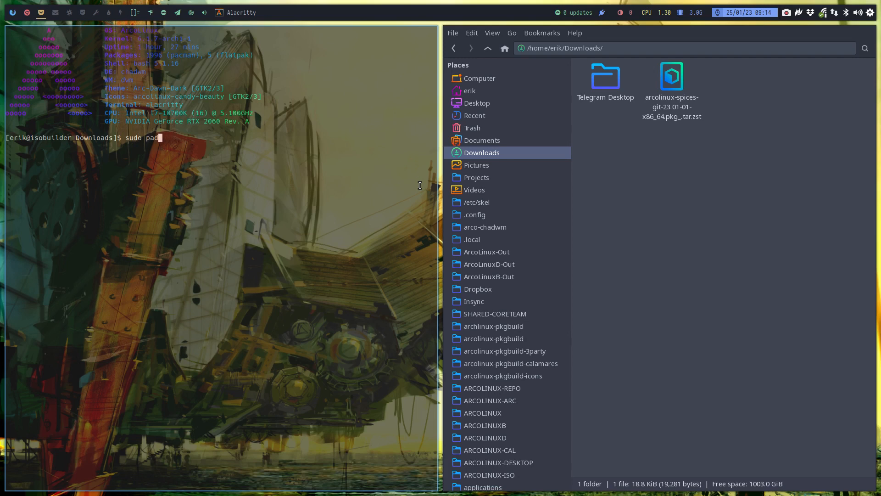
{"action": "type", "text": "cman -U"}
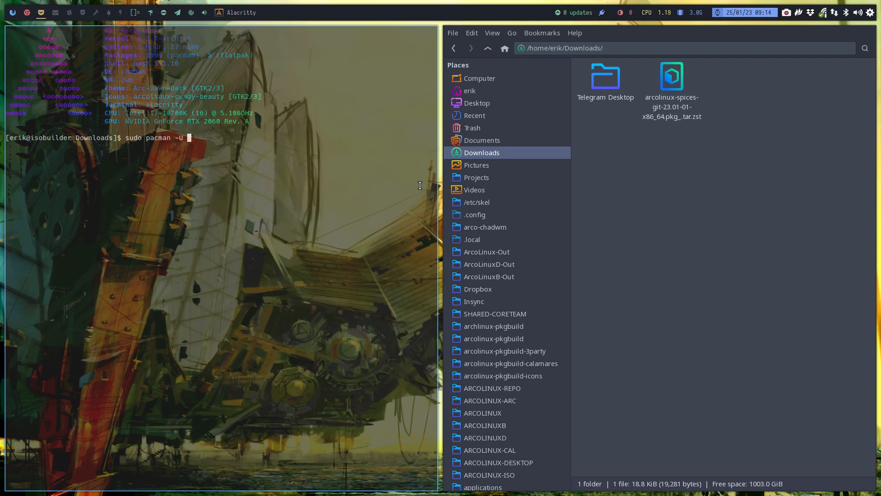
{"action": "type", "text": "arcolinux-spices-git-23.01-01-x86_64.pkg_.tar.zst"}
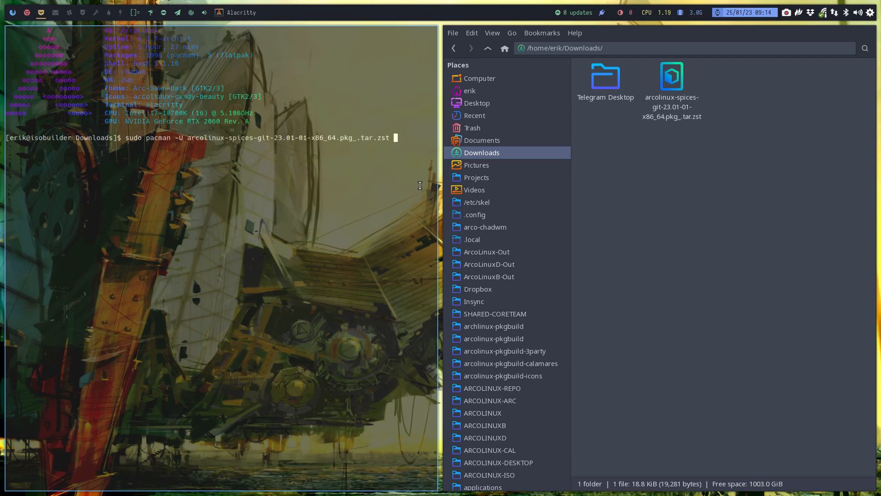
{"action": "key", "text": "Return"}
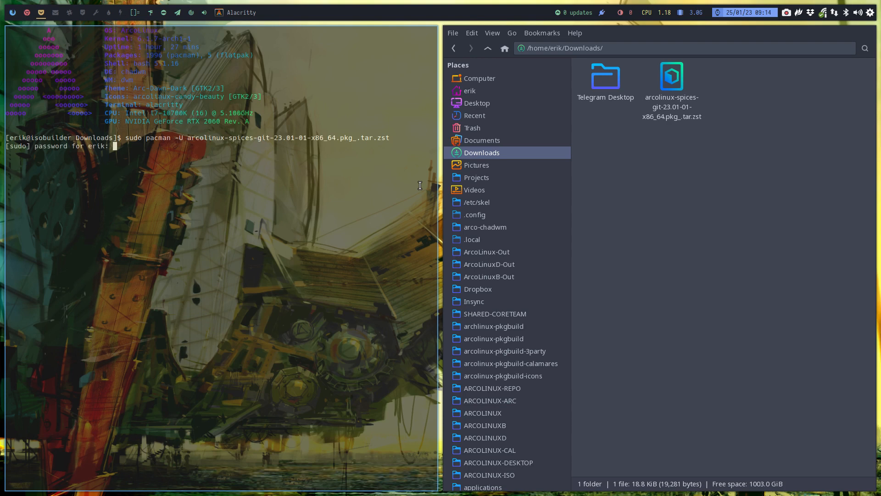
Submit the sudo password three times, each attempt rejected, so the install fails
{"action": "key", "text": "Return"}
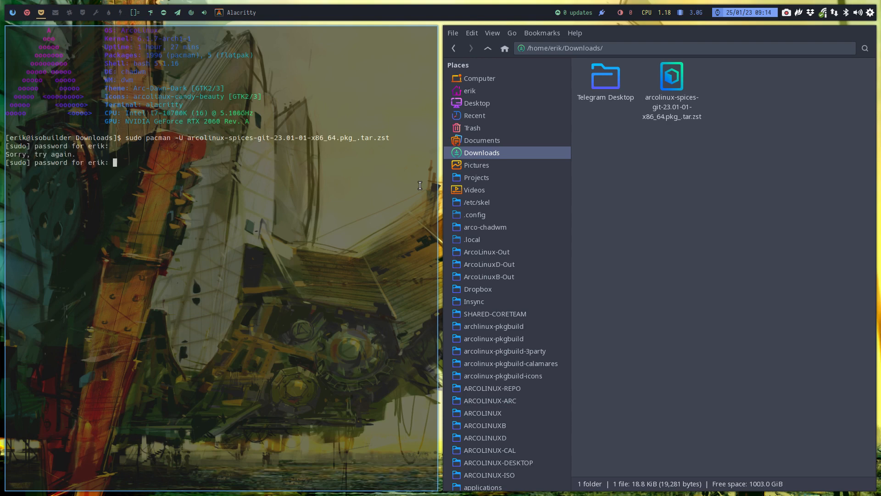
{"action": "key", "text": "Return"}
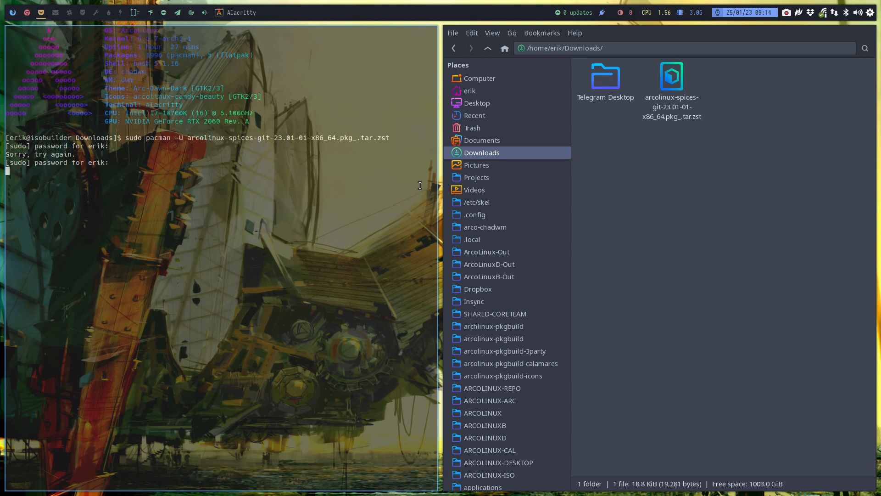
{"action": "key", "text": "Return"}
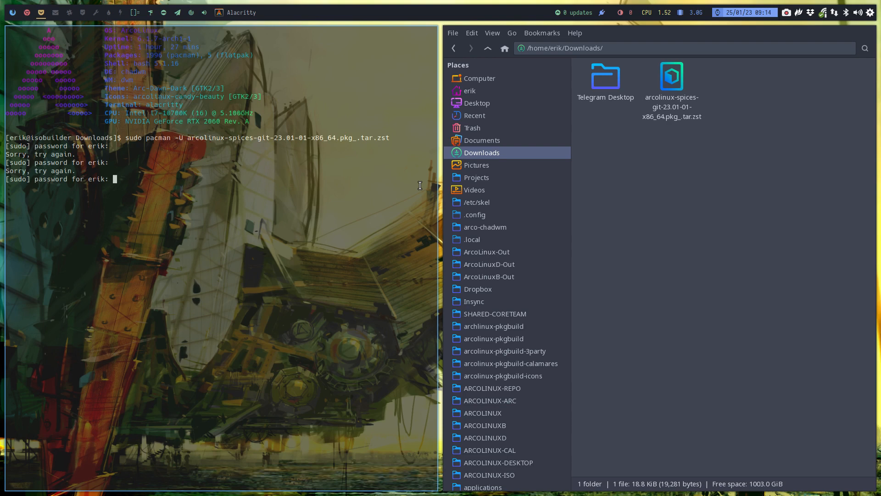
{"action": "key", "text": "Return"}
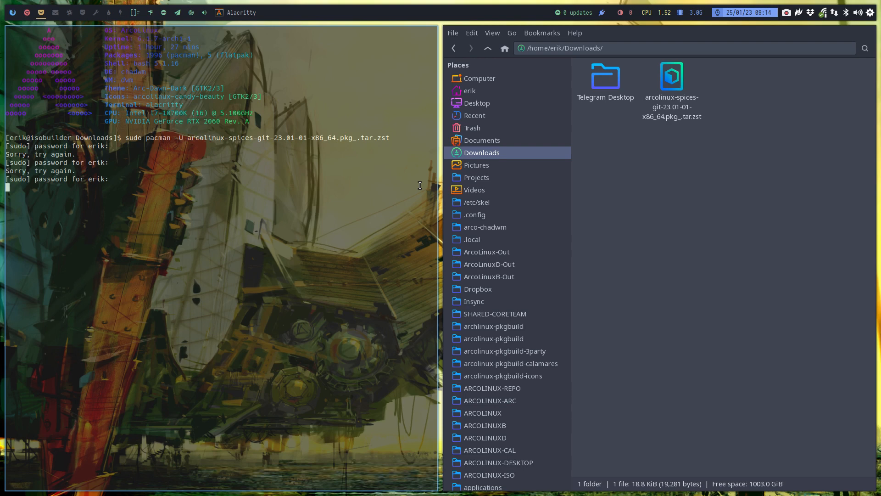
{"action": "key", "text": "Return"}
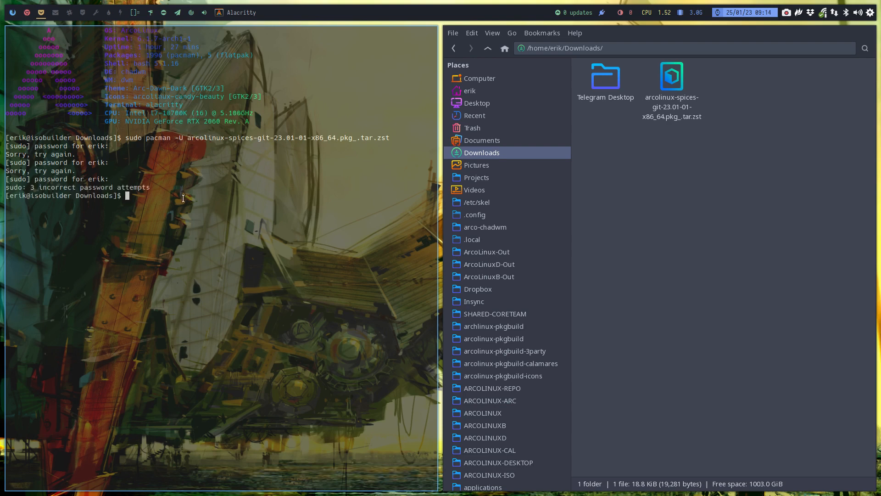
{"action": "mouse_move", "coordinate": [126, 314]}
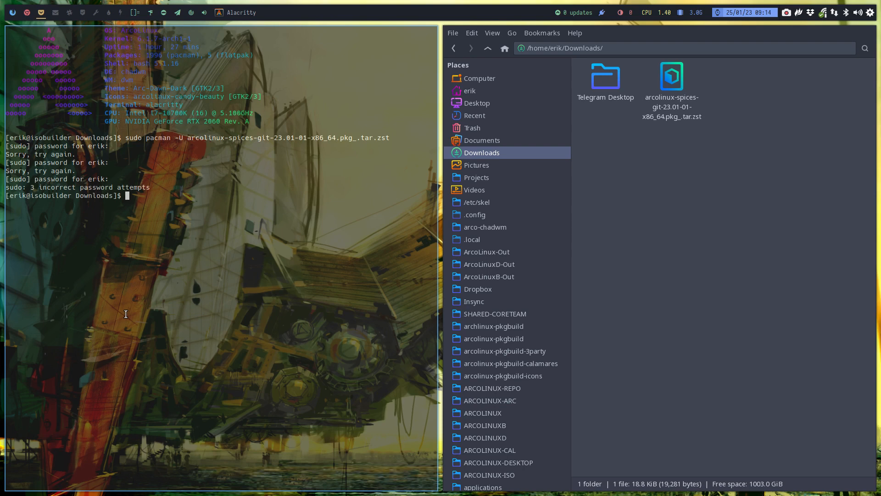
{"action": "type", "text": "ar"}
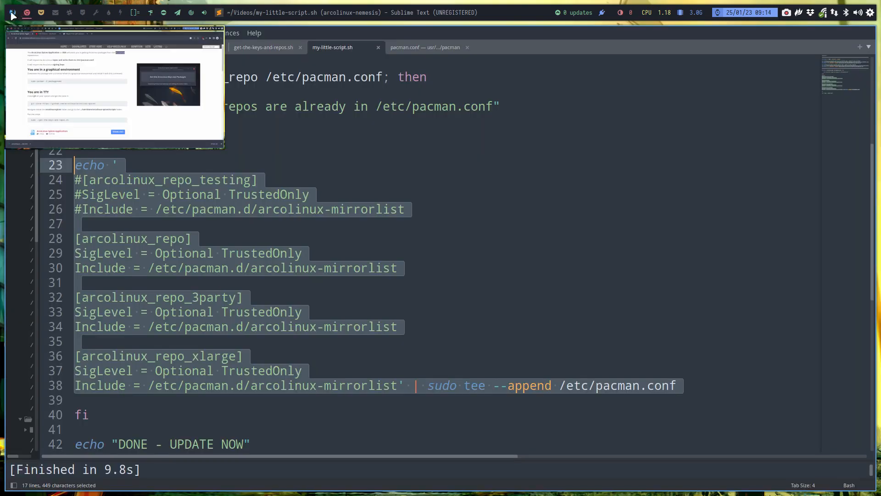
Switch back to the Chromium window showing the ArcoLinux Spices Application page
{"action": "left_click", "coordinate": [112, 84]}
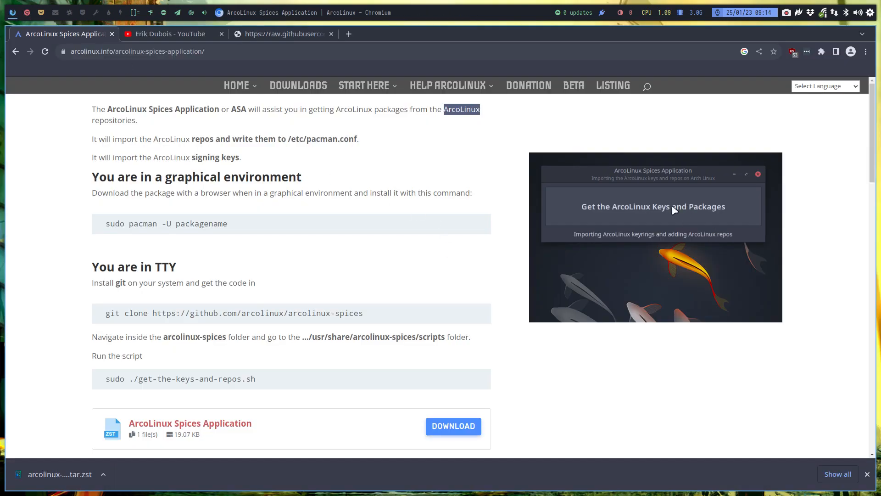
{"action": "mouse_move", "coordinate": [707, 217]}
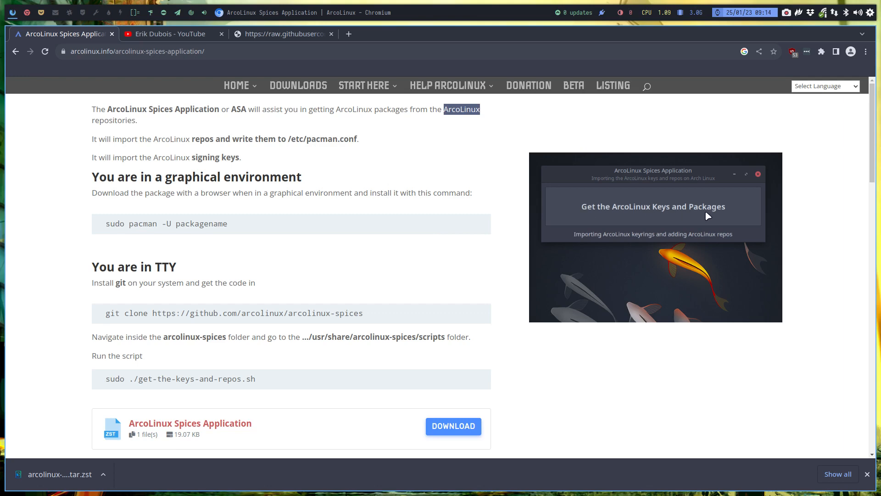
{"action": "mouse_move", "coordinate": [197, 34]}
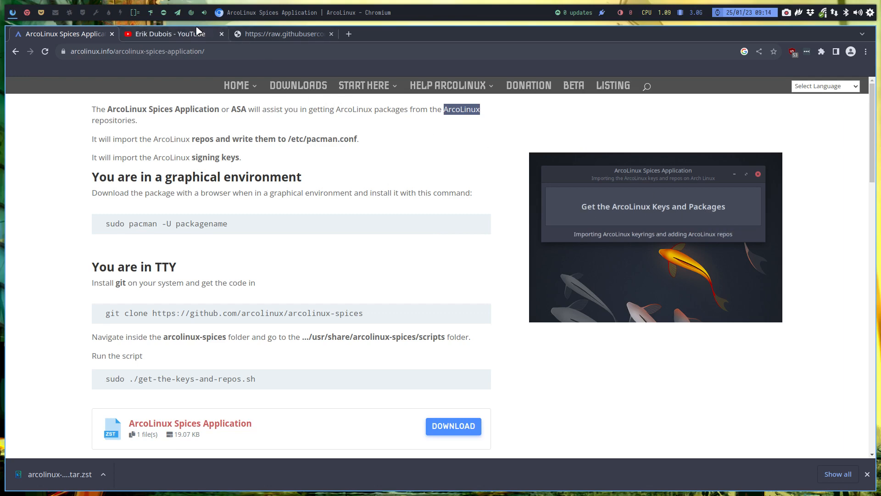
Scroll the channel's 'spices' results to the 1373 Spices application video, then return to the Spices page
{"action": "left_click", "coordinate": [172, 34]}
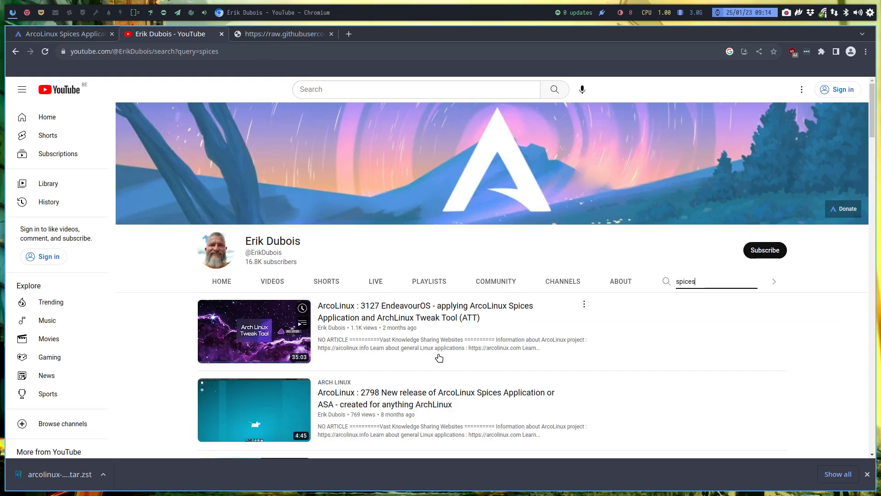
{"action": "scroll", "scroll_direction": "down", "scroll_amount": 3}
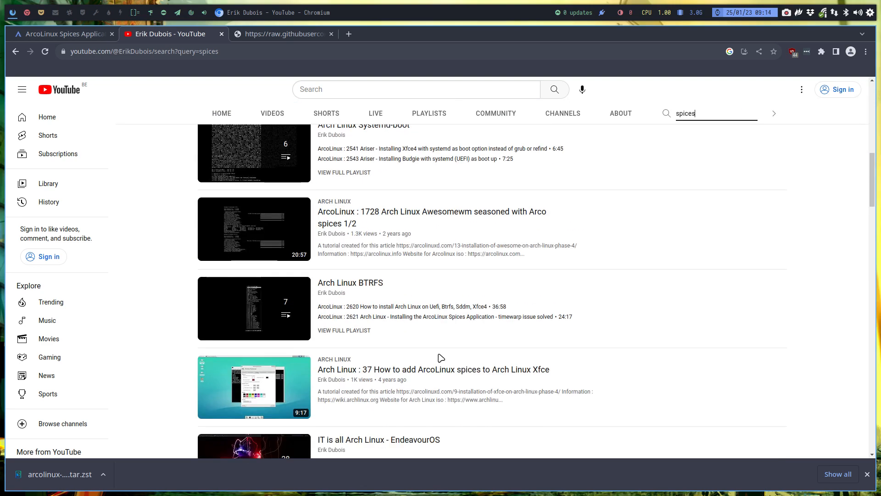
{"action": "scroll", "scroll_direction": "down", "scroll_amount": 3}
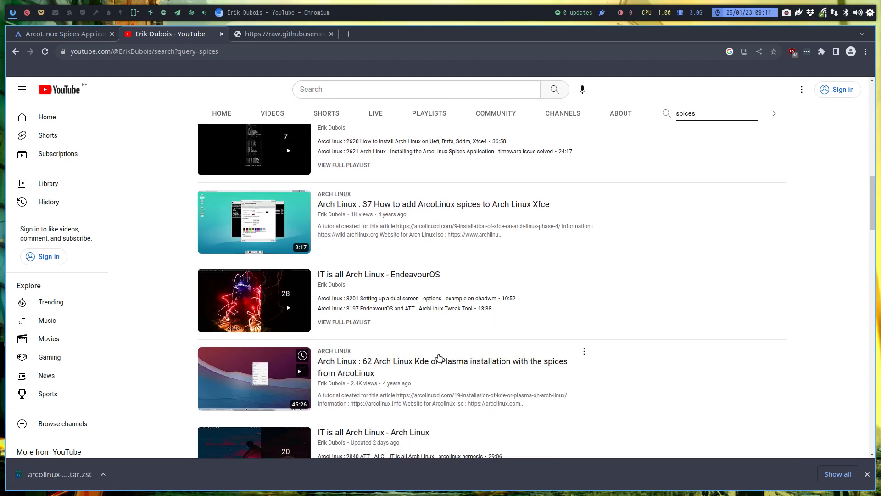
{"action": "scroll", "scroll_direction": "down", "scroll_amount": 3}
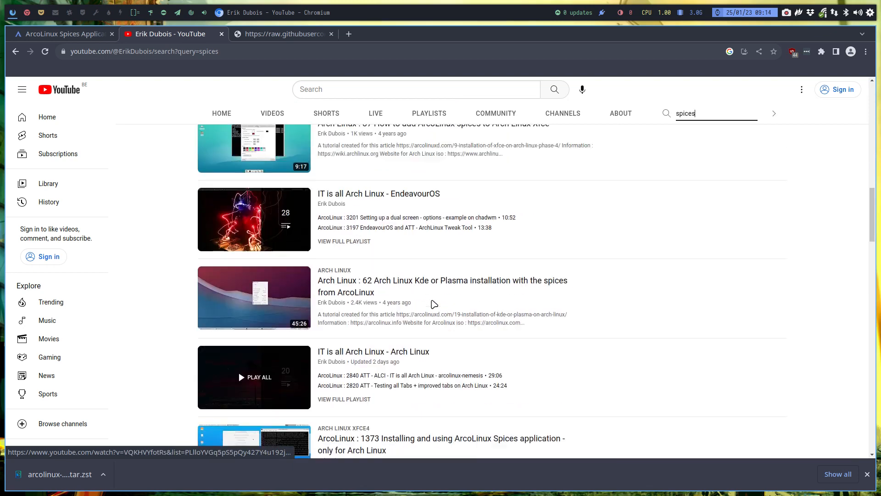
{"action": "scroll", "scroll_direction": "up", "scroll_amount": 3}
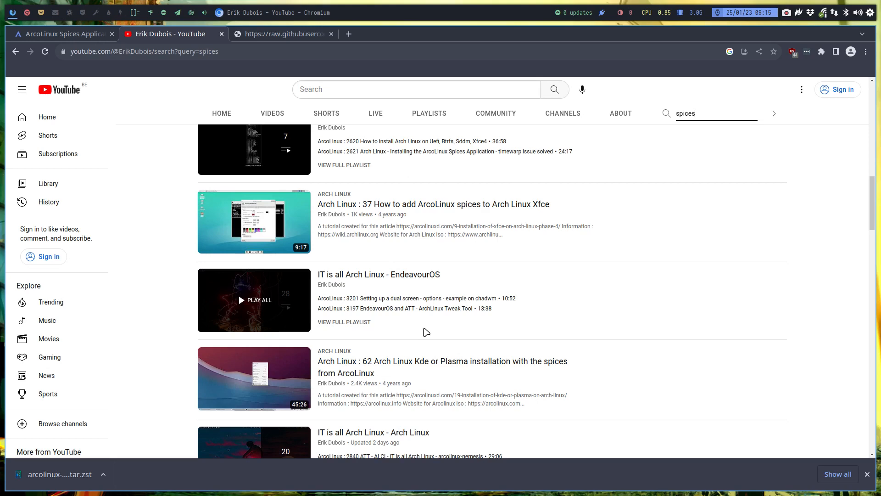
{"action": "scroll", "scroll_direction": "down", "scroll_amount": 3}
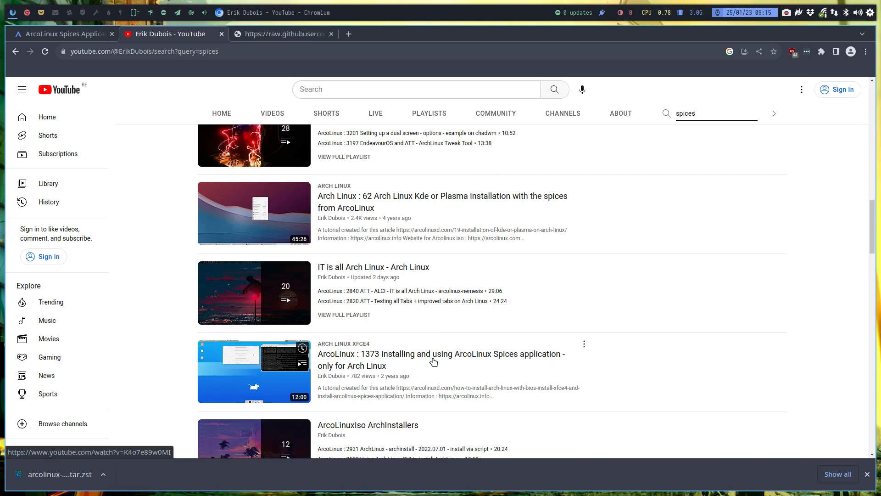
{"action": "mouse_move", "coordinate": [432, 362]}
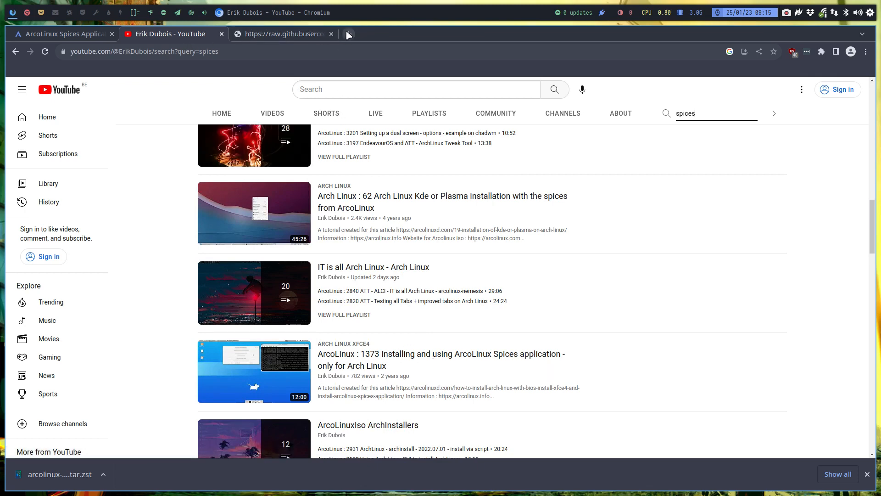
{"action": "left_click", "coordinate": [62, 34]}
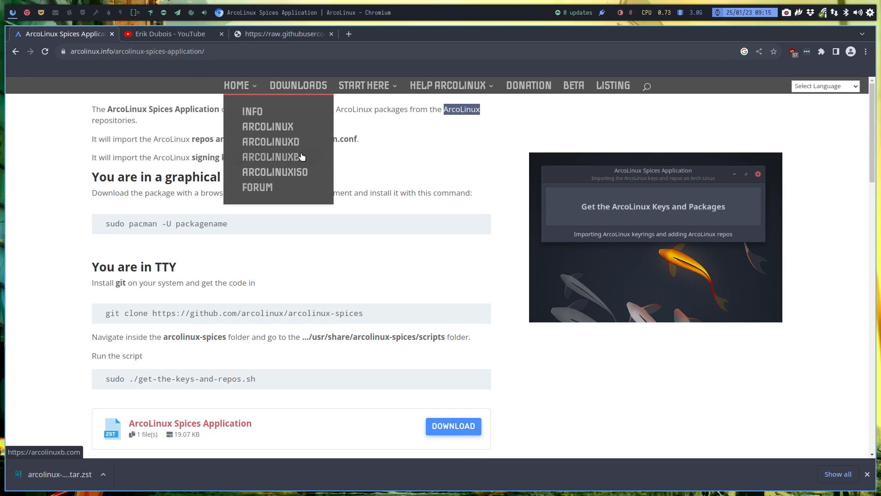
{"action": "mouse_move", "coordinate": [290, 161]}
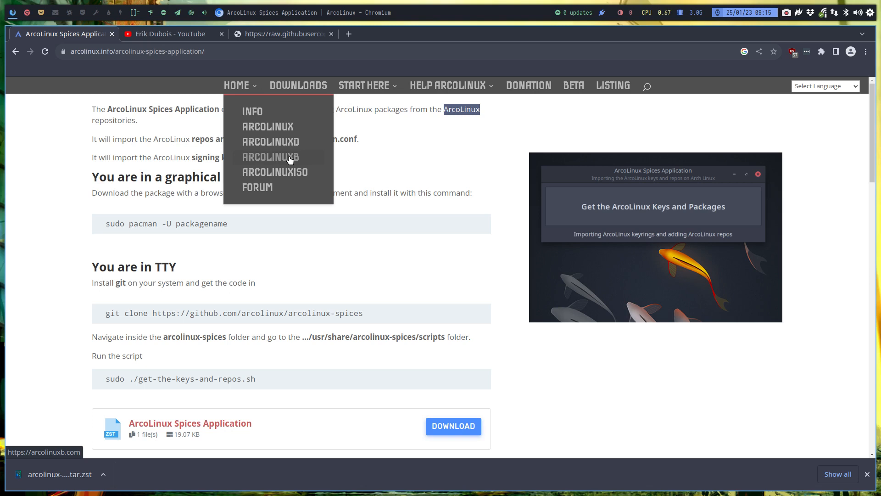
{"action": "mouse_move", "coordinate": [295, 174]}
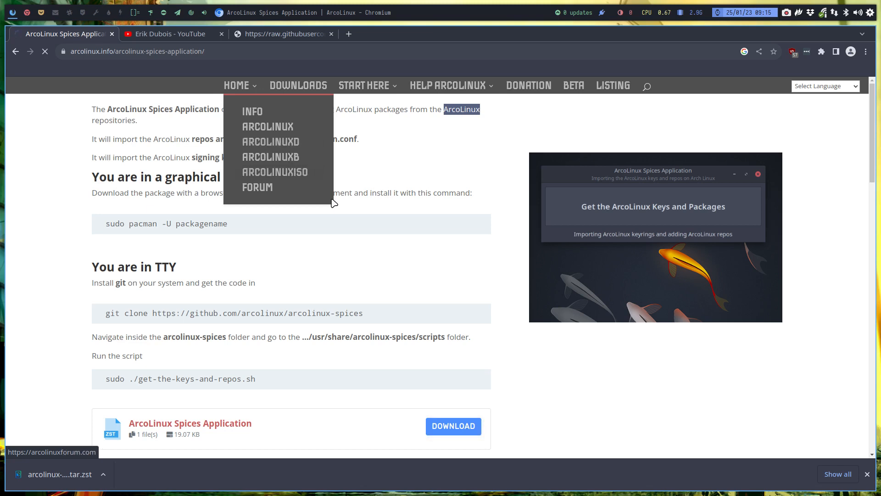
Navigate from the Spices page's HOME menu to the ArcoLinuxD homepage at arcolinuxd.com
{"action": "left_click", "coordinate": [270, 142]}
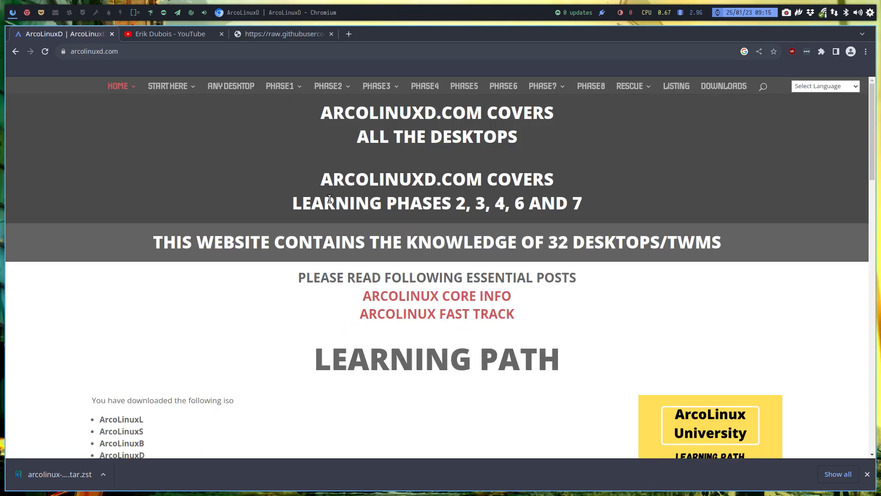
{"action": "mouse_move", "coordinate": [763, 89]}
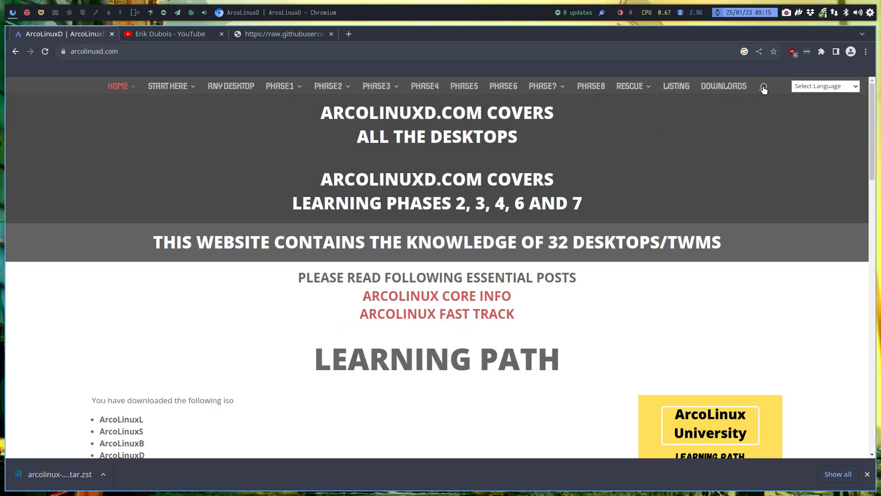
Reach the Arch Linux Spices page under PHASE7 and scroll through its installation guide articles
{"action": "left_click", "coordinate": [763, 86]}
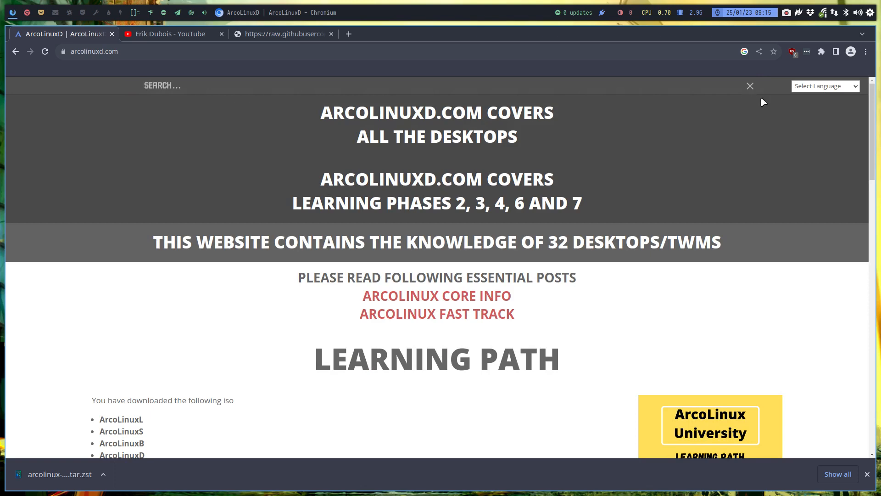
{"action": "left_click", "coordinate": [750, 85]}
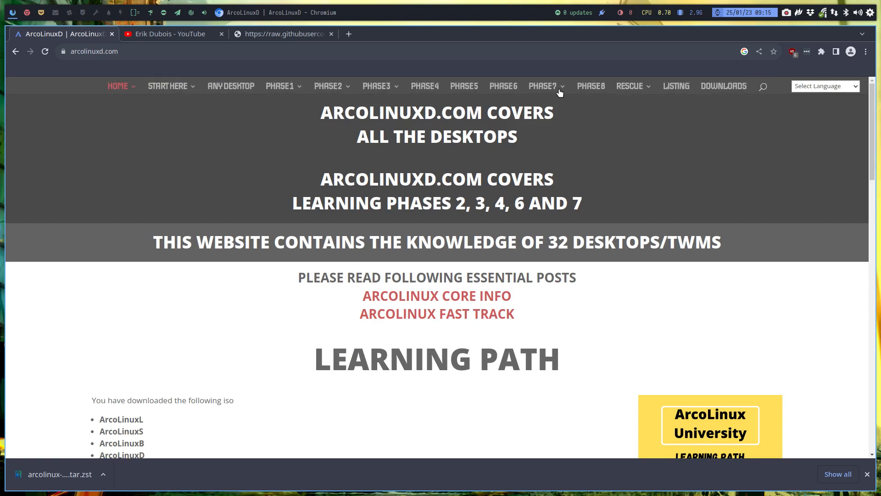
{"action": "left_click", "coordinate": [542, 86]}
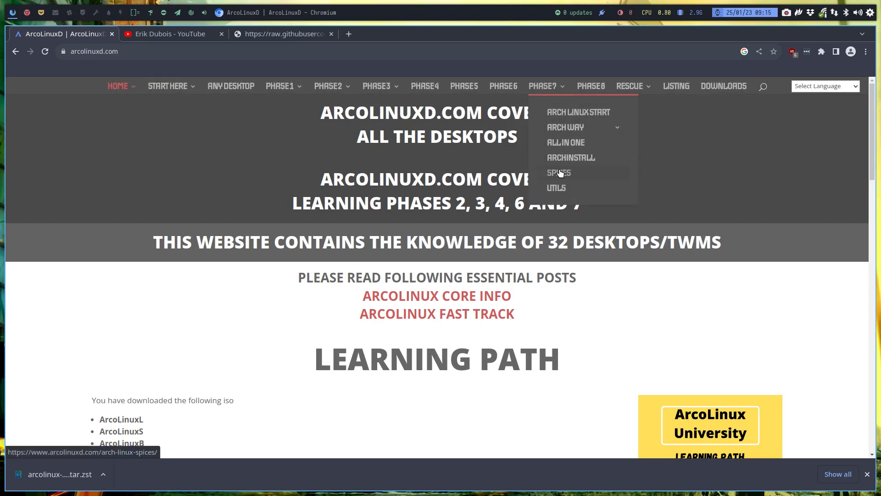
{"action": "left_click", "coordinate": [558, 173]}
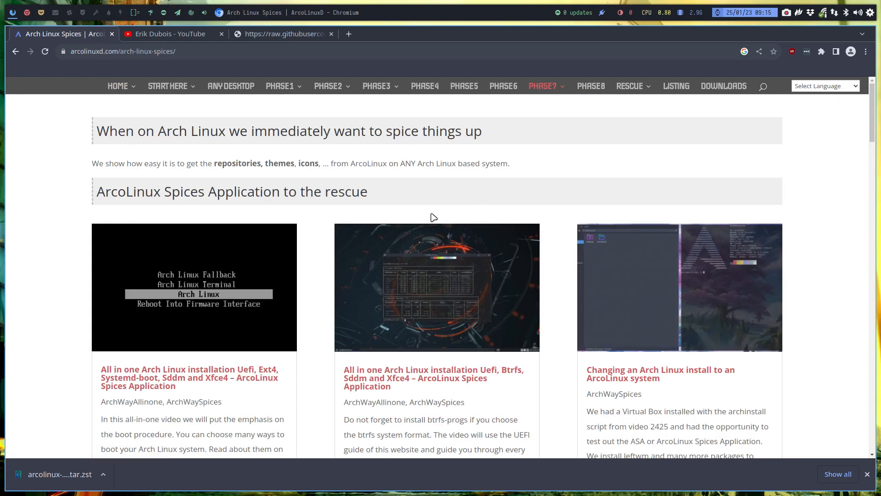
{"action": "mouse_move", "coordinate": [324, 246]}
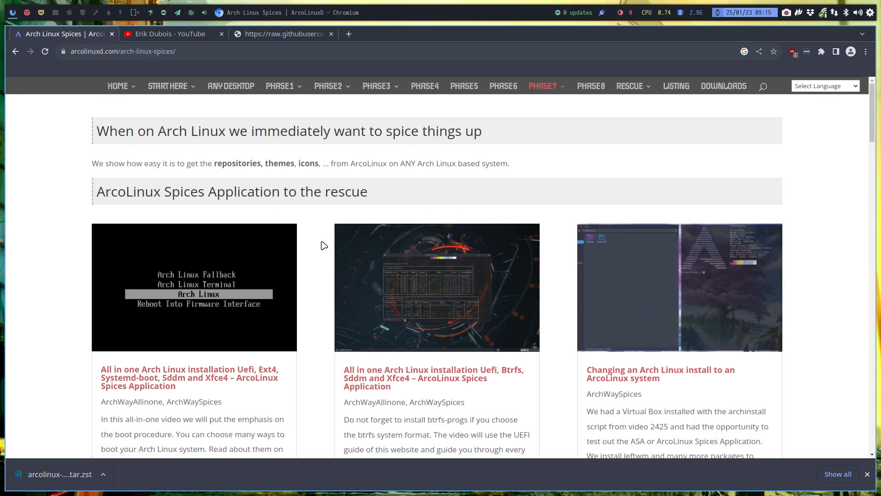
{"action": "scroll", "scroll_direction": "down", "scroll_amount": 3}
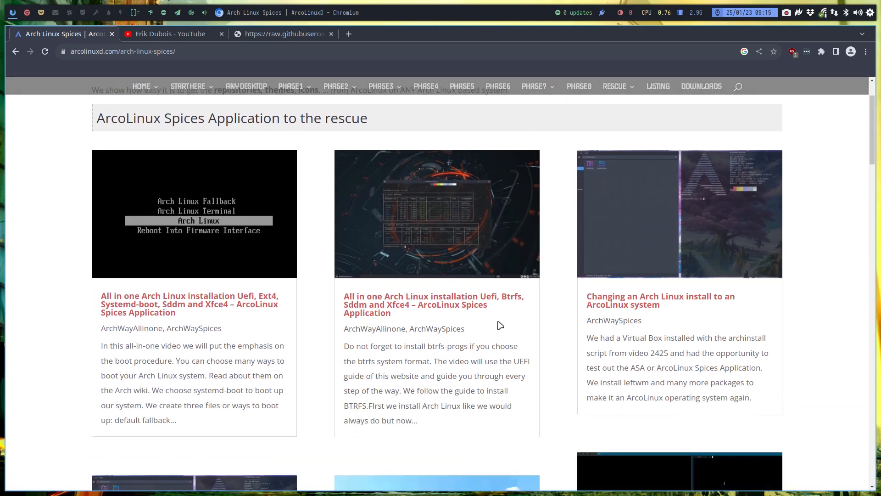
{"action": "mouse_move", "coordinate": [186, 317]}
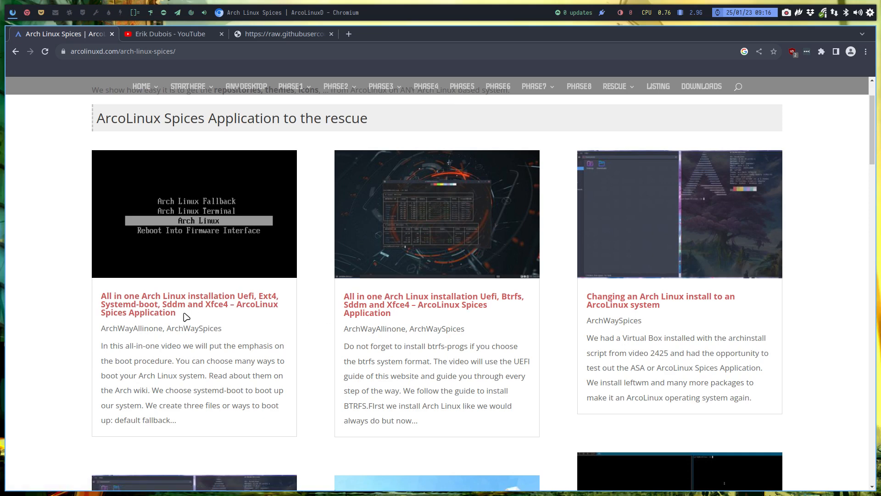
{"action": "mouse_move", "coordinate": [144, 315]}
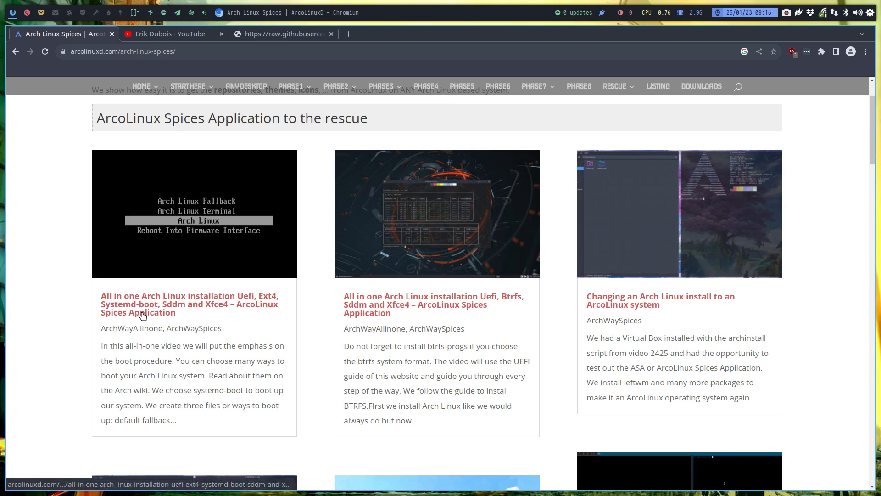
{"action": "mouse_move", "coordinate": [164, 328]}
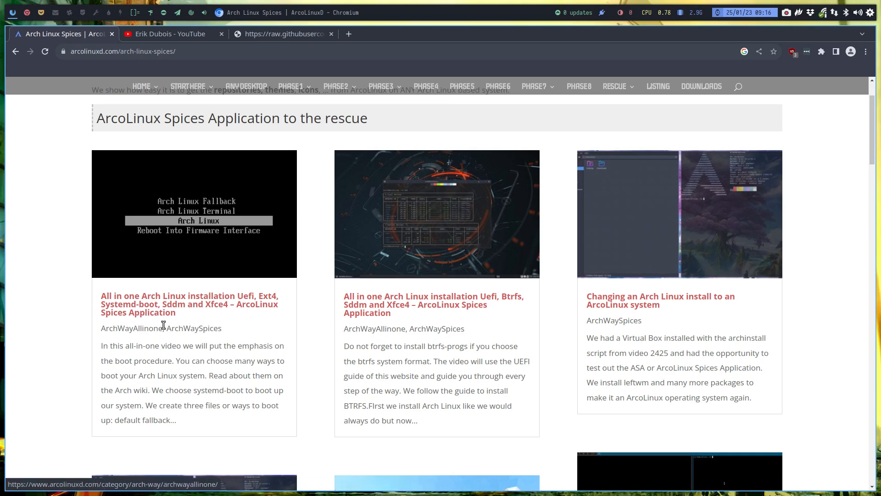
{"action": "mouse_move", "coordinate": [177, 329]}
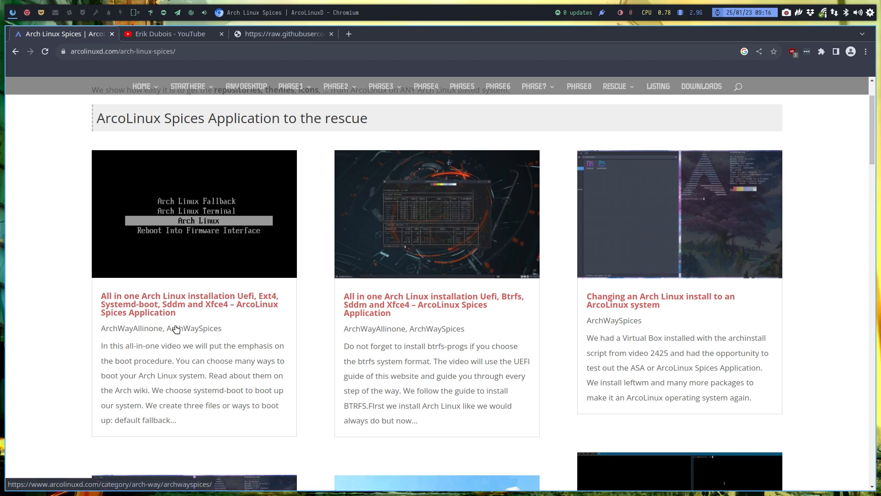
{"action": "scroll", "scroll_direction": "down", "scroll_amount": 3}
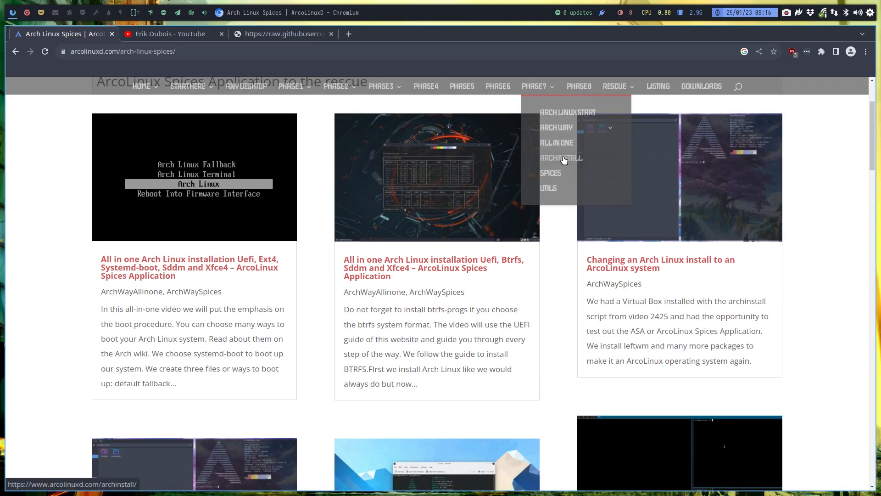
View the ArcoLinuxD Archinstall page and browse its embedded playlist of videos
{"action": "left_click", "coordinate": [560, 158]}
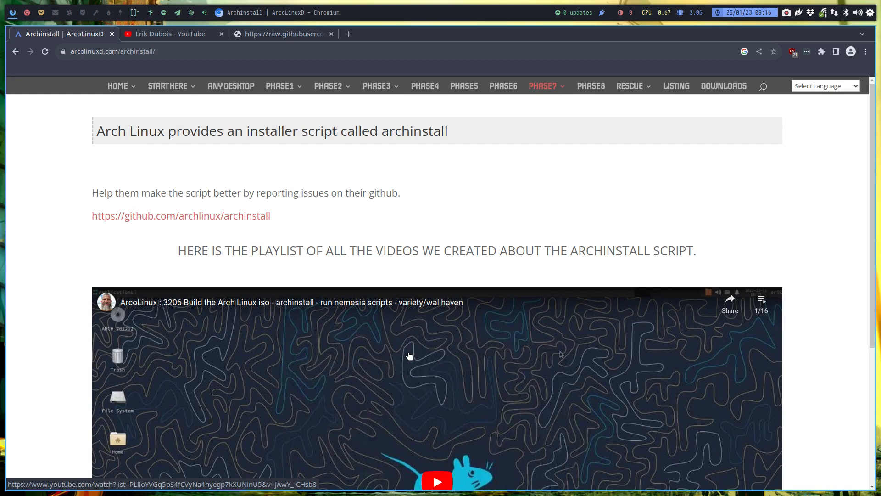
{"action": "mouse_move", "coordinate": [655, 336]}
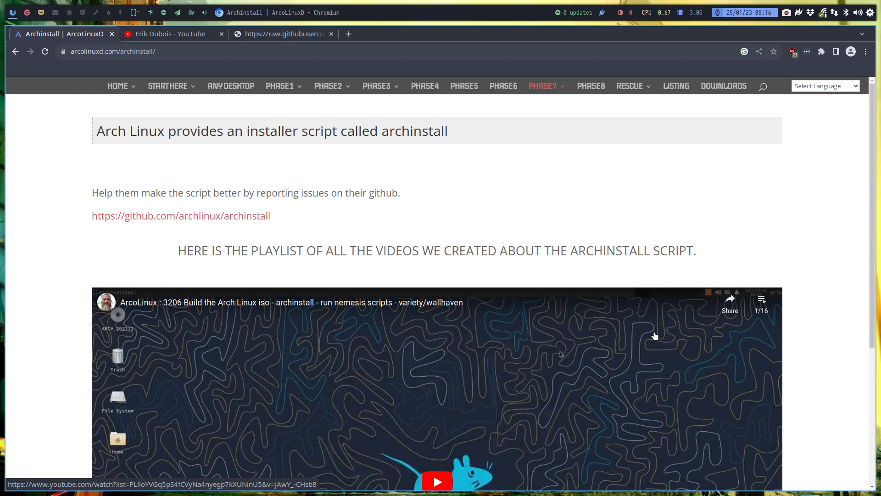
{"action": "left_click", "coordinate": [761, 302]}
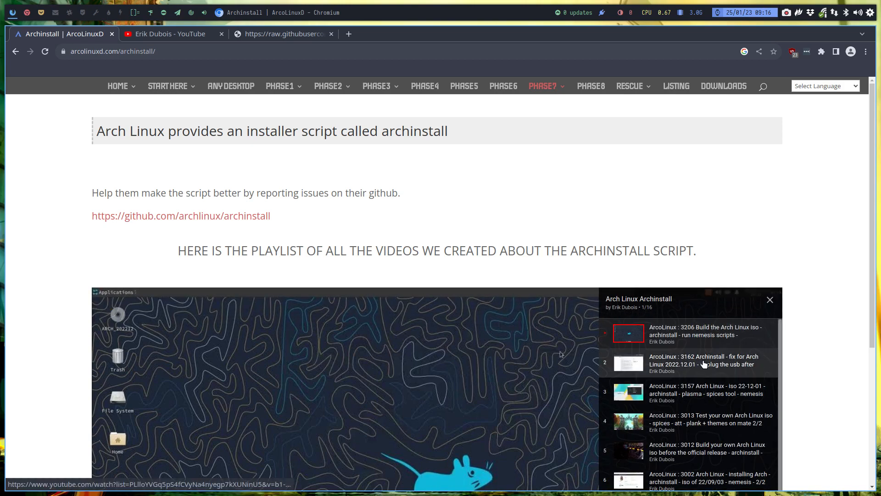
{"action": "scroll", "scroll_direction": "down", "scroll_amount": 3}
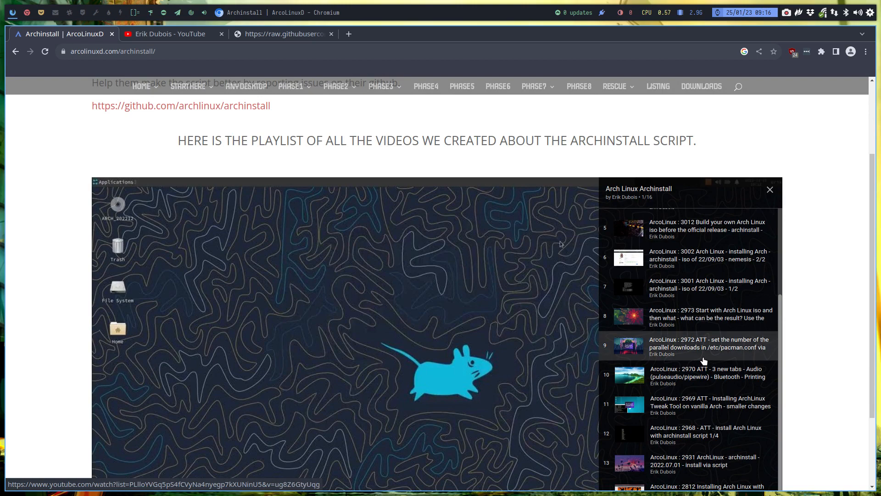
{"action": "mouse_move", "coordinate": [507, 397]}
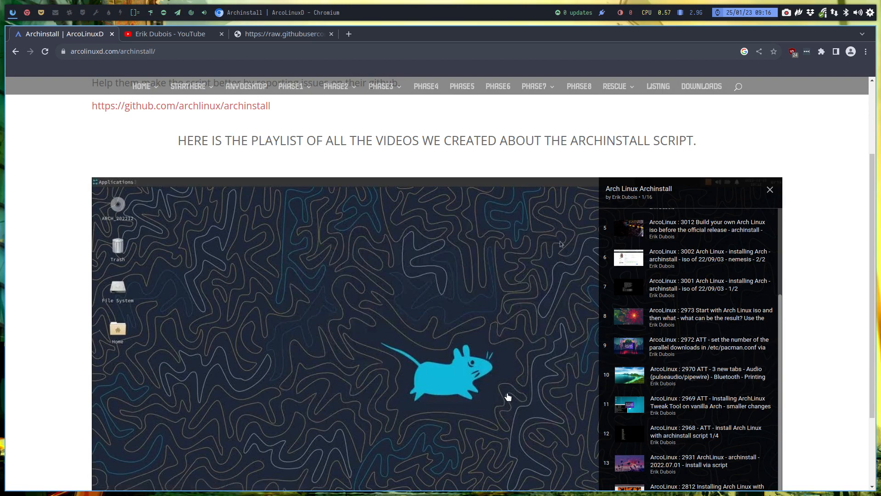
{"action": "left_click", "coordinate": [770, 189]}
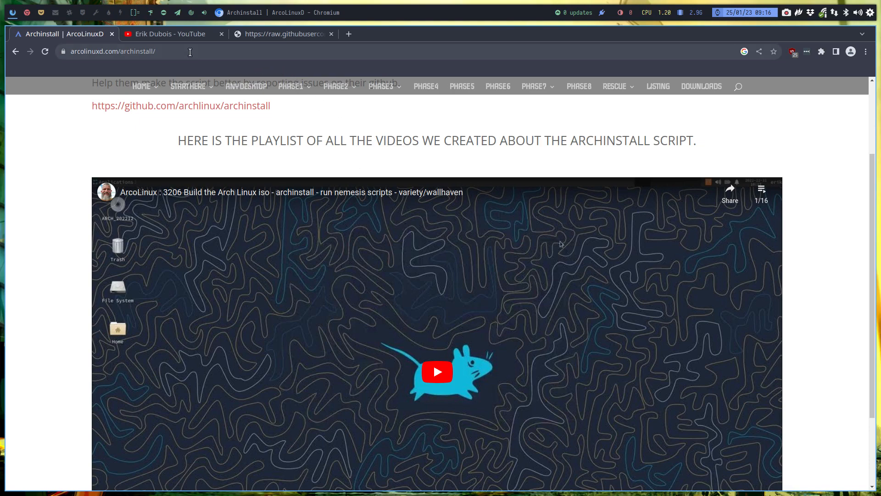
Switch to the raw get-the-keys-and-repos.sh script tab on raw.githubusercontent.com
{"action": "left_click", "coordinate": [284, 34]}
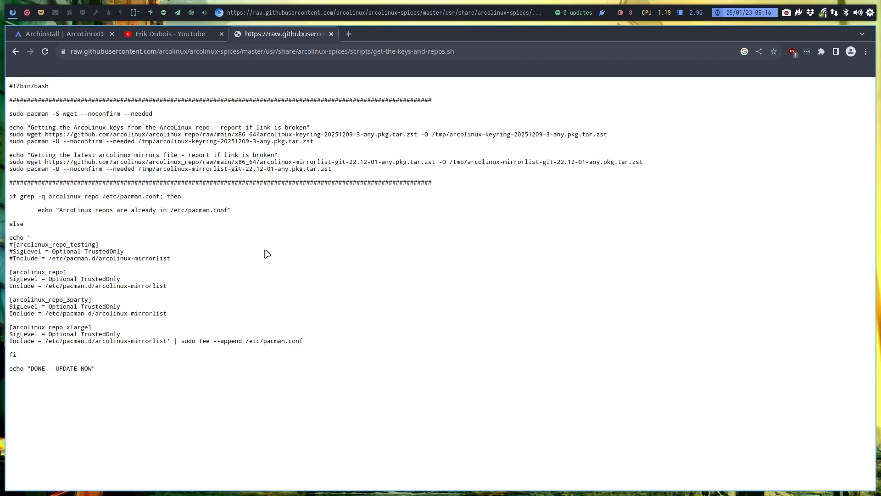